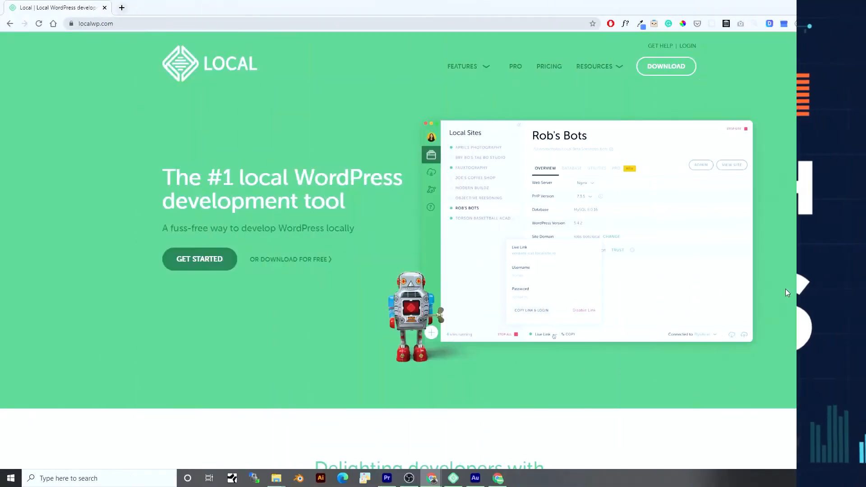
Search the web for 'xamp' and bring up the XAMPP site on apachefriends.org in its tab
click(531, 309)
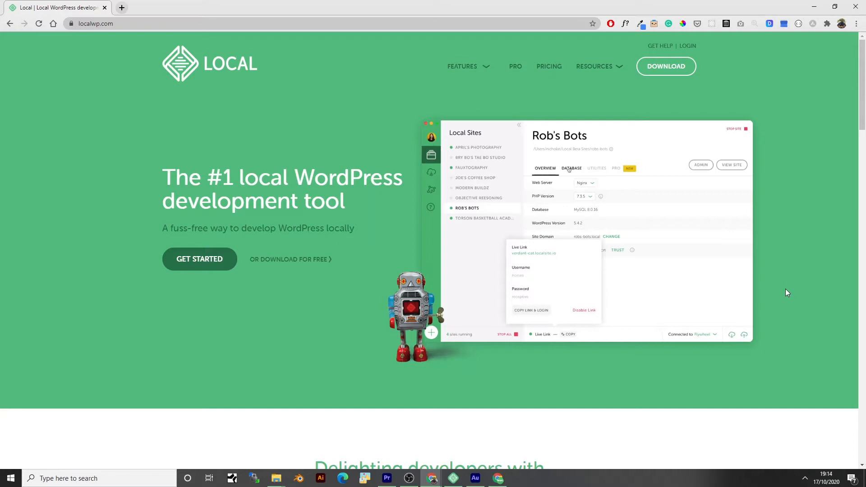
click(571, 169)
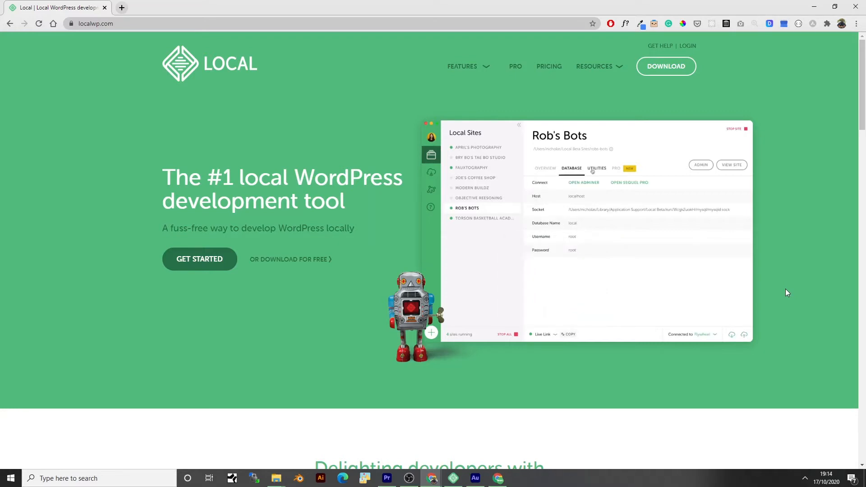
click(597, 169)
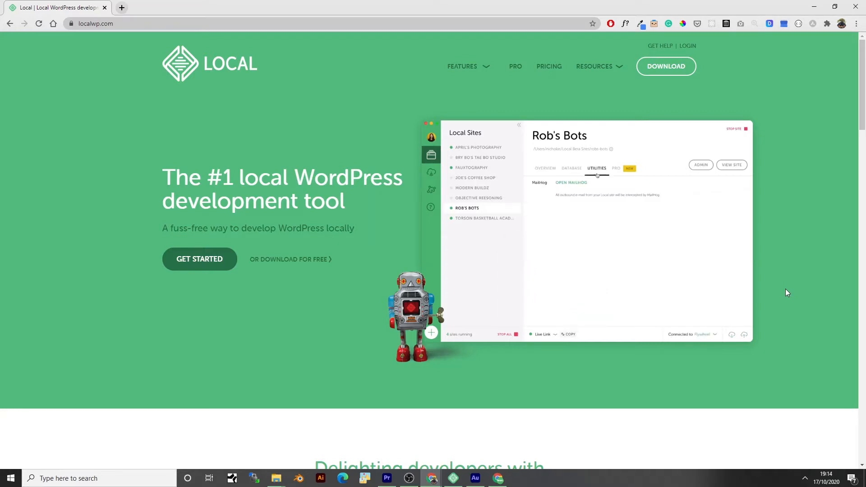
click(616, 169)
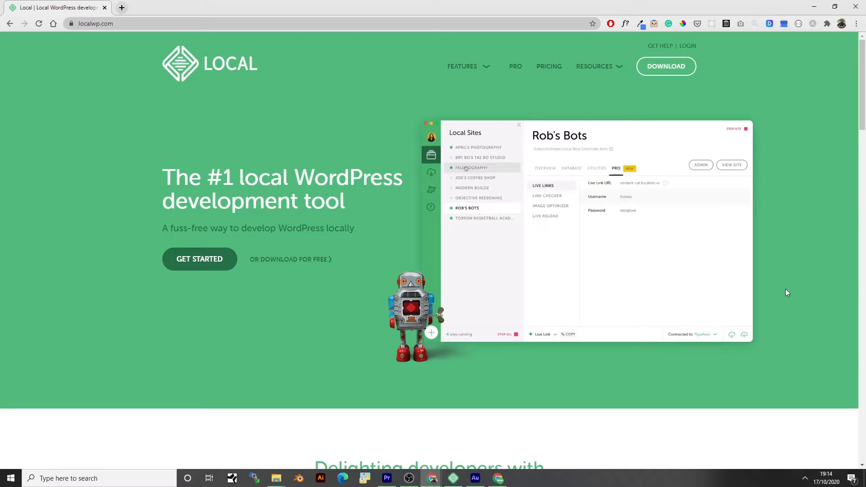
click(471, 168)
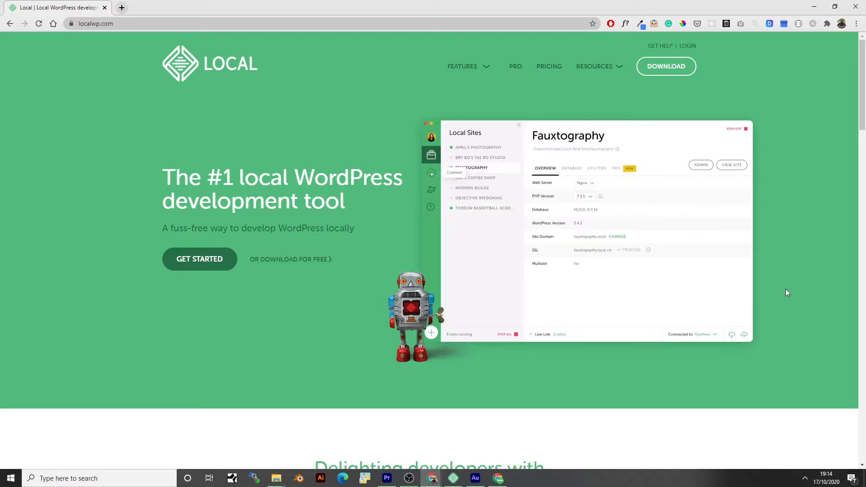
click(430, 172)
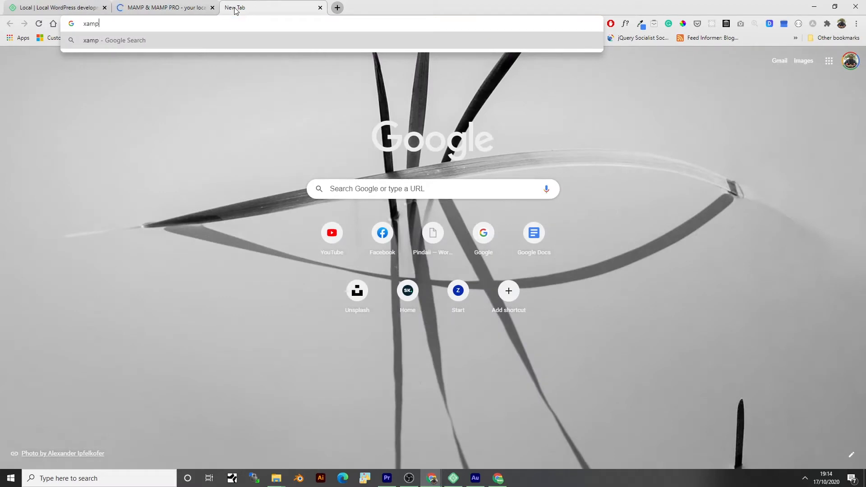
key(Return)
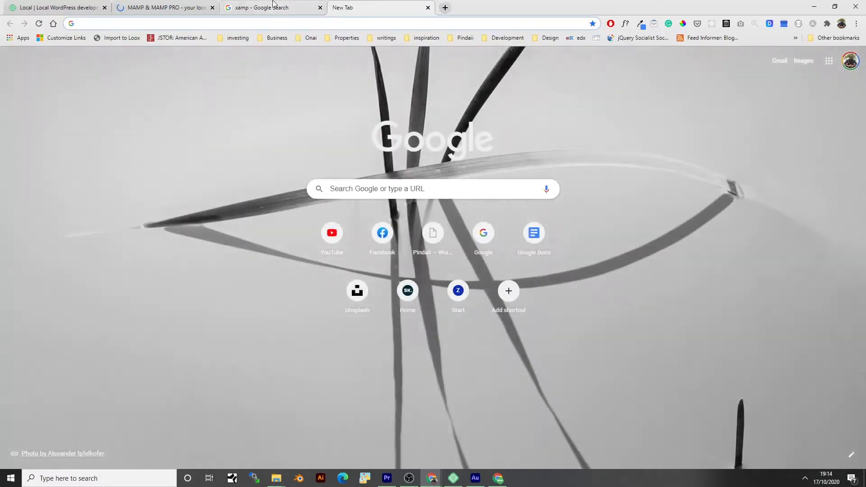
click(271, 7)
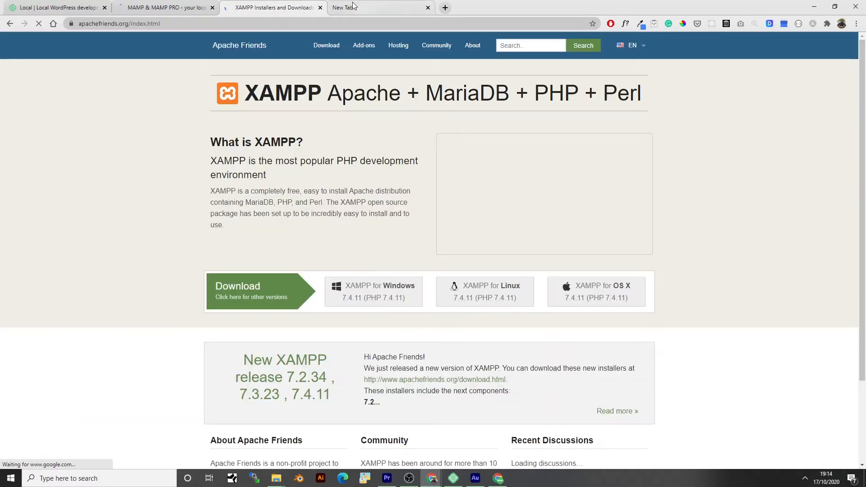
Search 'desktop server' in a new tab and open the DesktopServer result on serverpress.com
click(380, 7)
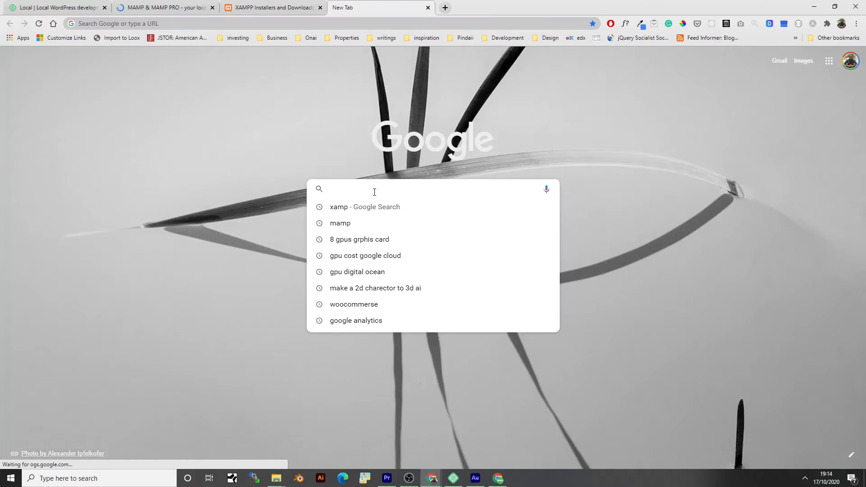
text(desktop)
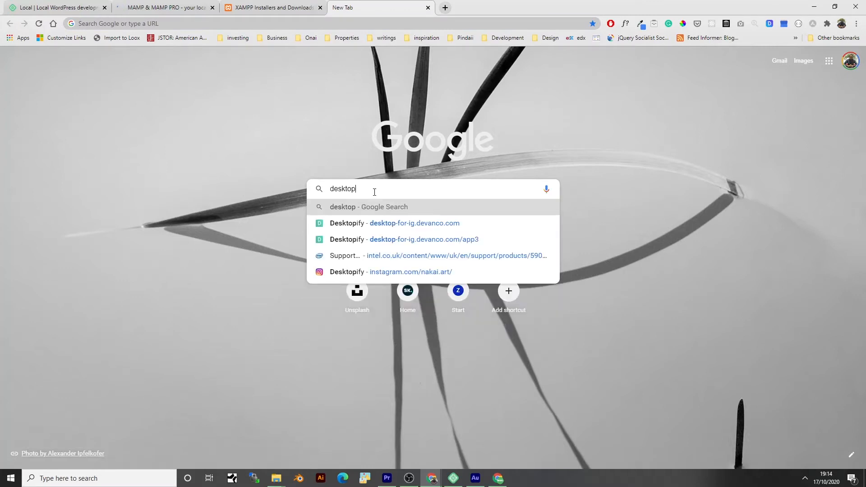
text(server]#)
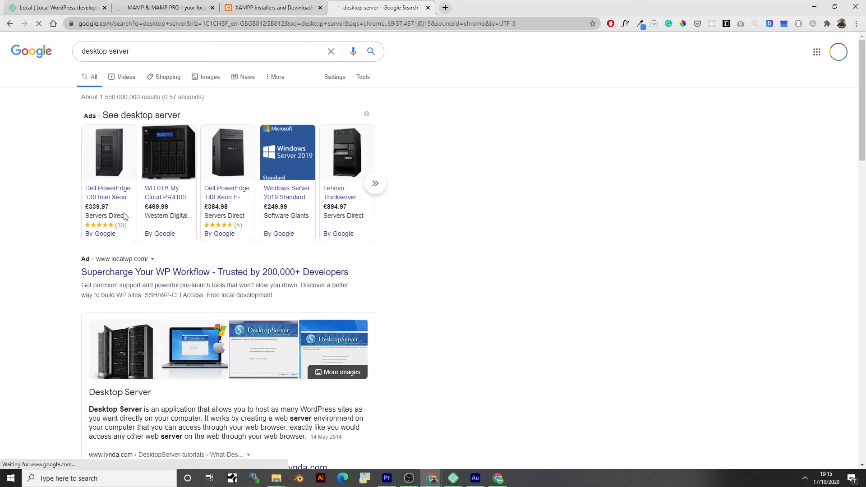
scroll(down, 3)
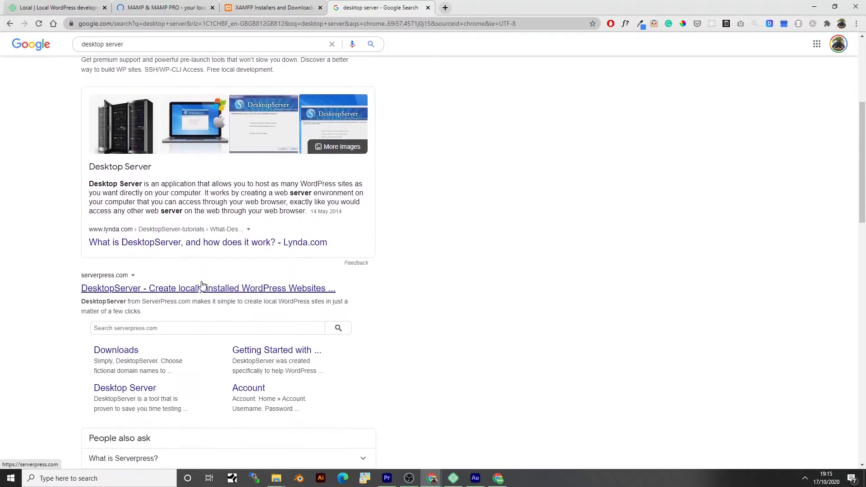
click(208, 288)
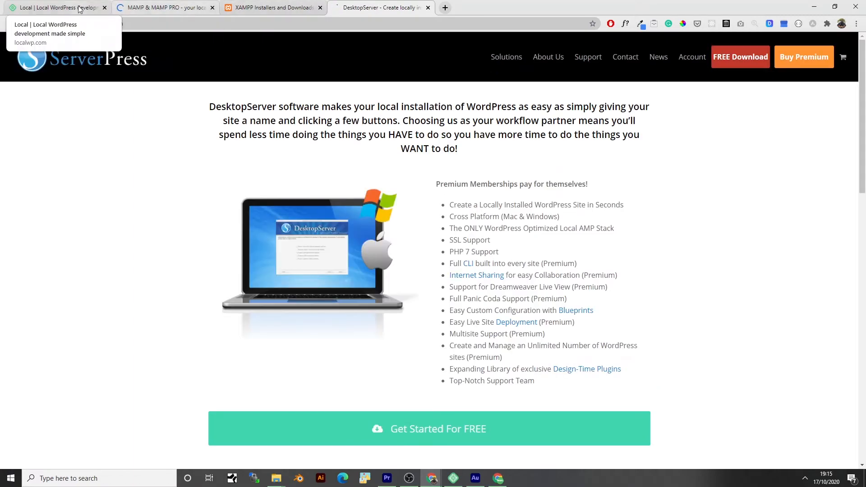
mouse_move(143, 5)
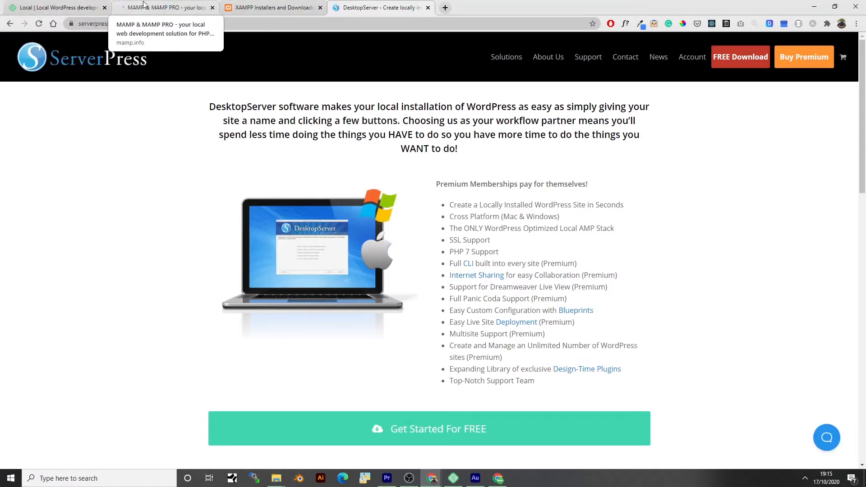
Return to the Local website tab and follow its app demo through to a site dashboard
click(55, 7)
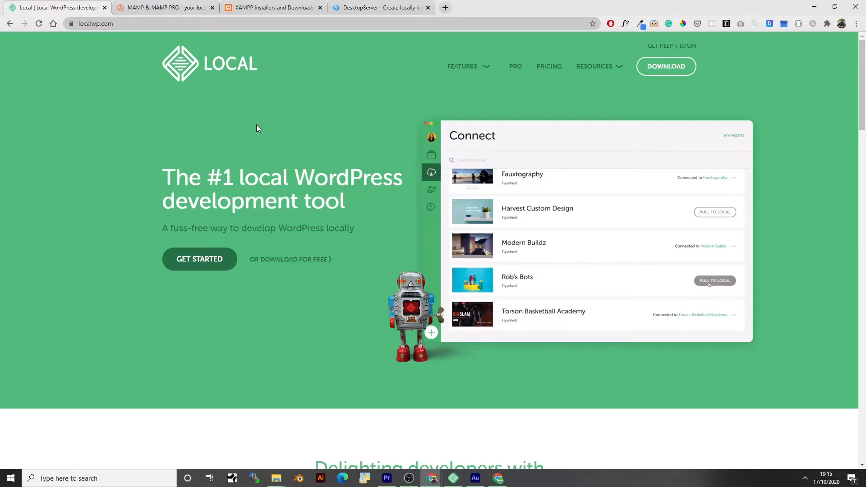
click(714, 281)
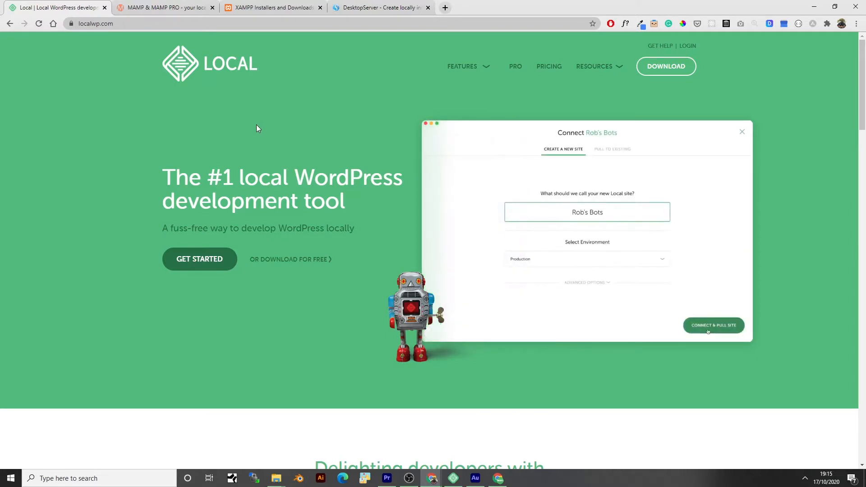
click(712, 325)
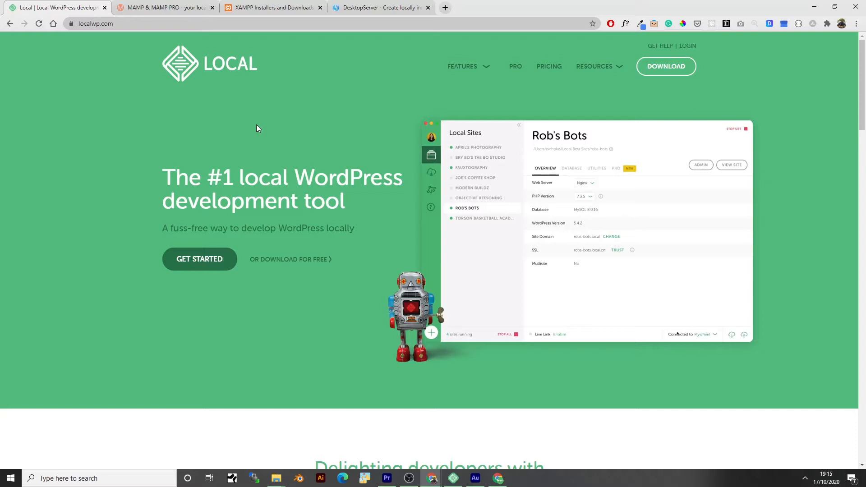
click(559, 333)
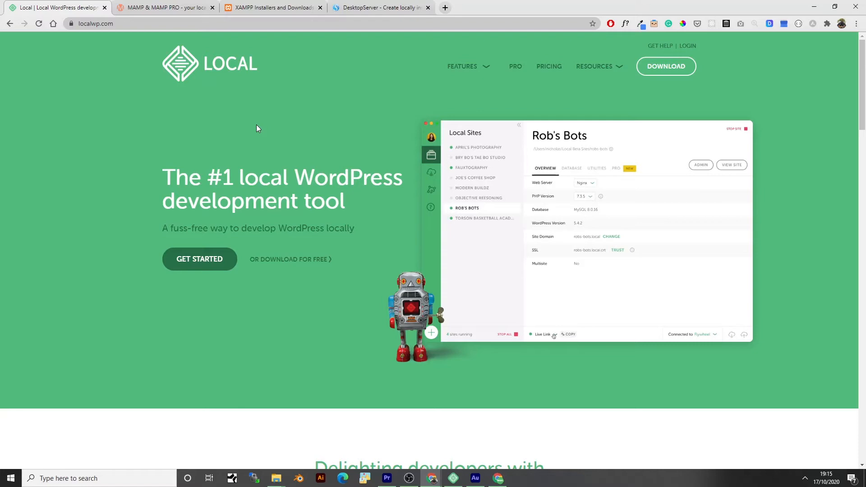
Switch to the MAMP tab and scroll through the MAMP PRO for Windows section
click(163, 7)
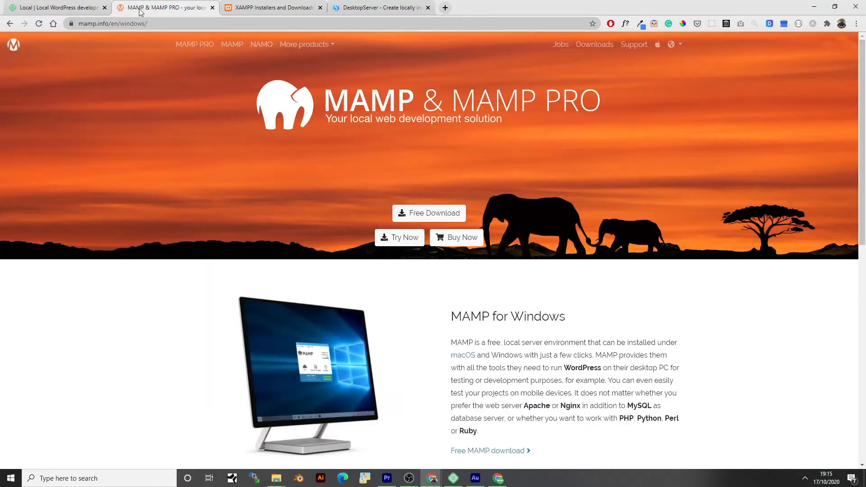
mouse_move(673, 121)
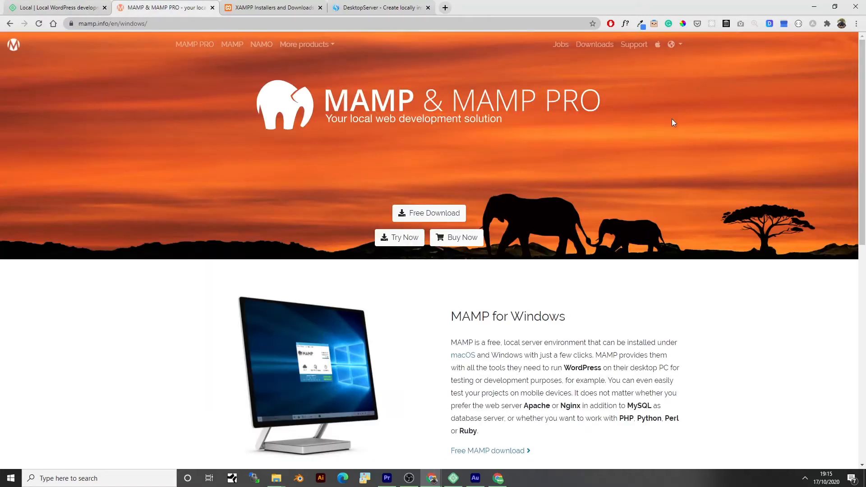
scroll(down, 3)
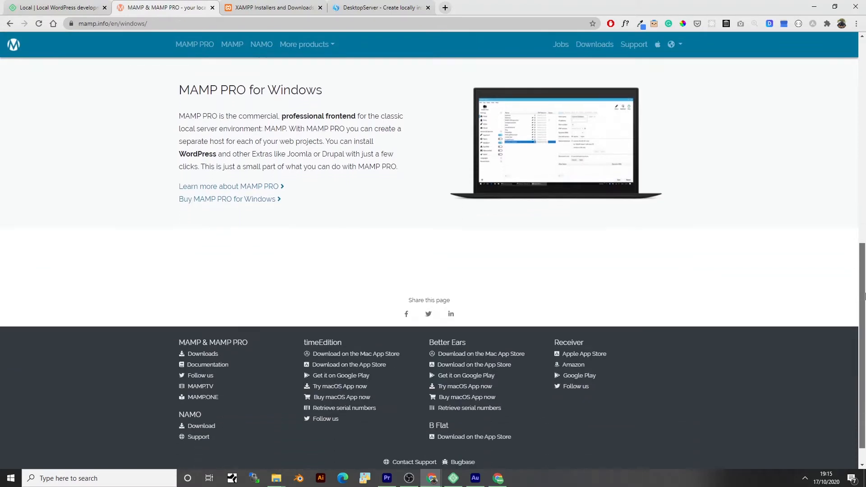
scroll(up, 3)
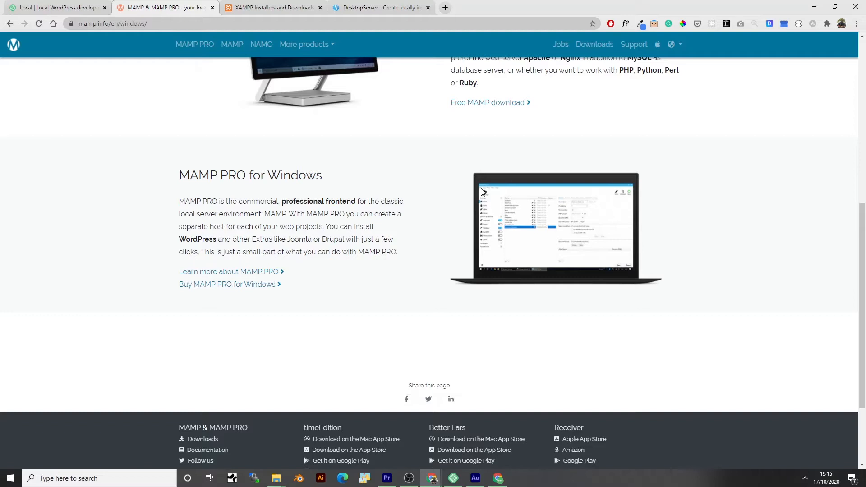
Review the XAMPP homepage tab, then move to the DesktopServer tab on serverpress.com
click(271, 7)
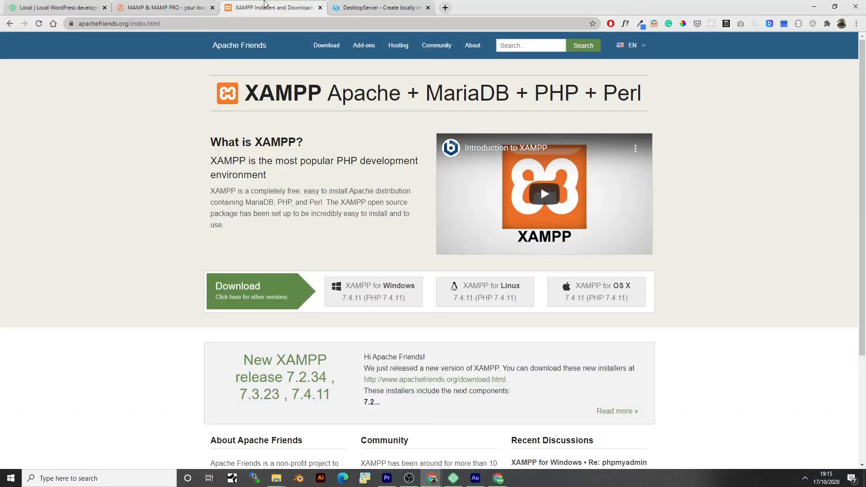
mouse_move(159, 131)
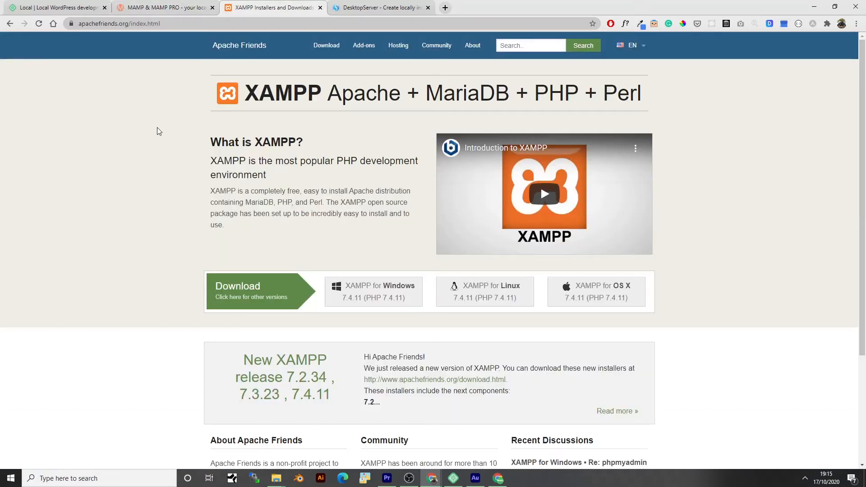
mouse_move(221, 107)
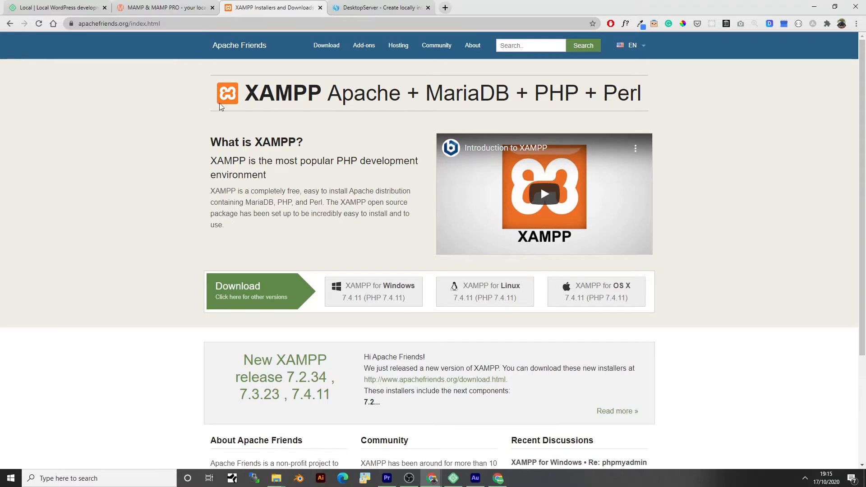
click(380, 7)
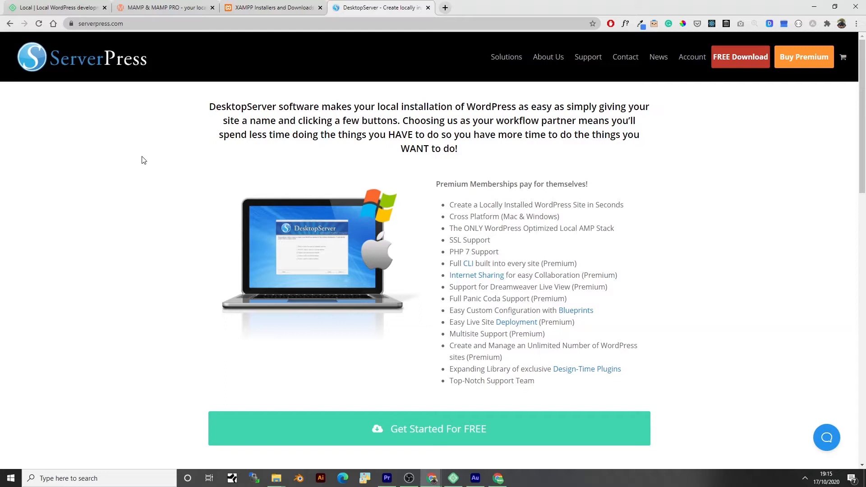
mouse_move(338, 252)
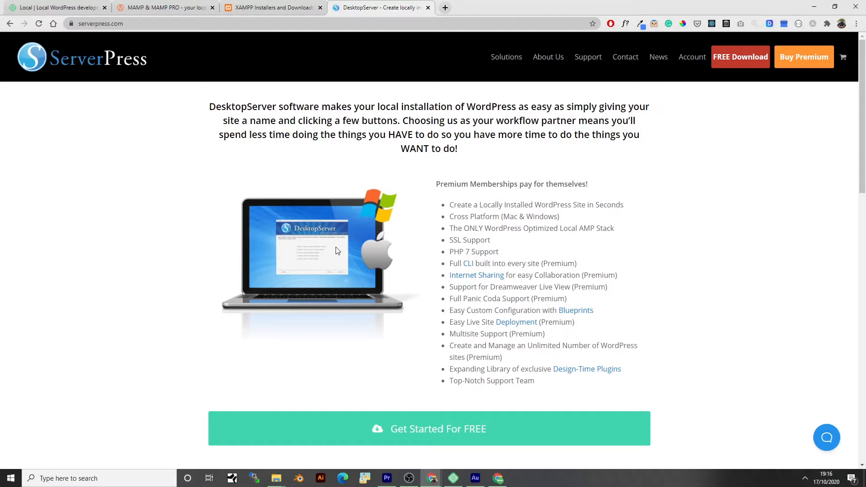
Return to the Local site and step through the demo's site tabs to the Fauxtography overview
click(55, 7)
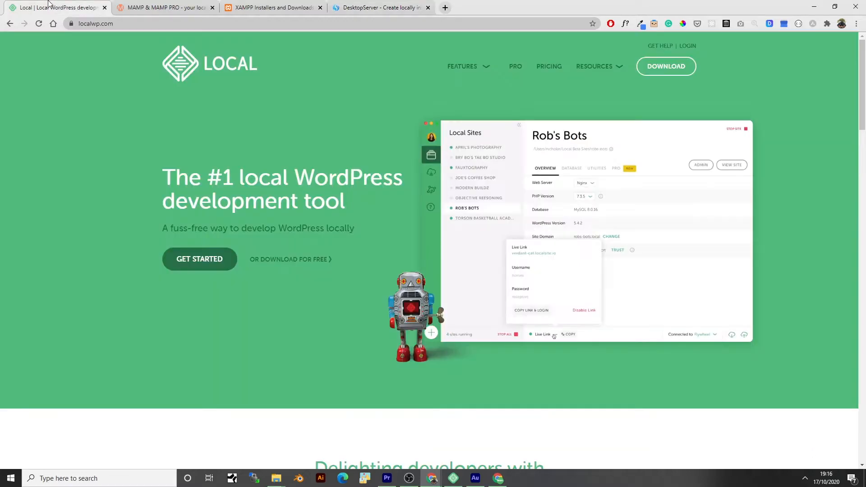
click(531, 309)
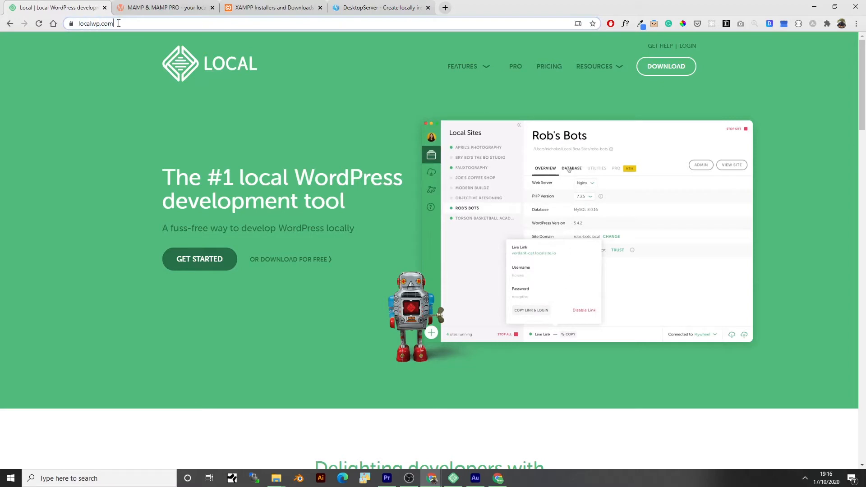
click(571, 169)
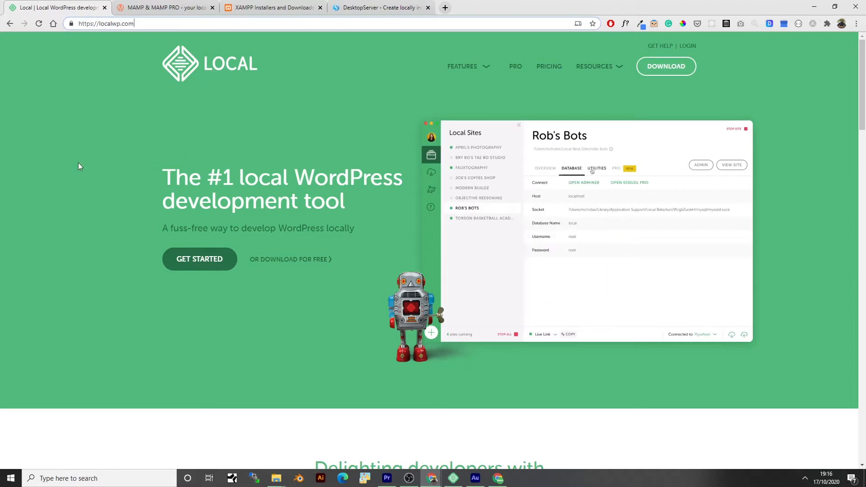
click(597, 168)
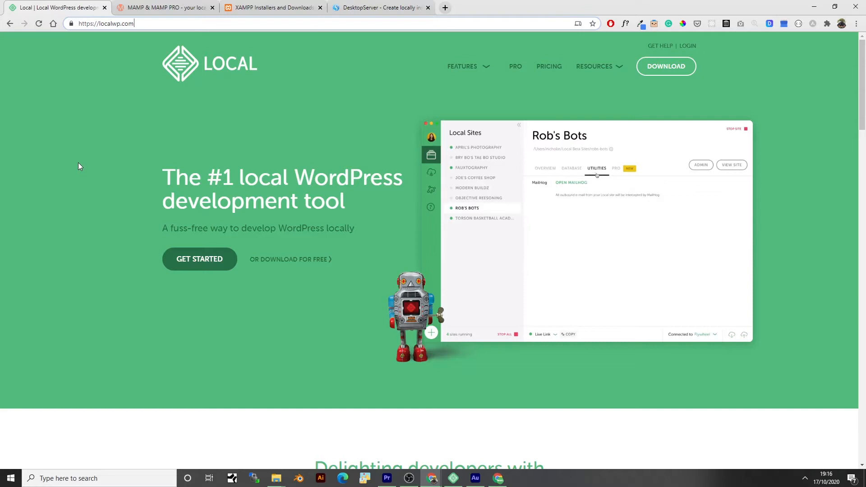
click(615, 169)
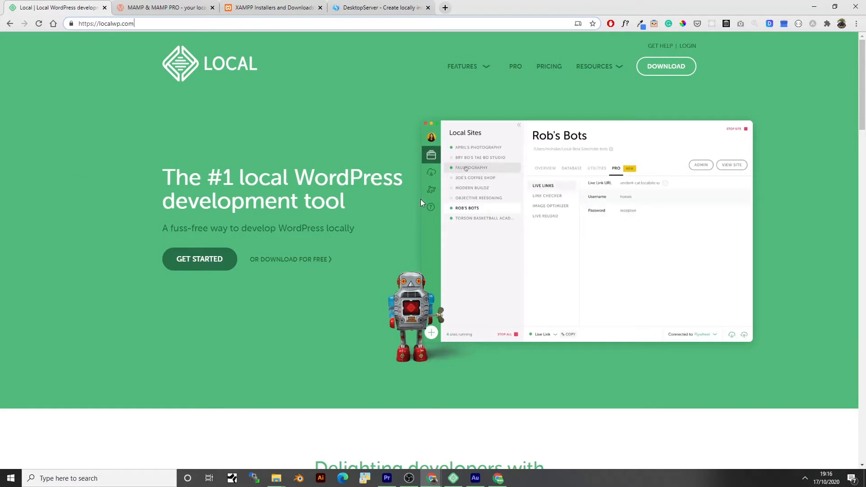
click(471, 168)
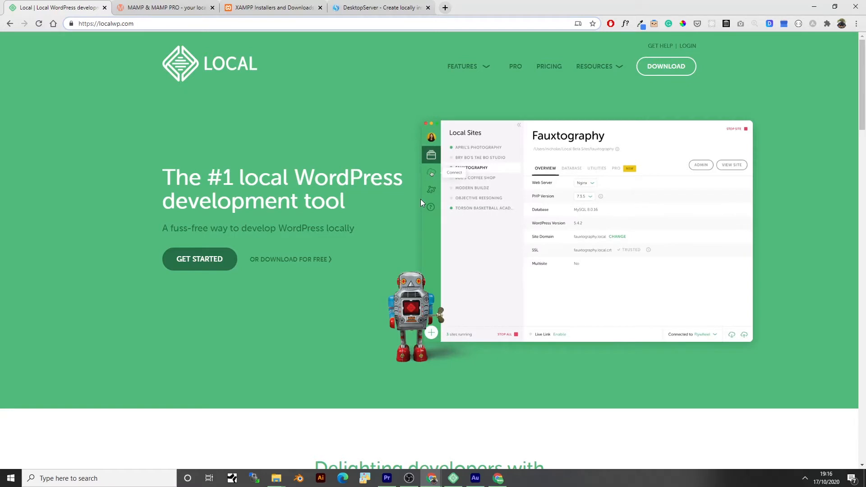
Open the Connect list of hosted sites and choose Pull to Local beside Rob's Bots
click(431, 171)
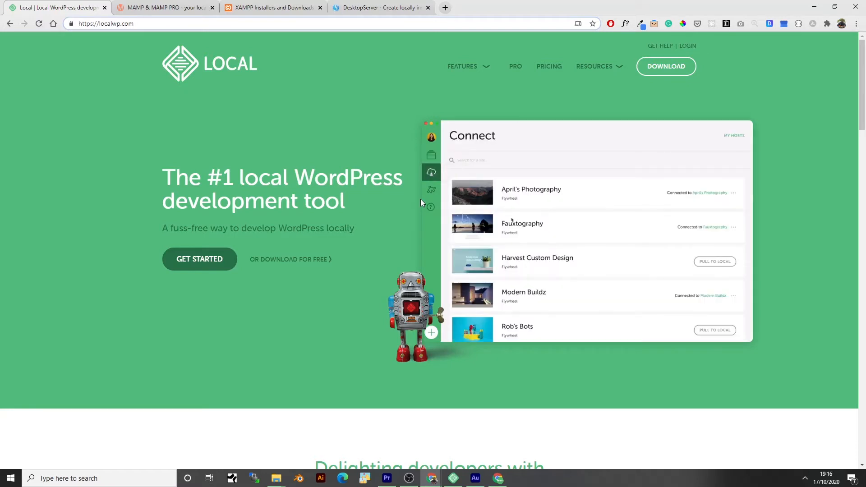
scroll(down, 3)
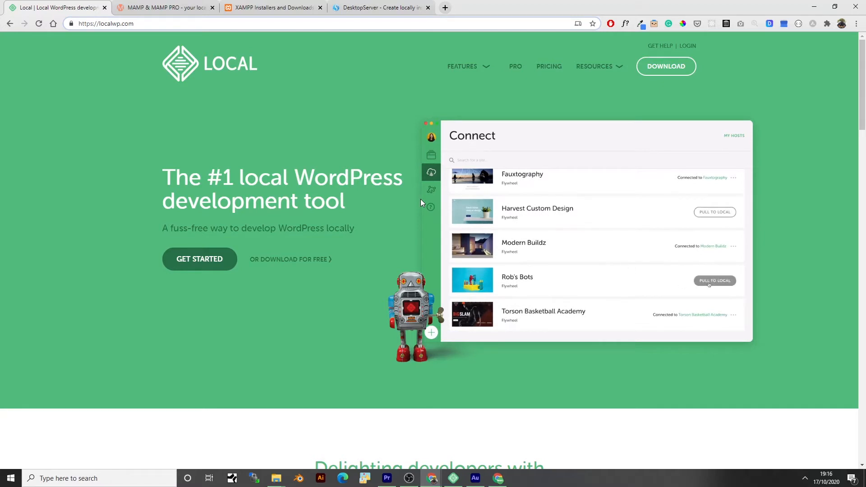
click(714, 281)
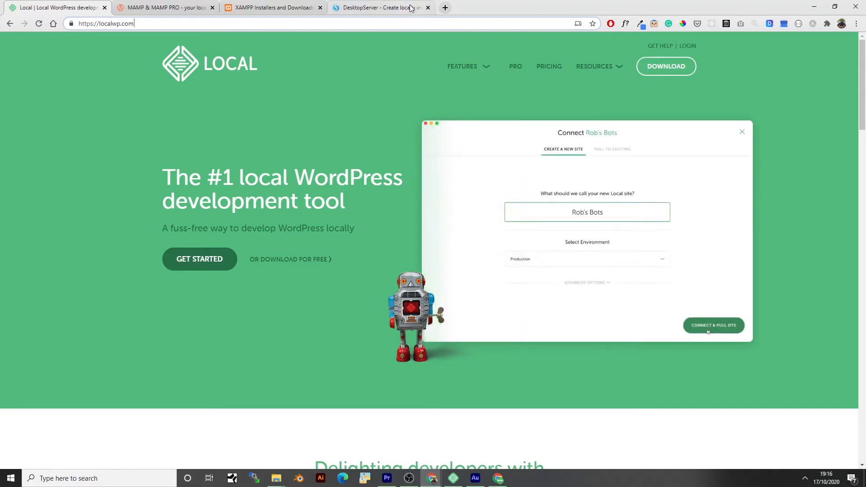
Search Google for ngrok in a new tab, open ngrok.com and scroll its homepage, then return to Local
click(445, 7)
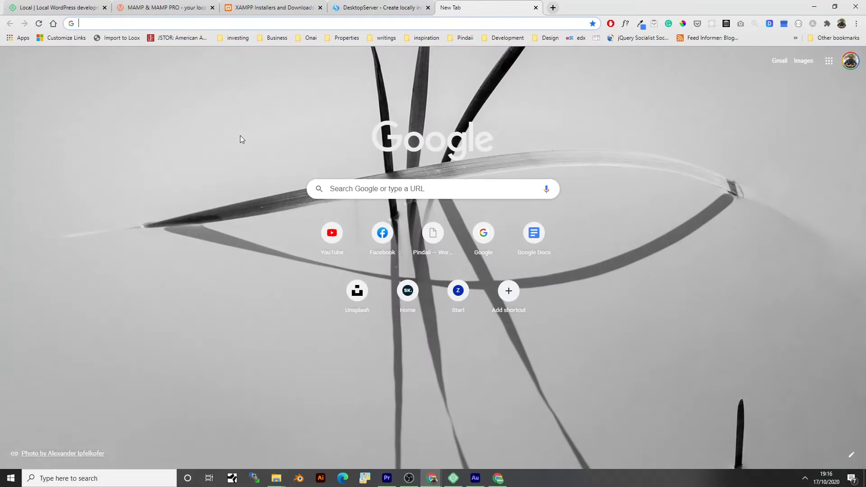
text(ngro)
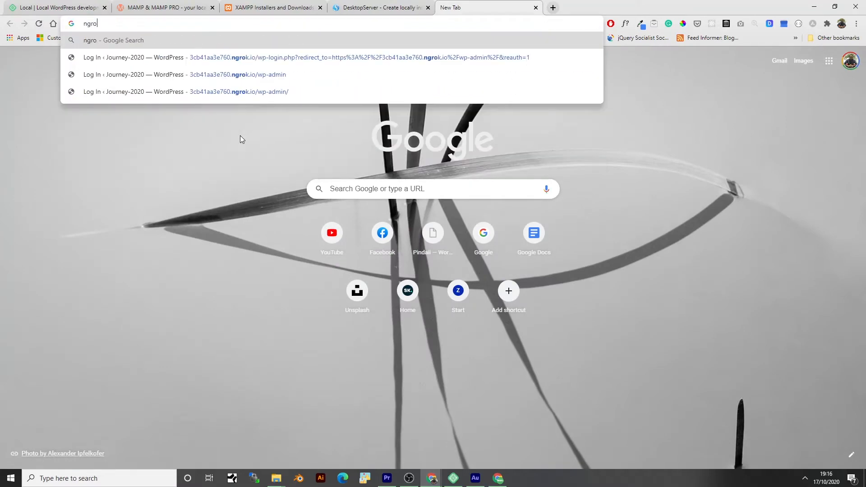
key(Return)
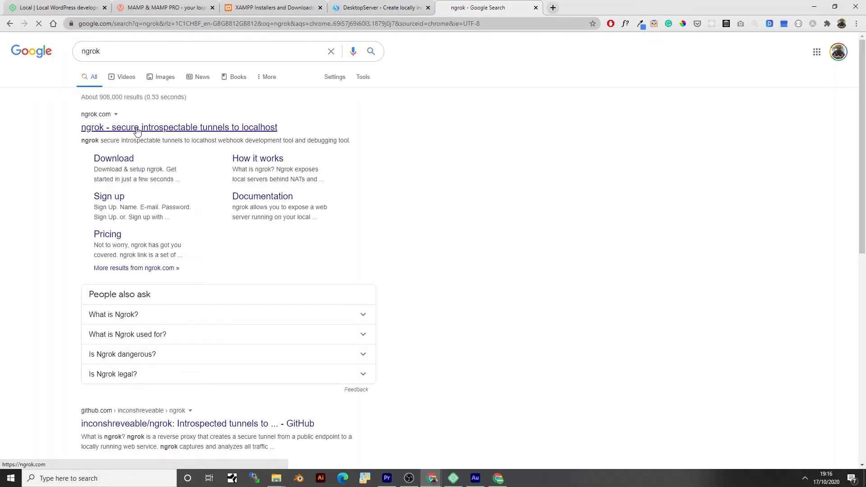
click(179, 128)
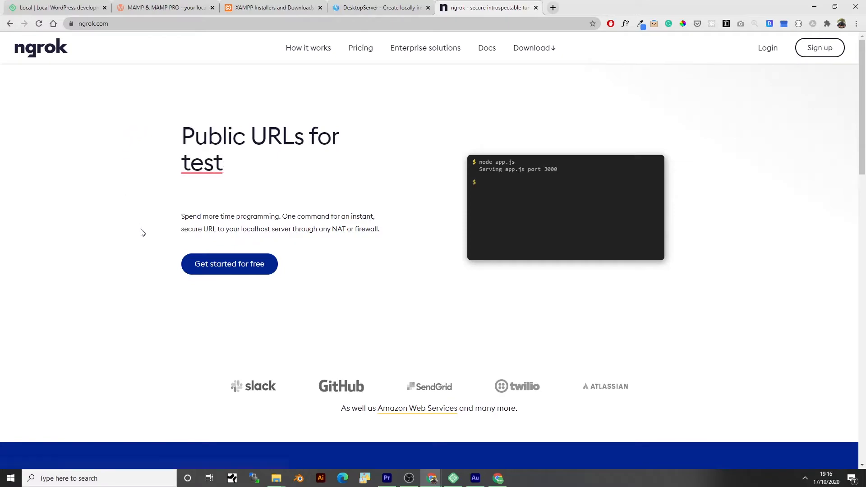
scroll(down, 3)
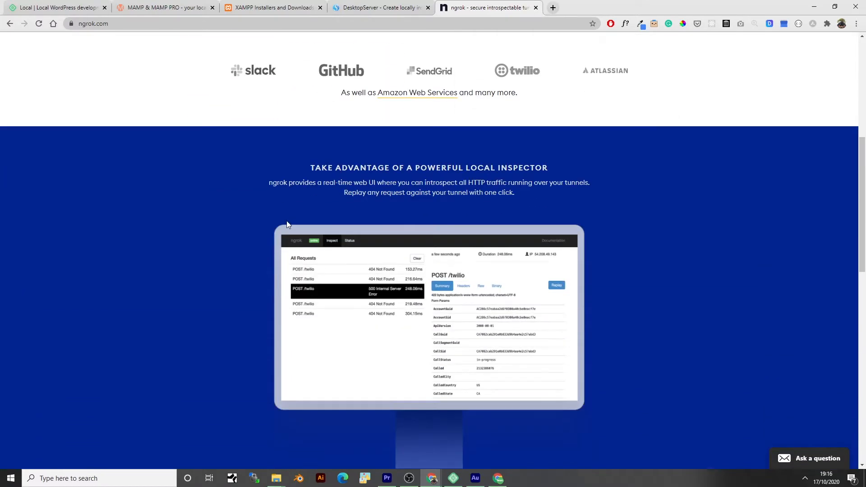
scroll(down, 3)
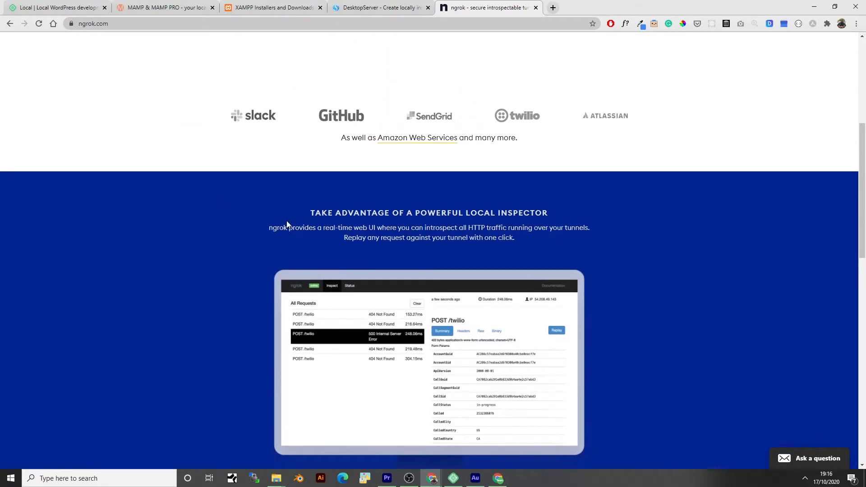
click(55, 7)
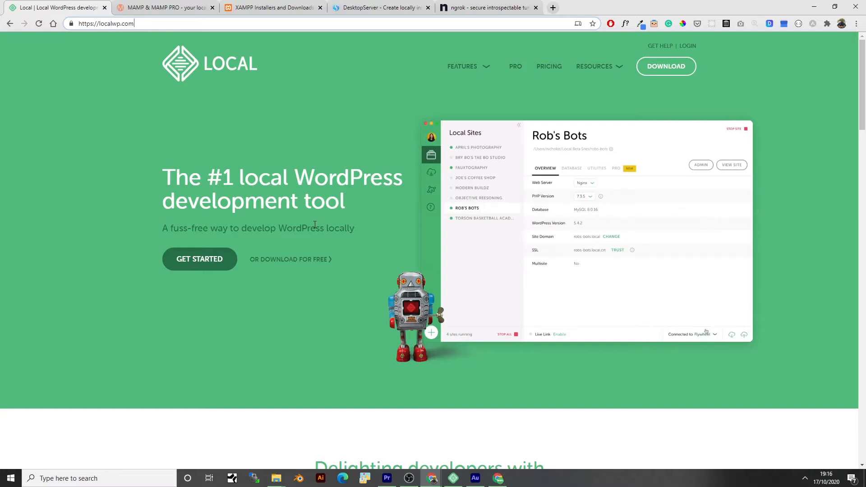
Enable Live Link for Rob's Bots, view its URL details, then its Database, Utilities and Live Links tabs
click(560, 334)
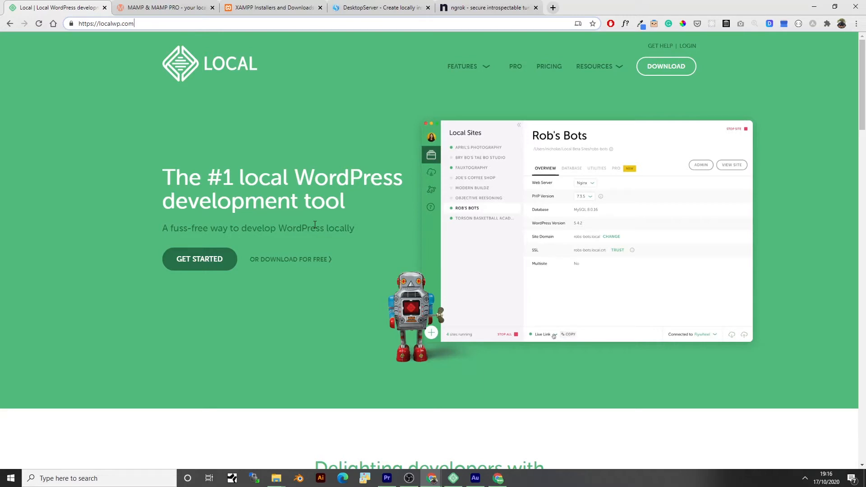
click(554, 333)
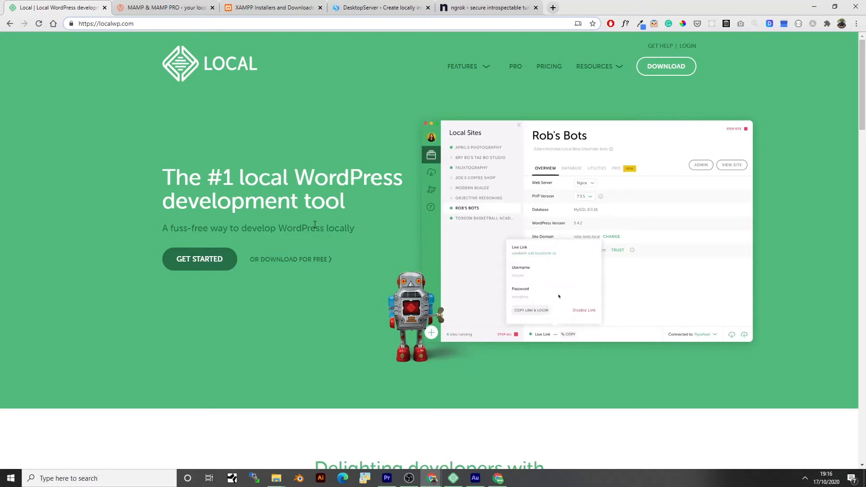
click(571, 169)
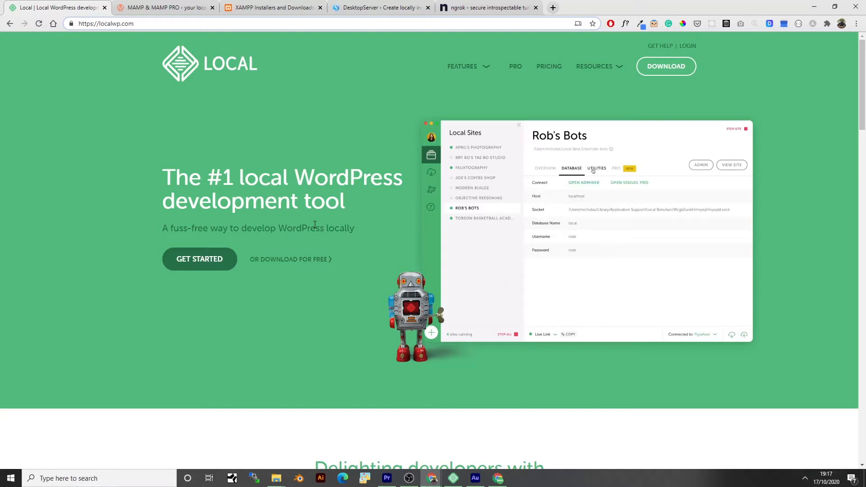
click(596, 169)
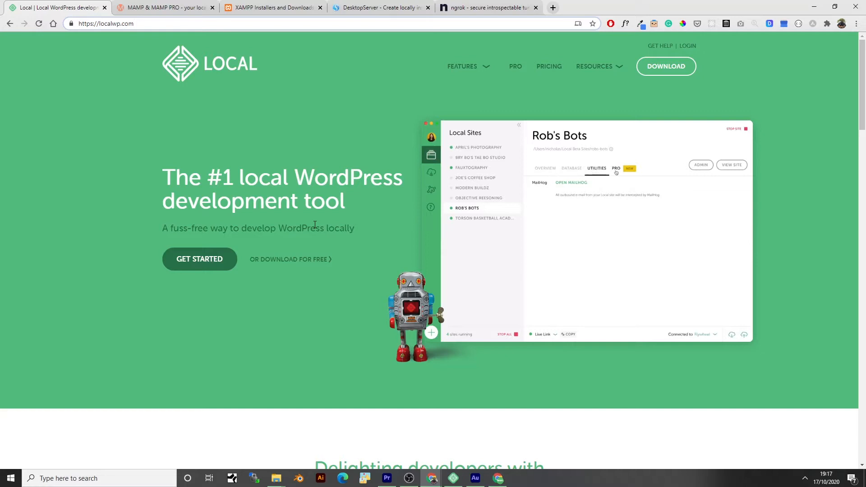
click(615, 171)
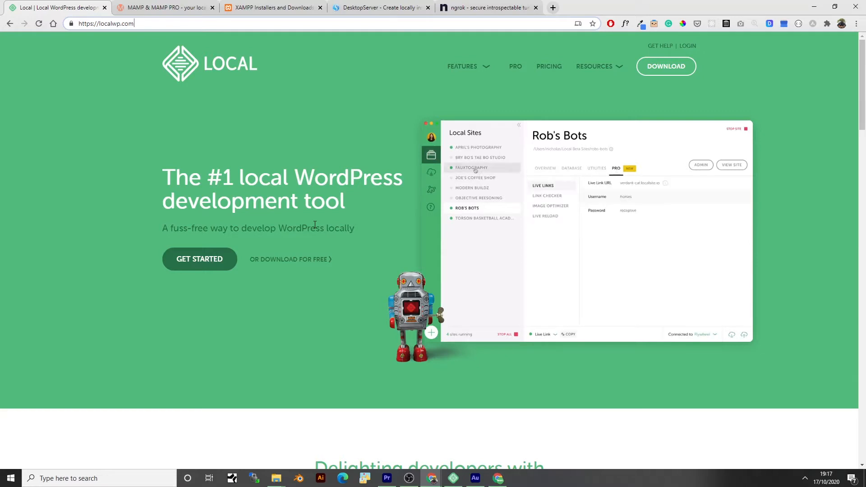
Show Fauxtography and the Connect list, then cycle through the XAMPP, DesktopServer and MAMP PRO tabs
click(471, 167)
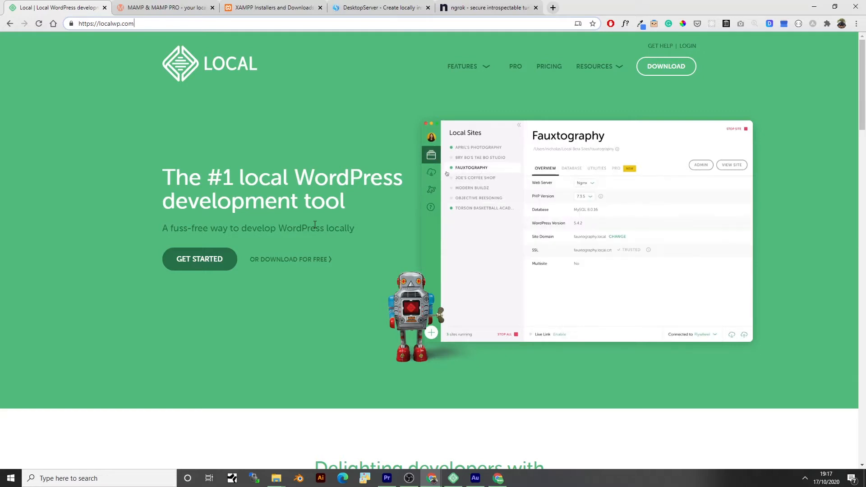
click(431, 172)
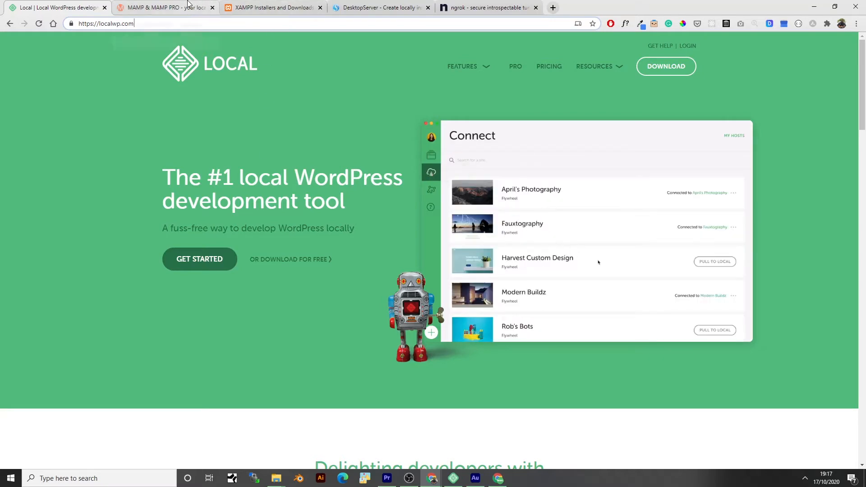
click(270, 7)
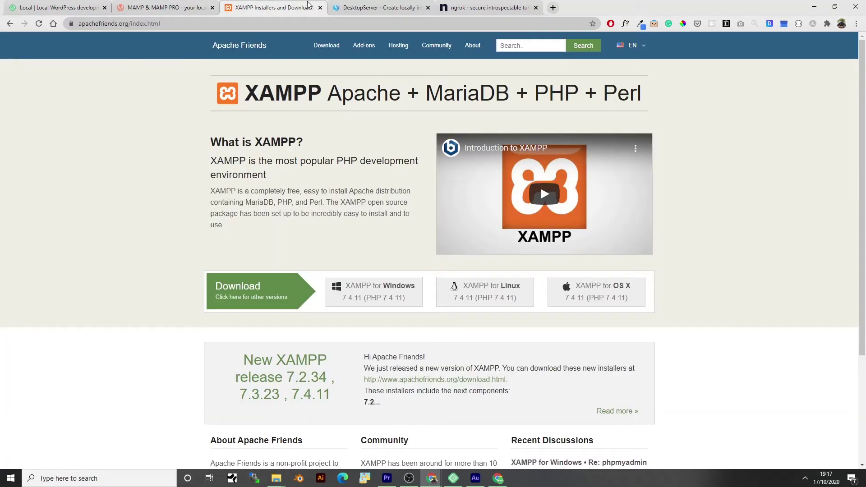
click(380, 7)
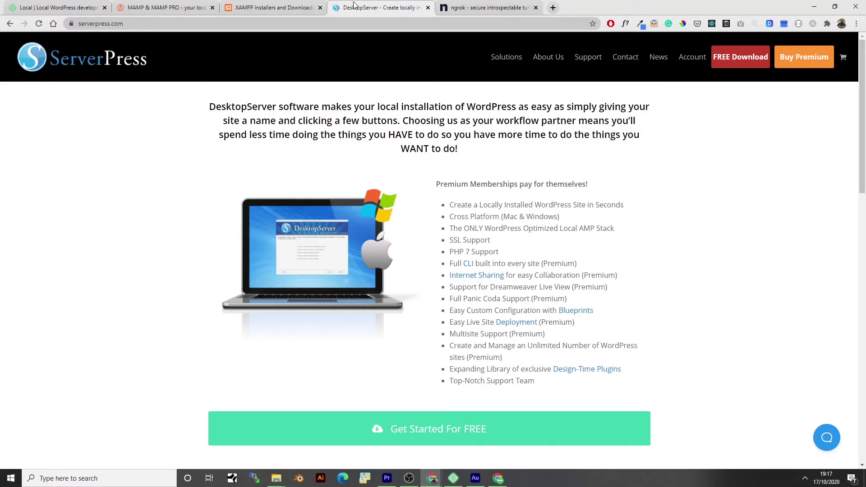
mouse_move(240, 68)
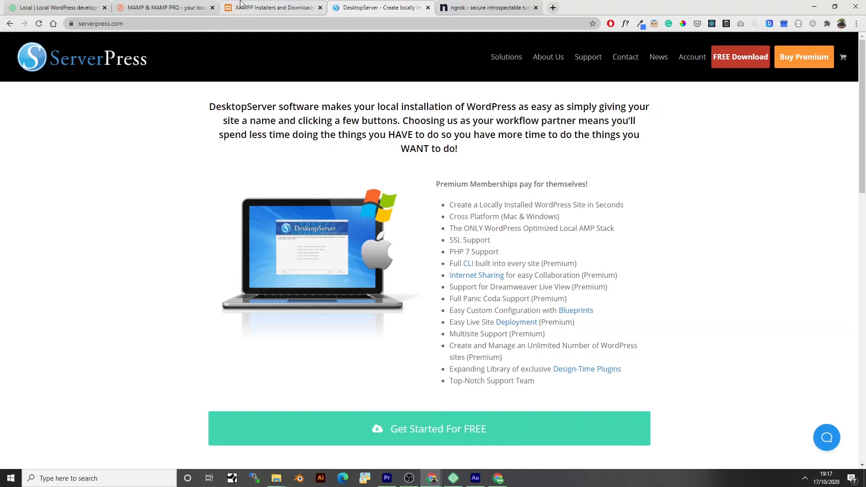
click(161, 7)
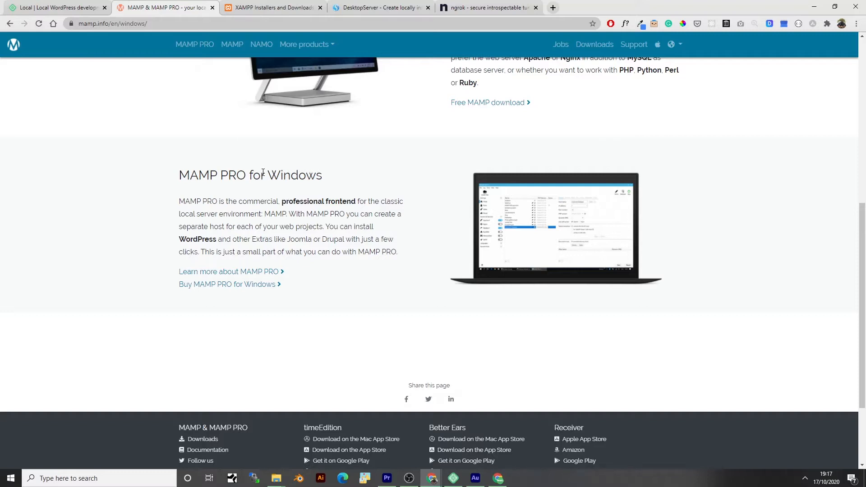
mouse_move(286, 62)
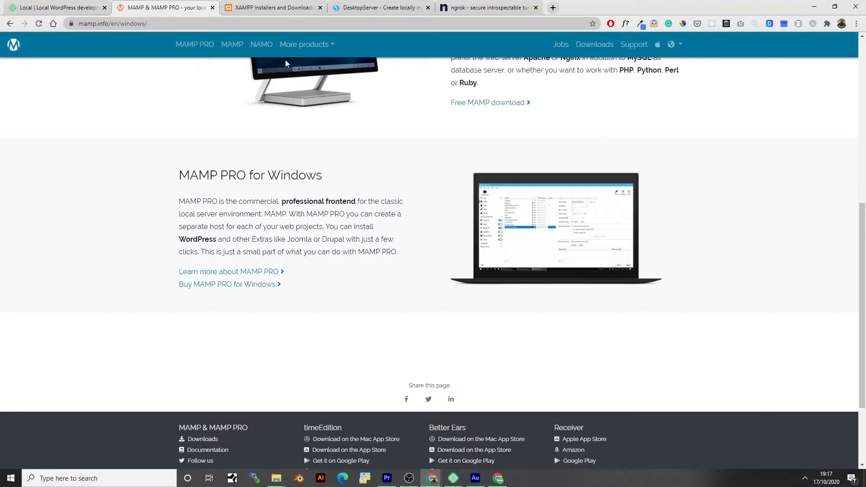
mouse_move(487, 7)
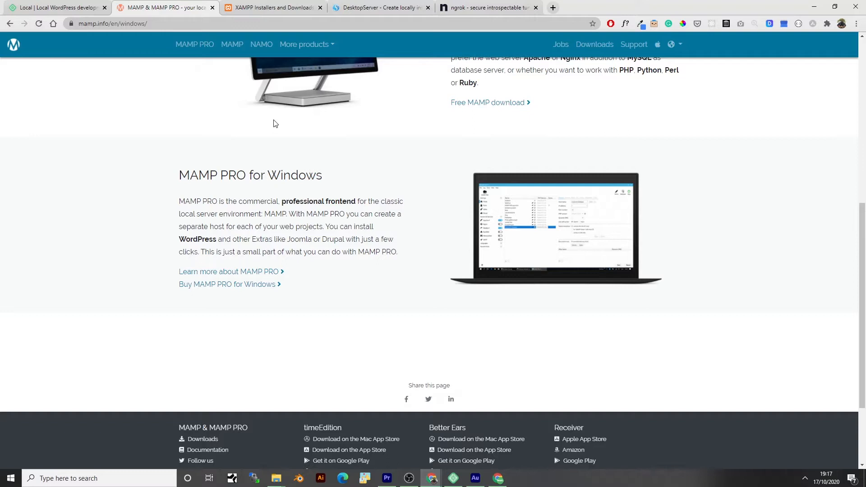
mouse_move(39, 3)
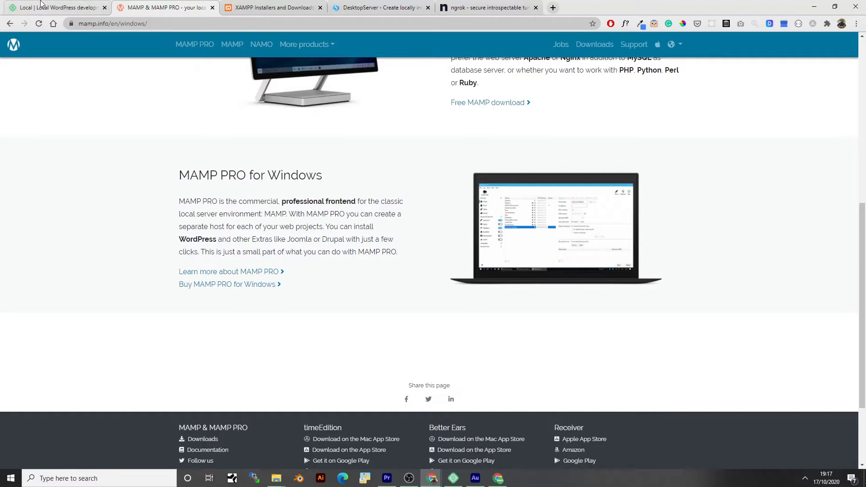
Back on the Local site, pull Rob's Bots into a new local site and confirm the pull
click(55, 7)
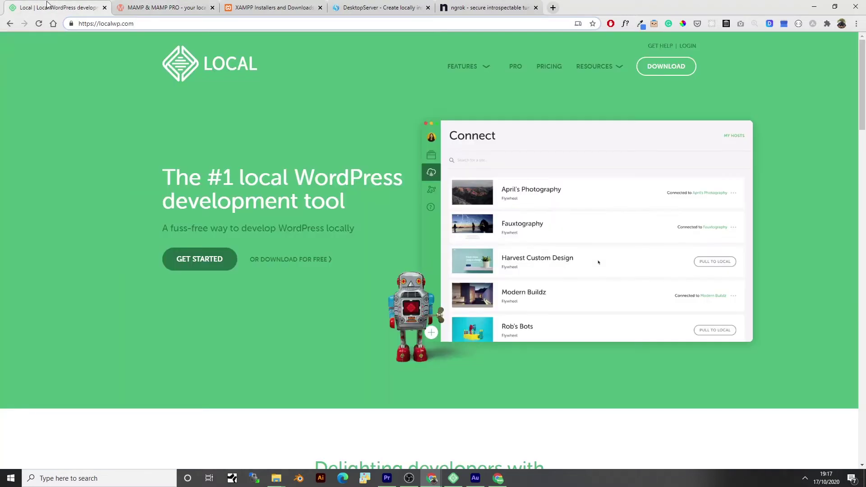
scroll(down, 3)
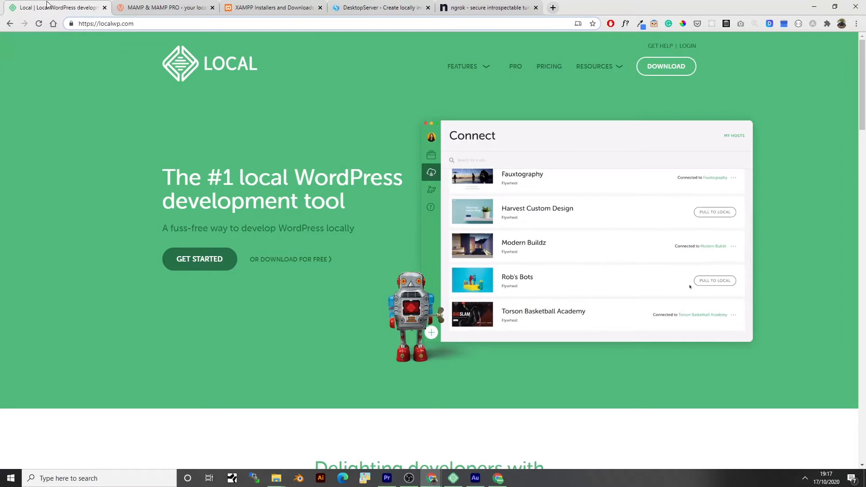
click(714, 280)
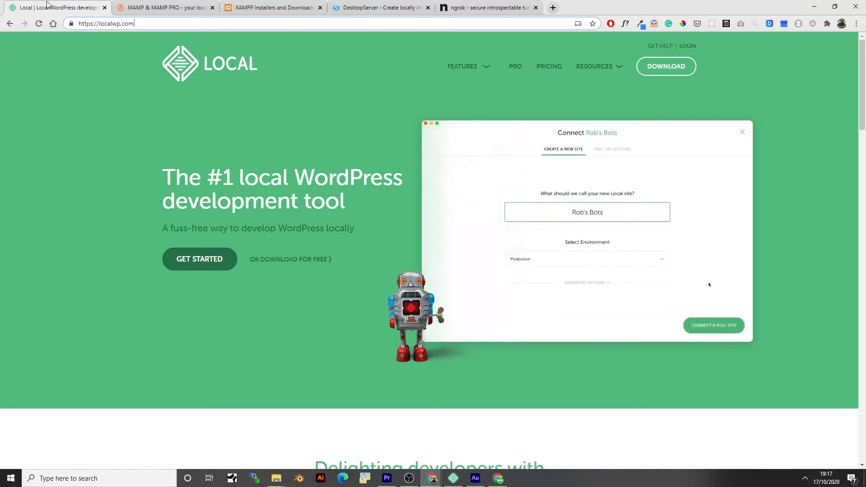
click(713, 325)
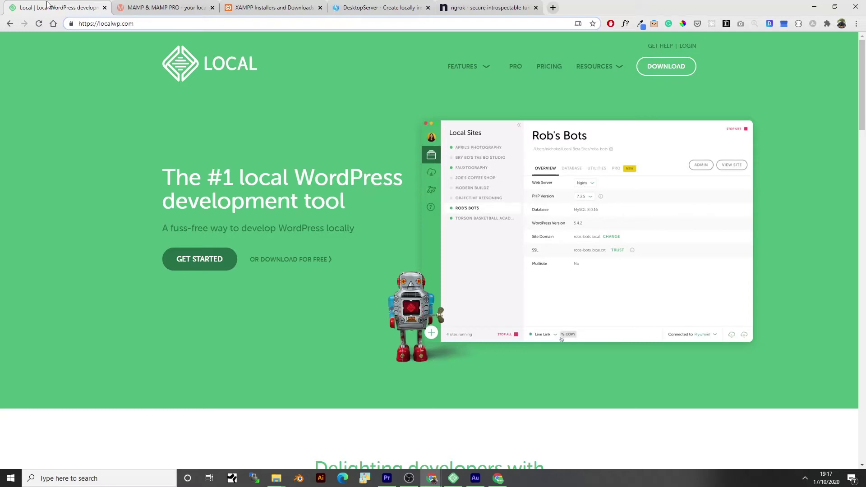
View the Live Link URL details and load the localwp.com home page with its Live Links settings
click(552, 333)
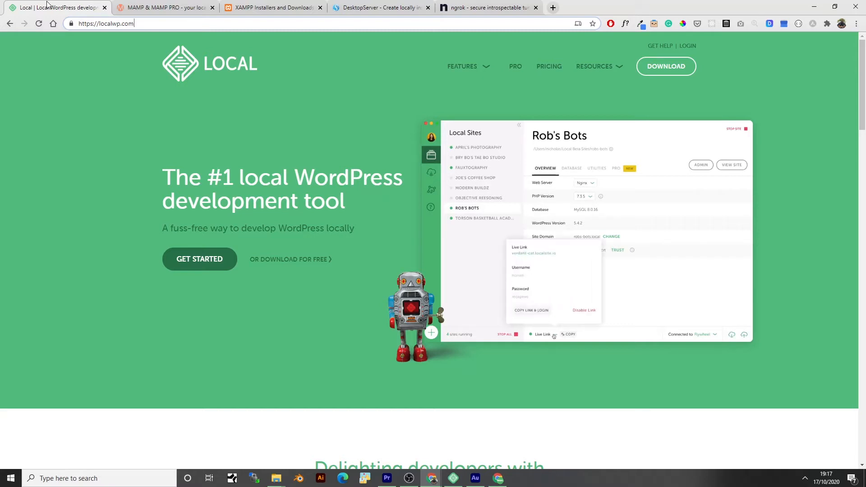
click(531, 310)
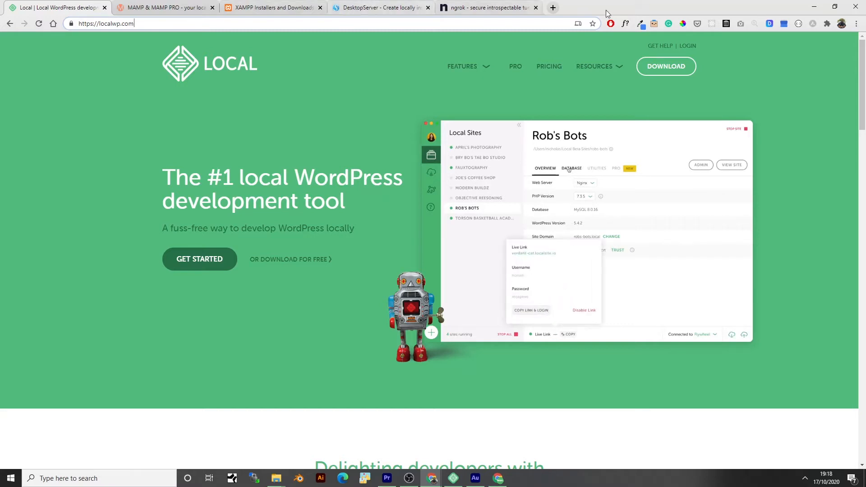
click(571, 168)
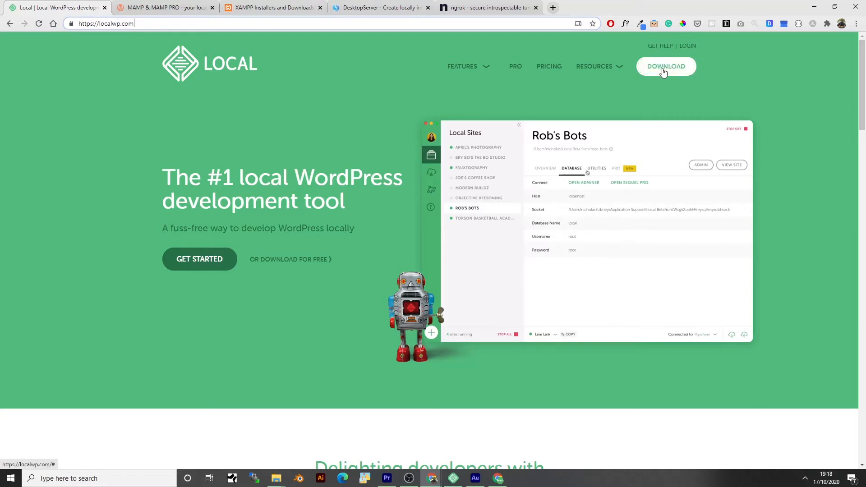
click(596, 168)
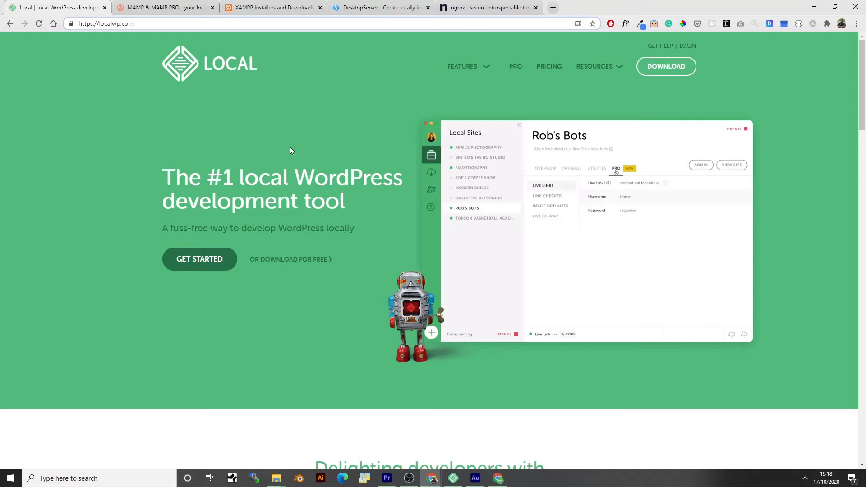
click(666, 65)
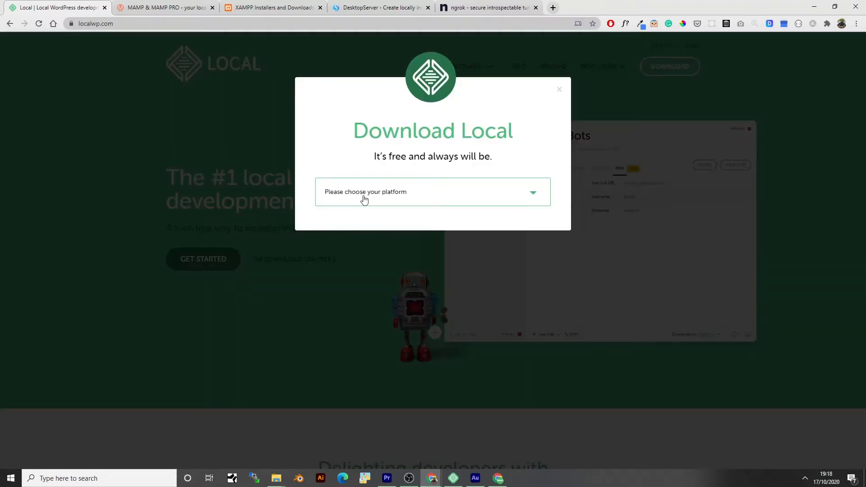
click(432, 191)
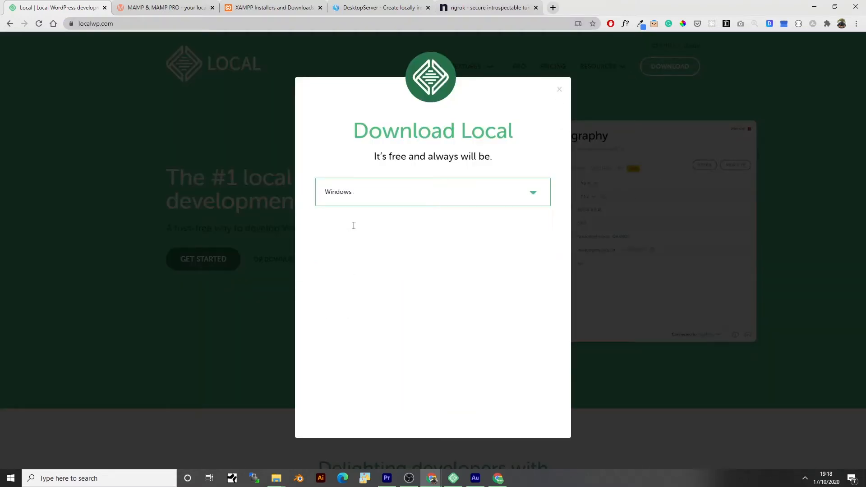
click(432, 191)
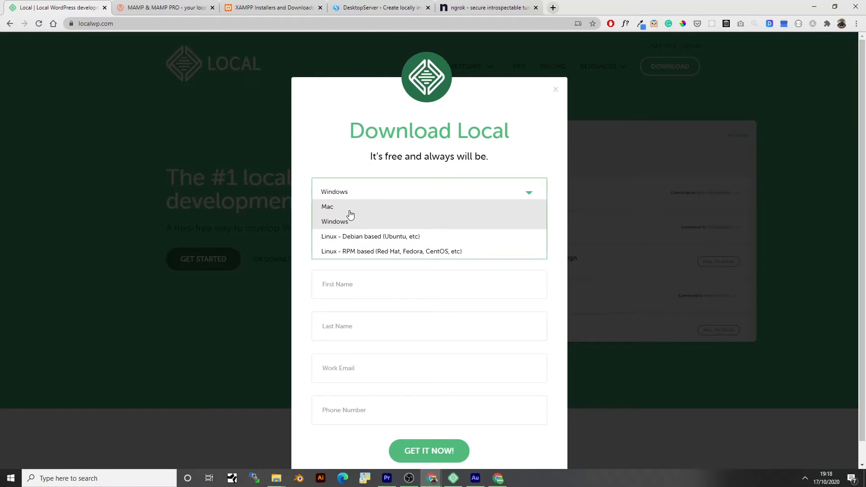
click(326, 206)
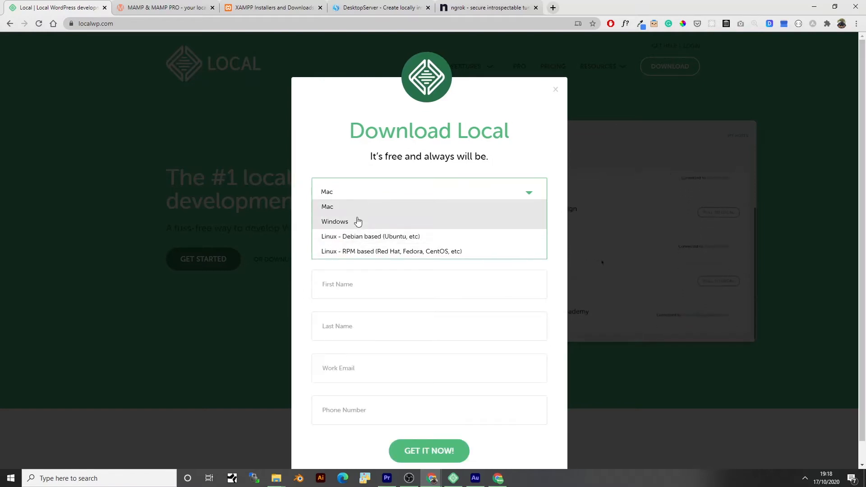
click(335, 221)
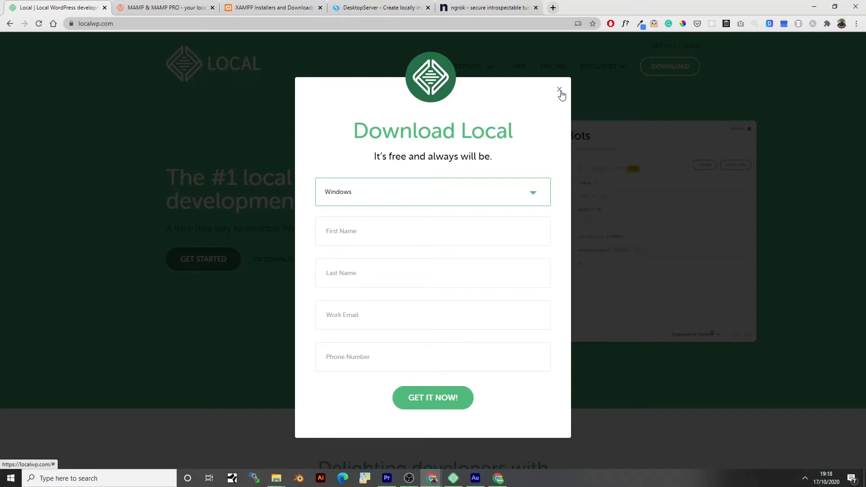
click(560, 90)
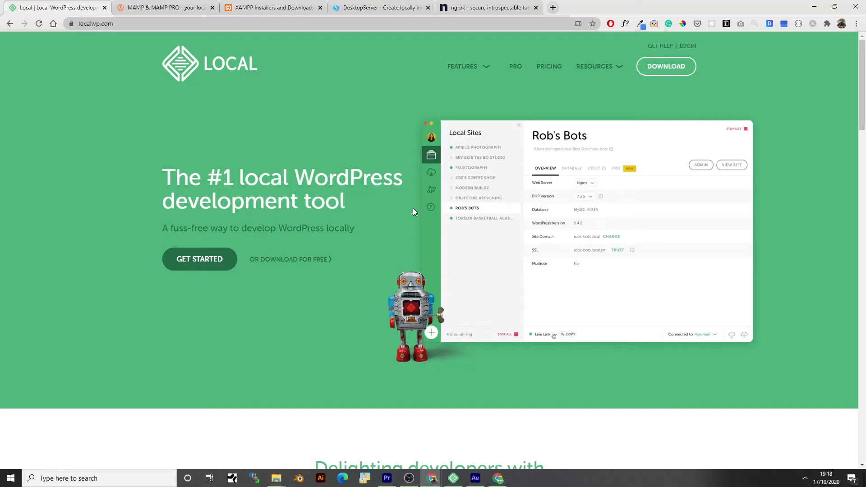
click(543, 334)
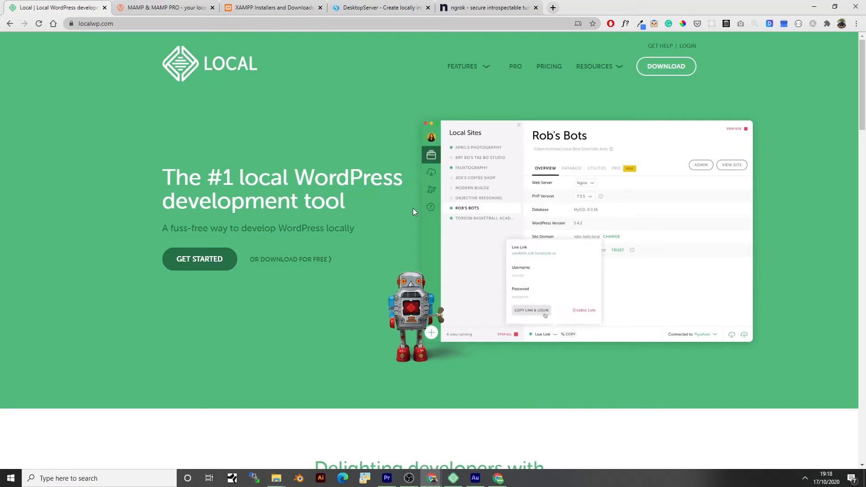
mouse_move(556, 300)
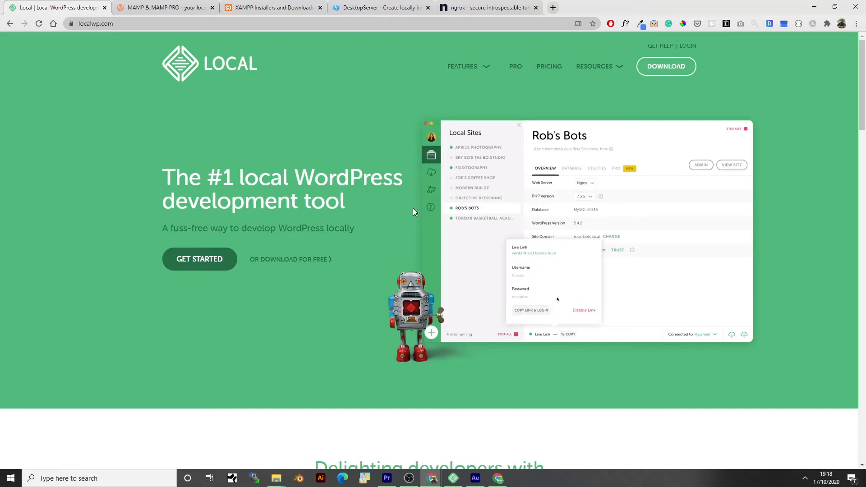
click(571, 169)
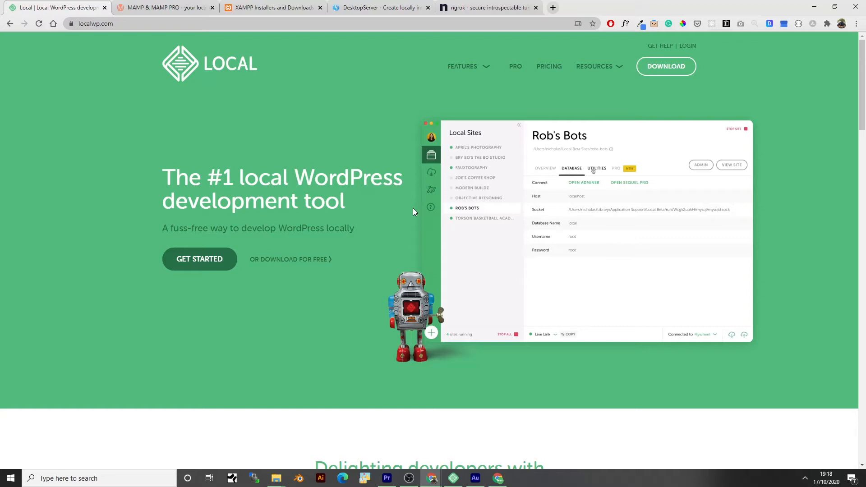
click(597, 168)
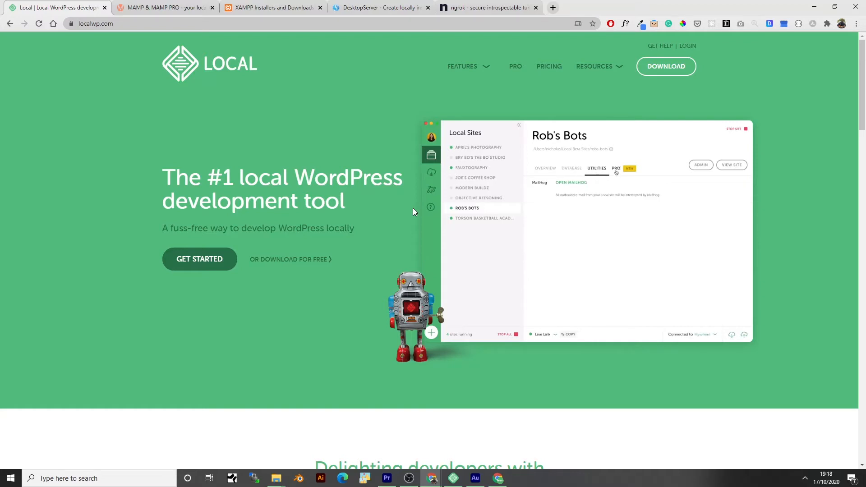
click(615, 169)
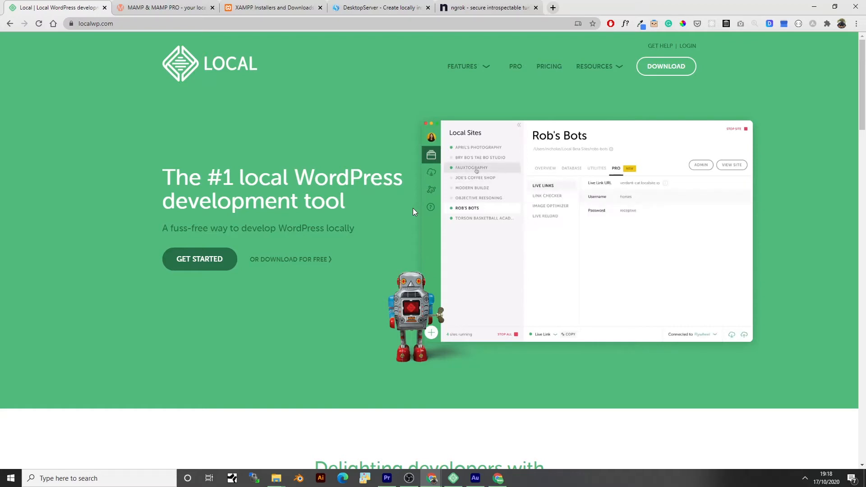
click(471, 168)
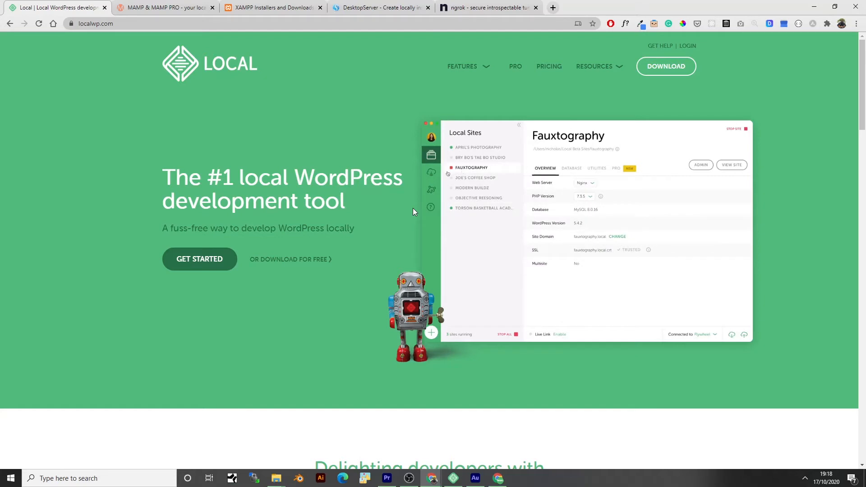
click(430, 171)
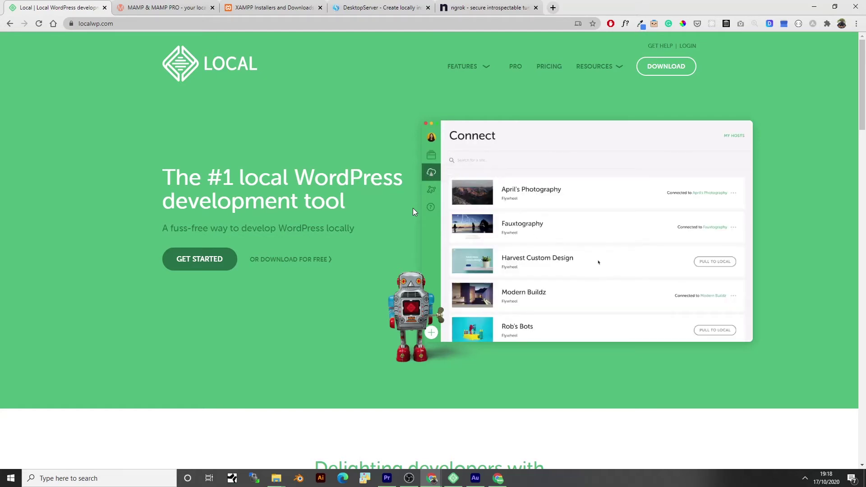
scroll(down, 3)
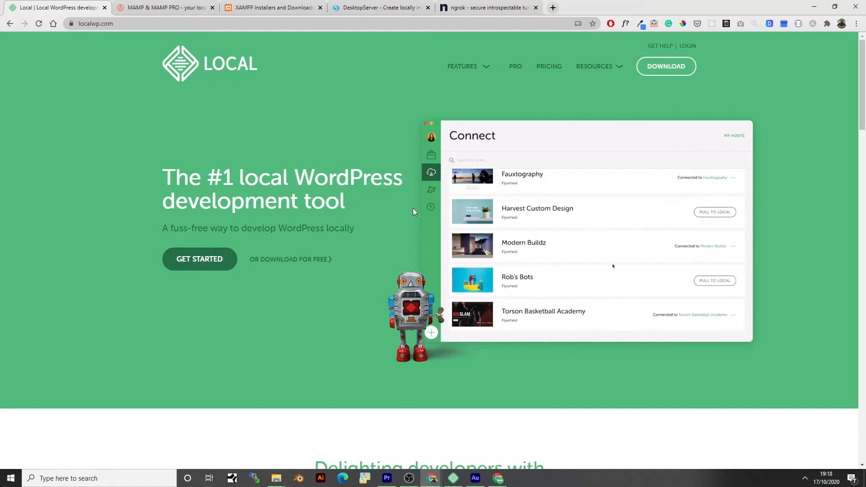
click(714, 280)
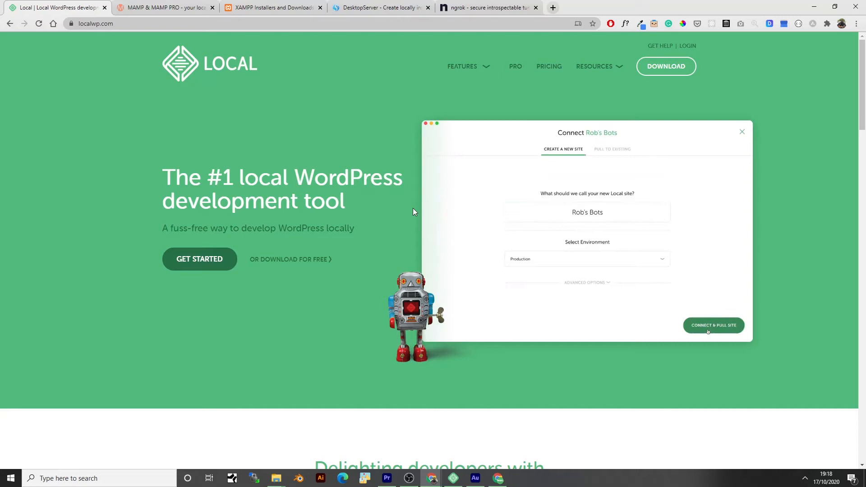
click(713, 324)
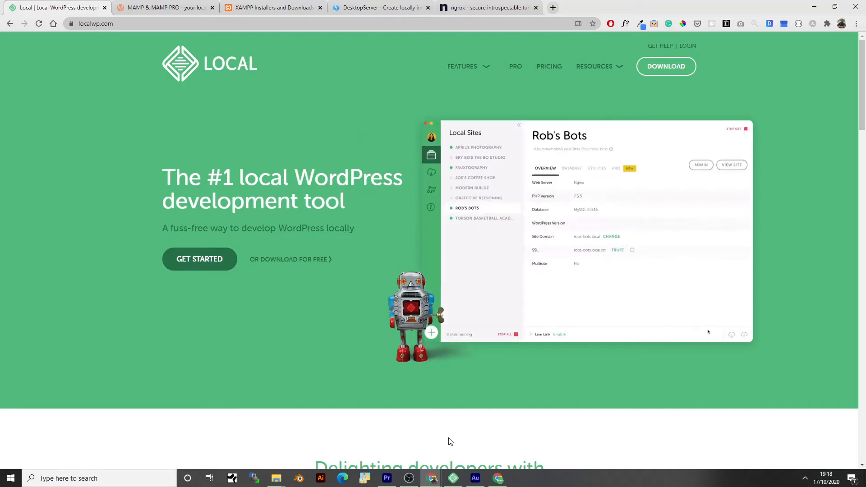
Bring the Local app to the front showing the Journey-2020 site overview
click(452, 478)
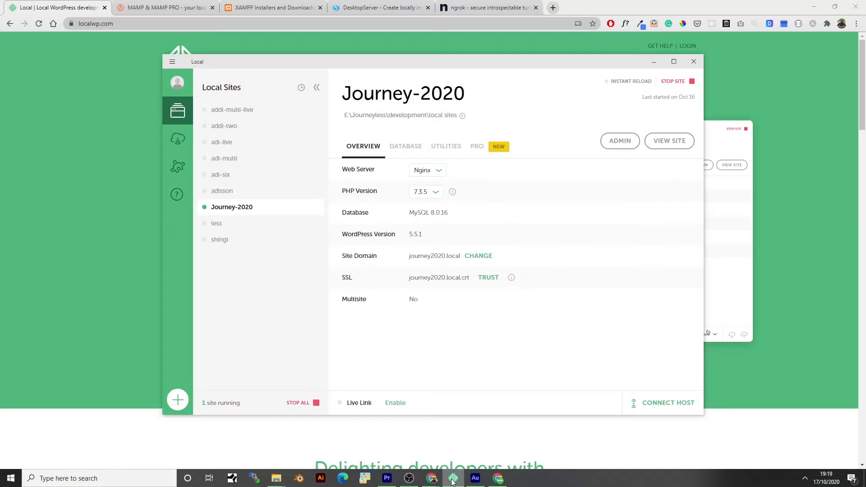
mouse_move(172, 62)
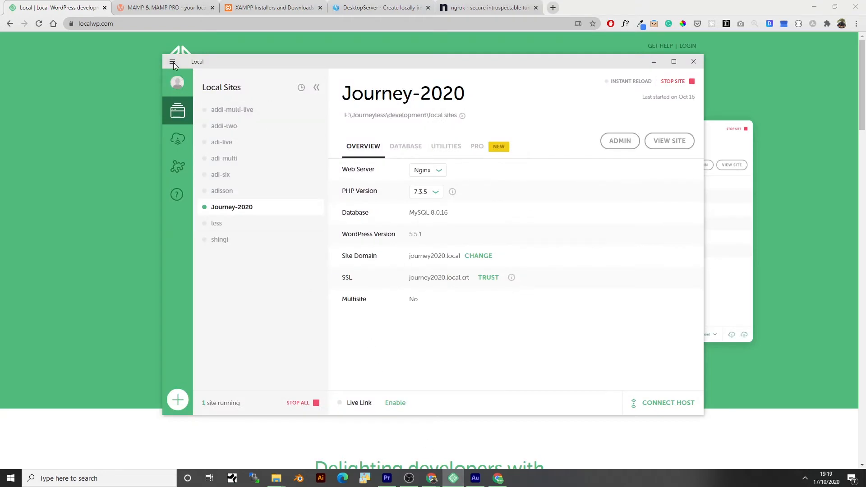
mouse_move(178, 83)
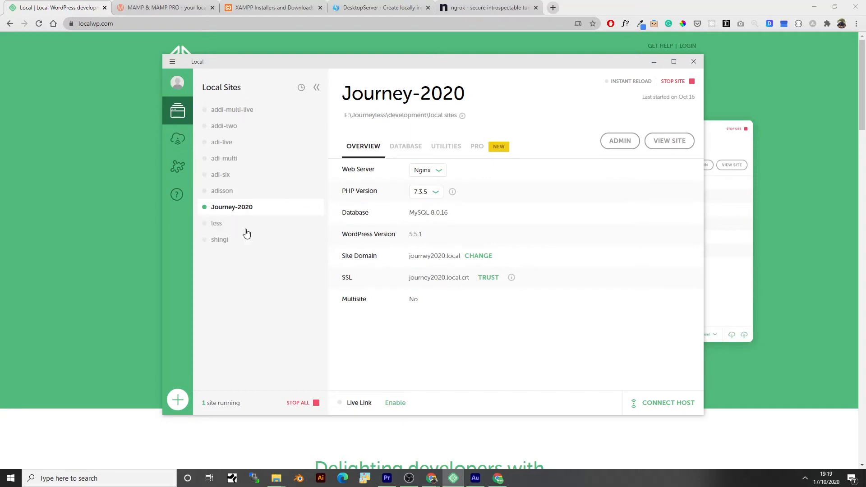
mouse_move(265, 347)
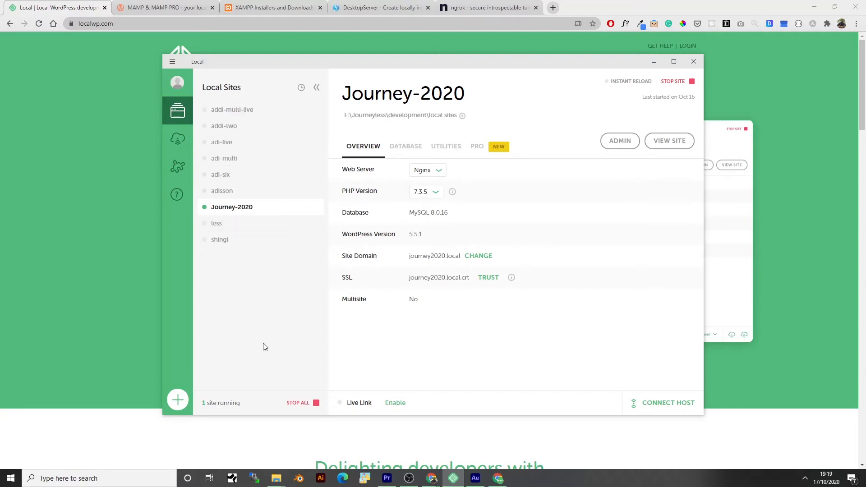
mouse_move(669, 302)
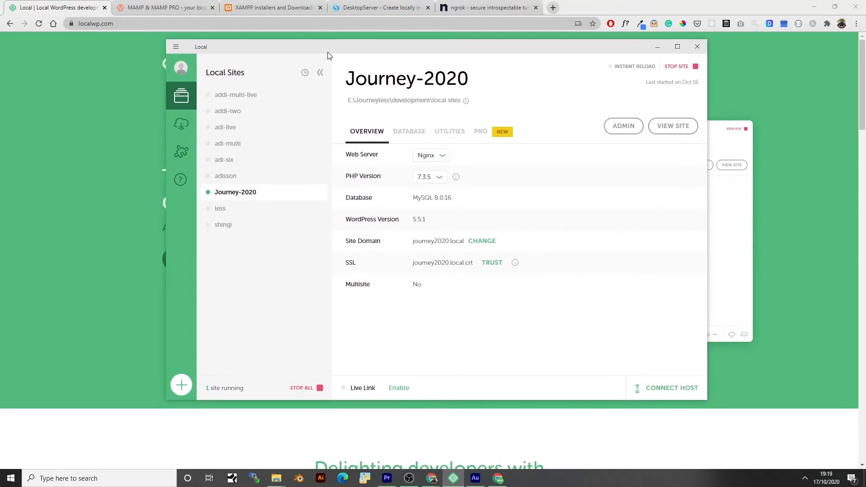
mouse_move(276, 479)
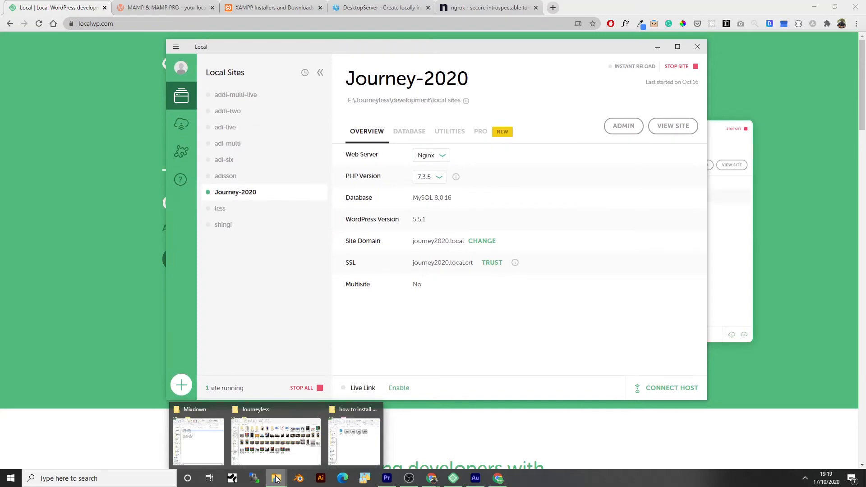
In File Explorer browse Journeyless > development > local sites, backing up once and reopening it
click(197, 439)
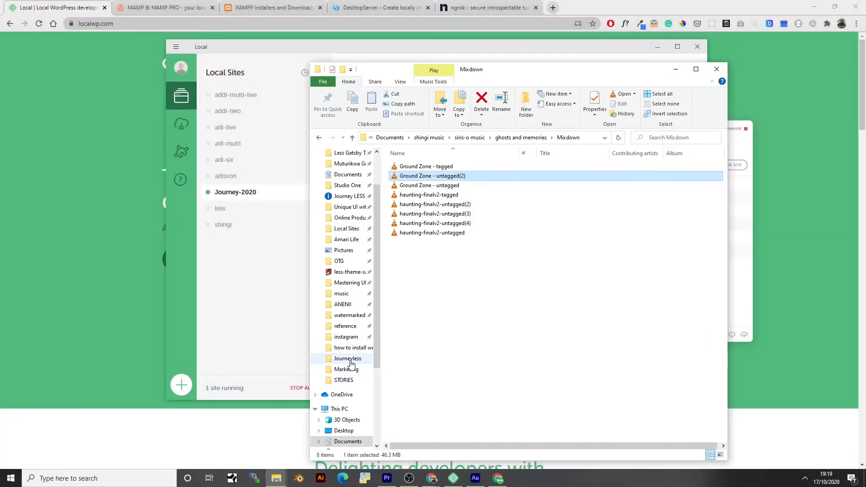
click(347, 359)
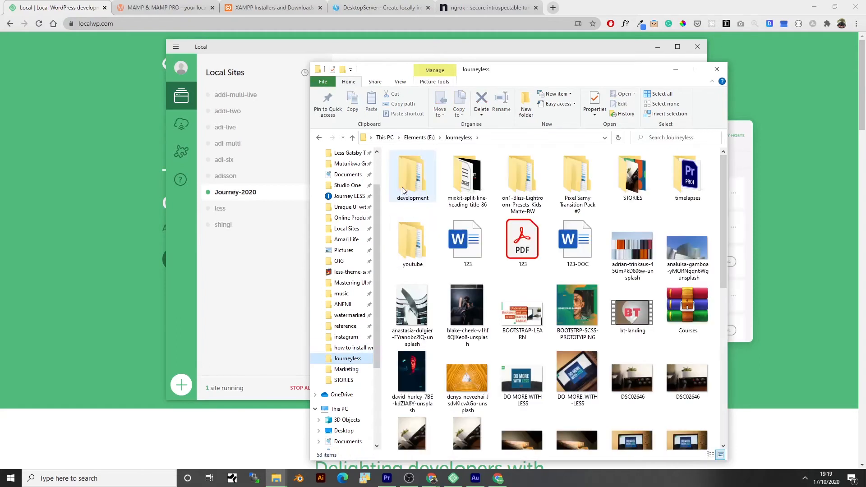
double_click(413, 174)
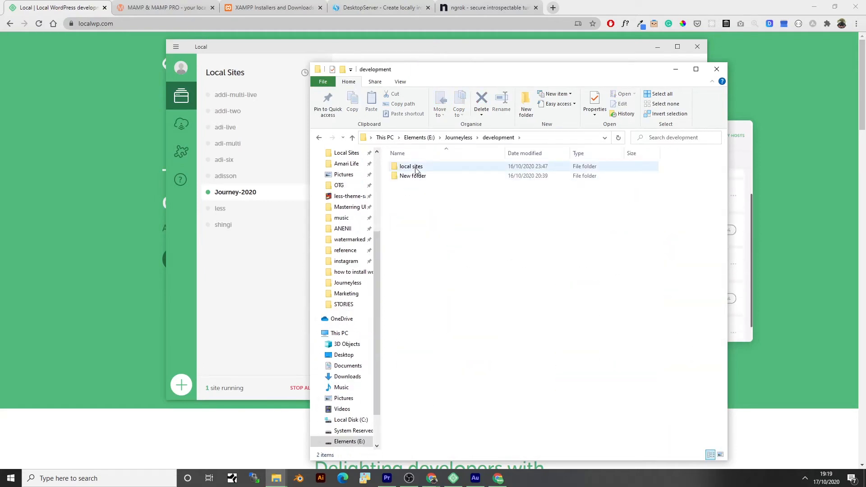
double_click(411, 166)
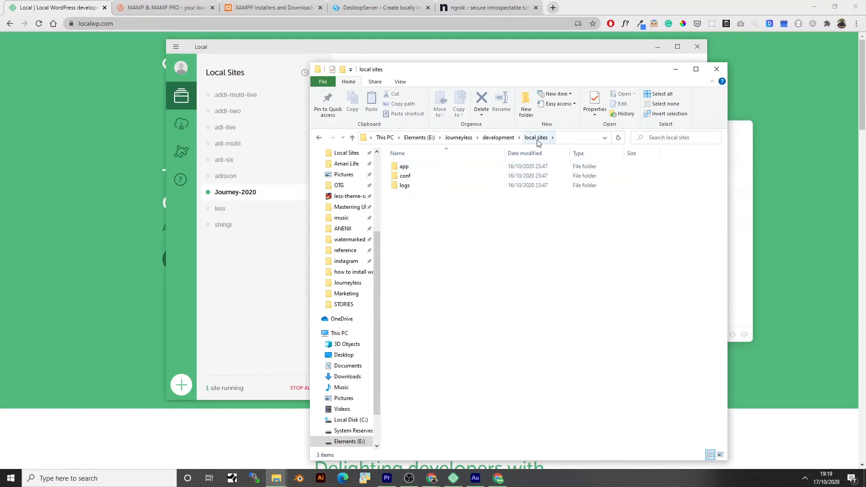
click(404, 166)
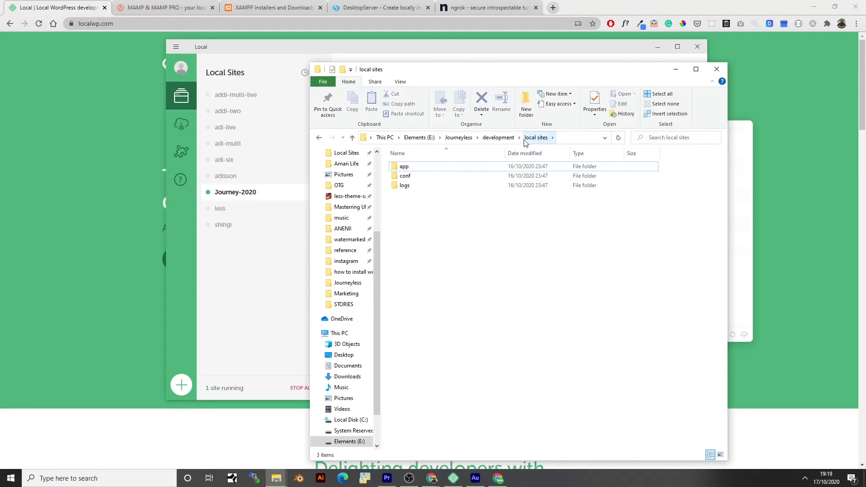
click(405, 176)
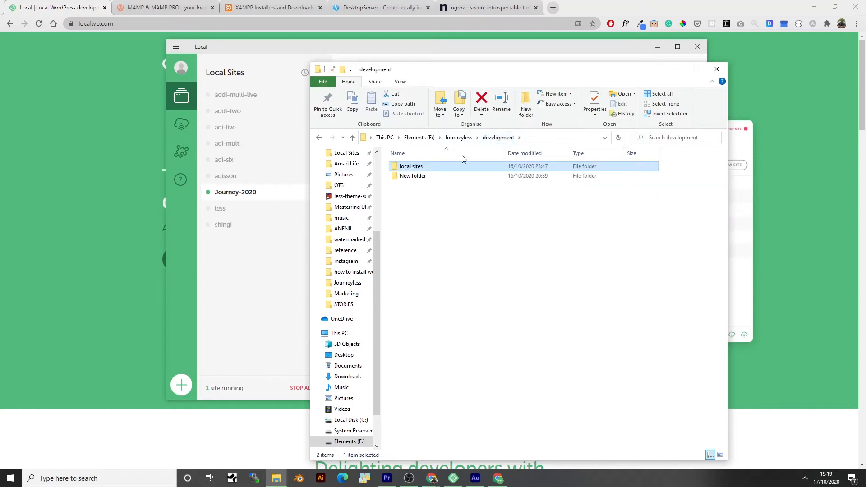
double_click(412, 166)
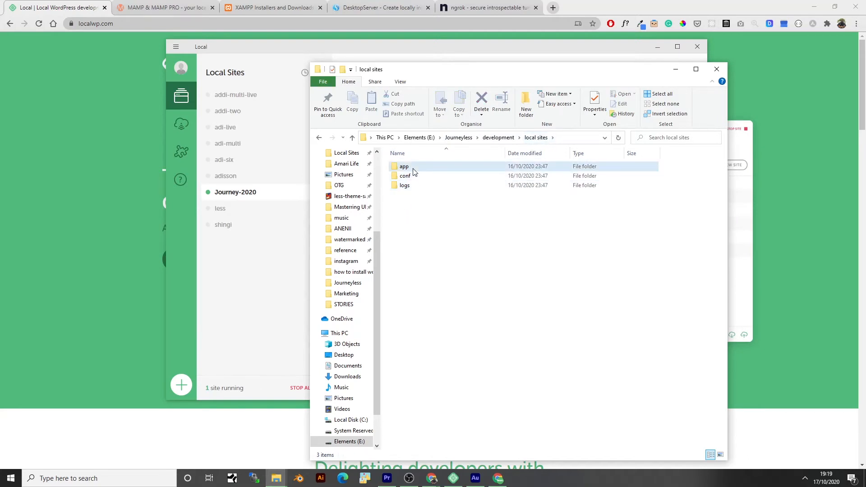
Open the site's app, conf and php folders, back out to development, and minimise Explorer
double_click(404, 166)
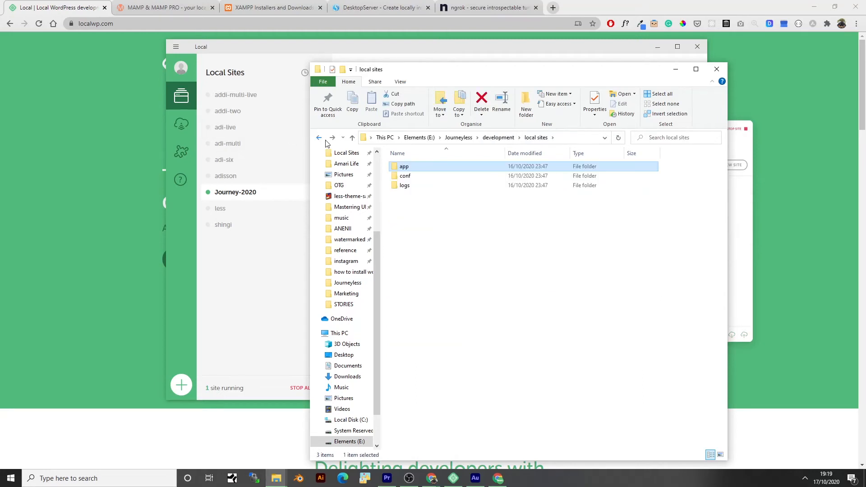
double_click(405, 176)
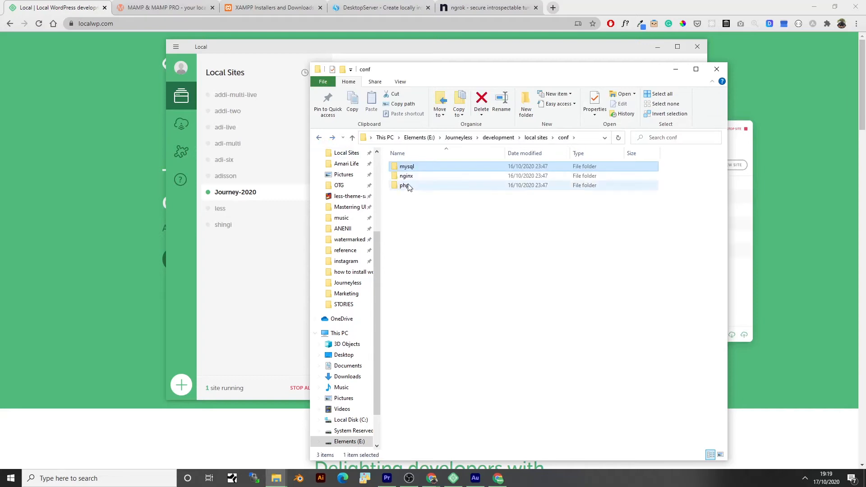
double_click(402, 185)
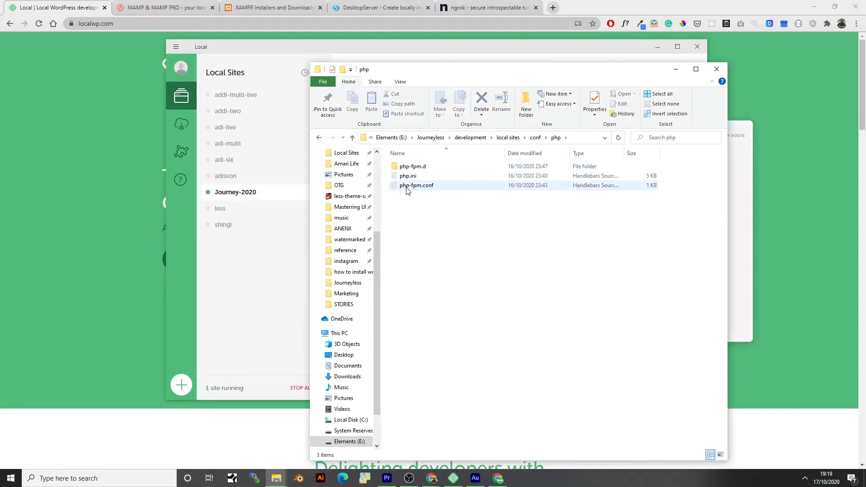
click(319, 137)
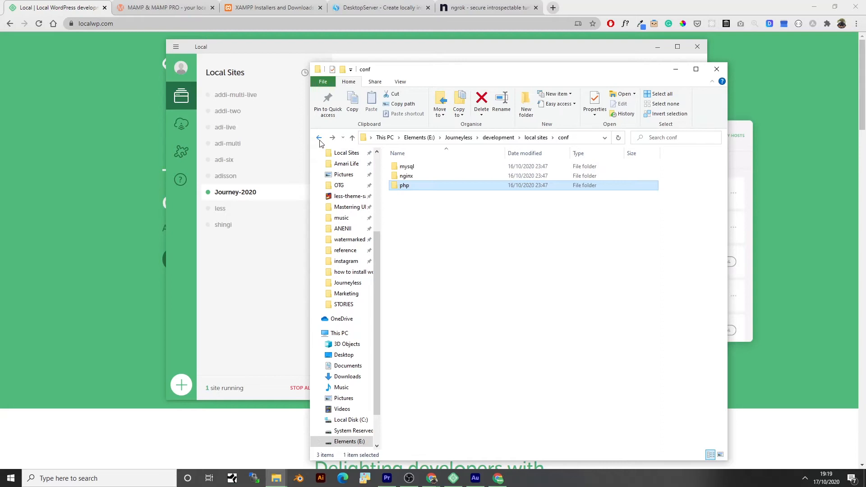
click(318, 137)
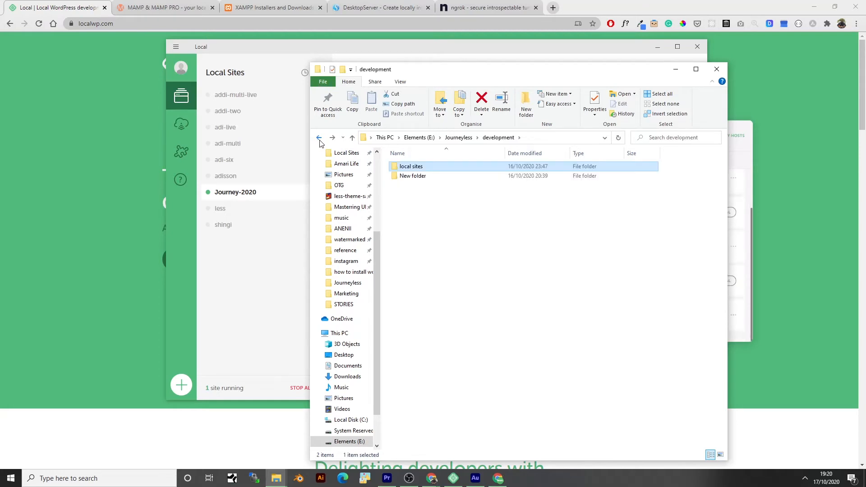
click(318, 137)
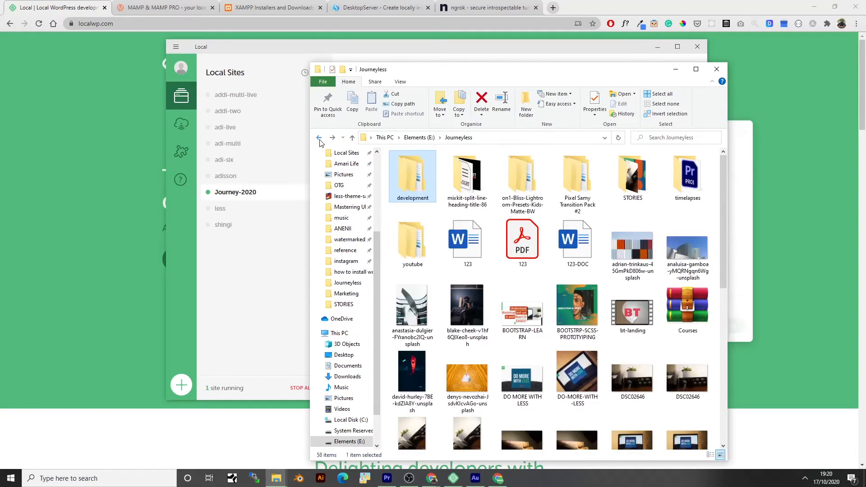
double_click(413, 171)
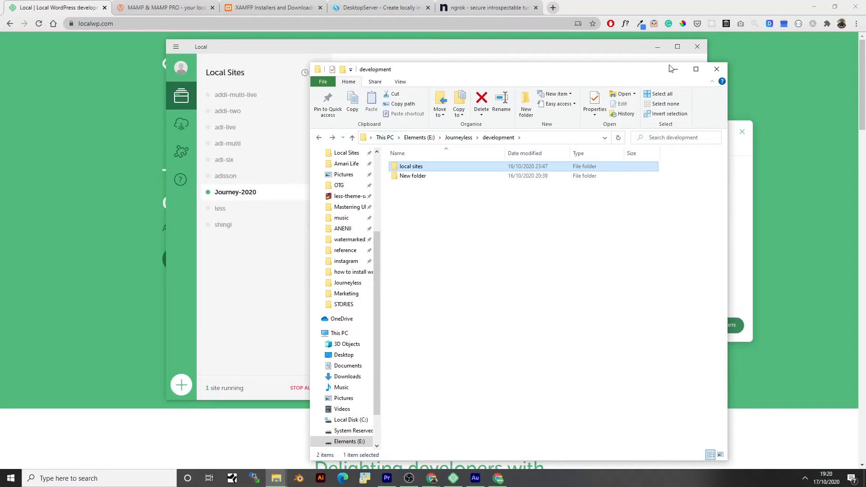
click(716, 68)
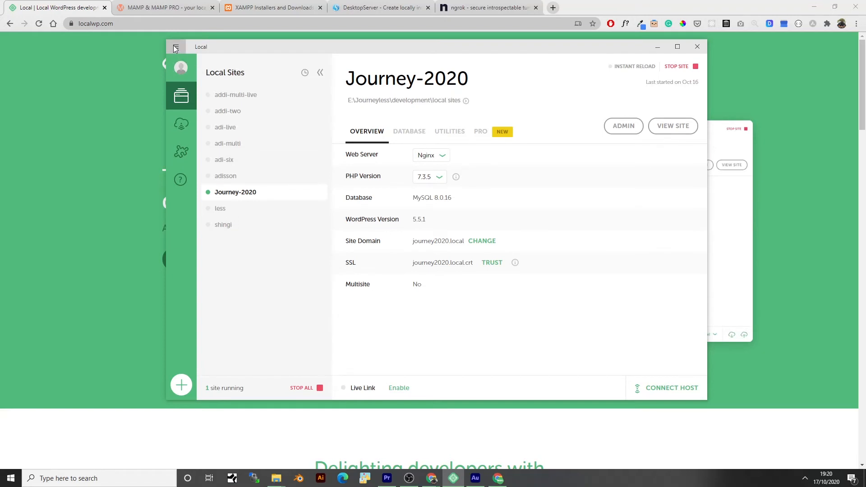
click(181, 385)
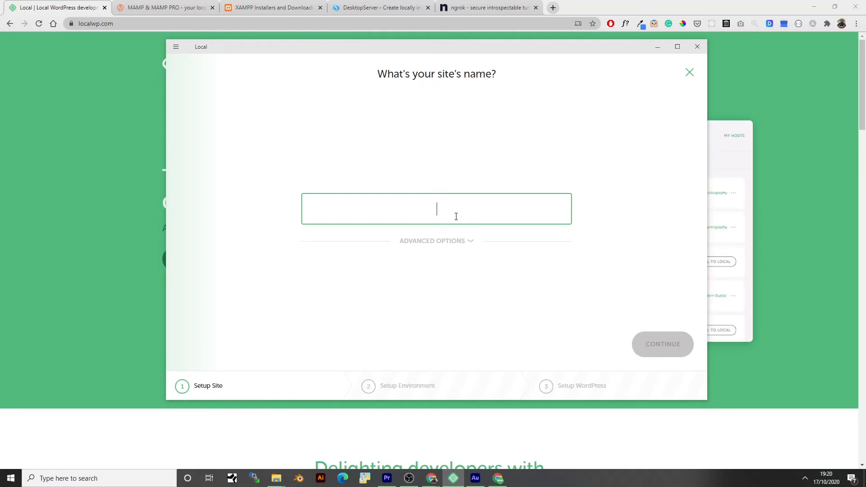
Name the new site 'Onai'
text(te)
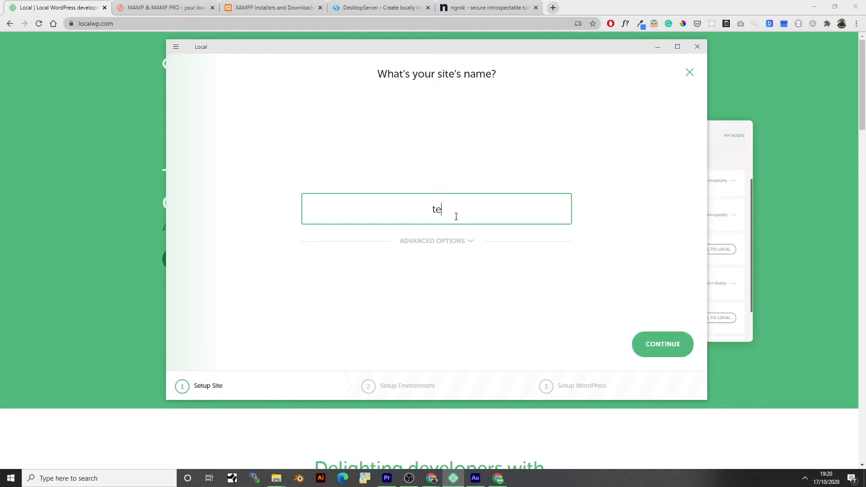
text(st)
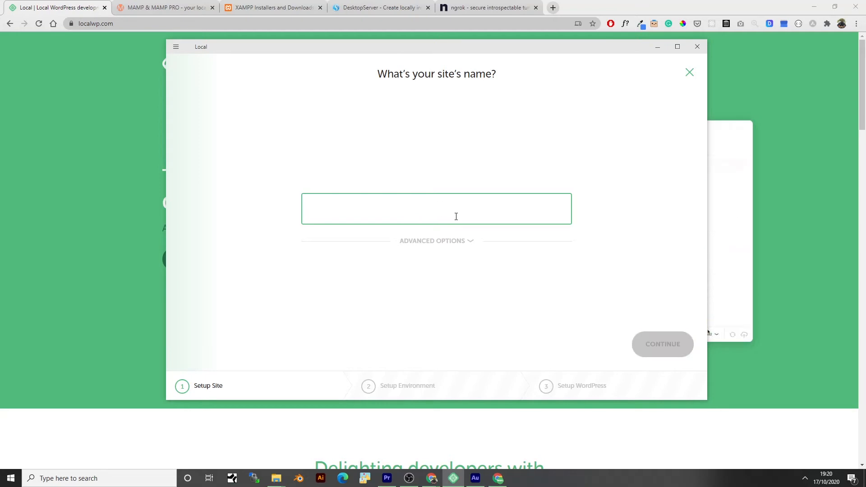
text(Onai)
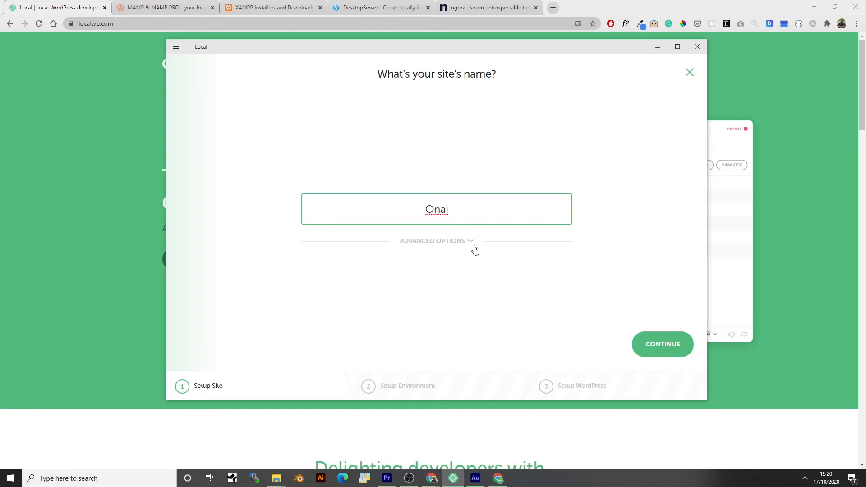
Reveal Advanced Options showing domain onai.local and start browsing for another site path
click(436, 240)
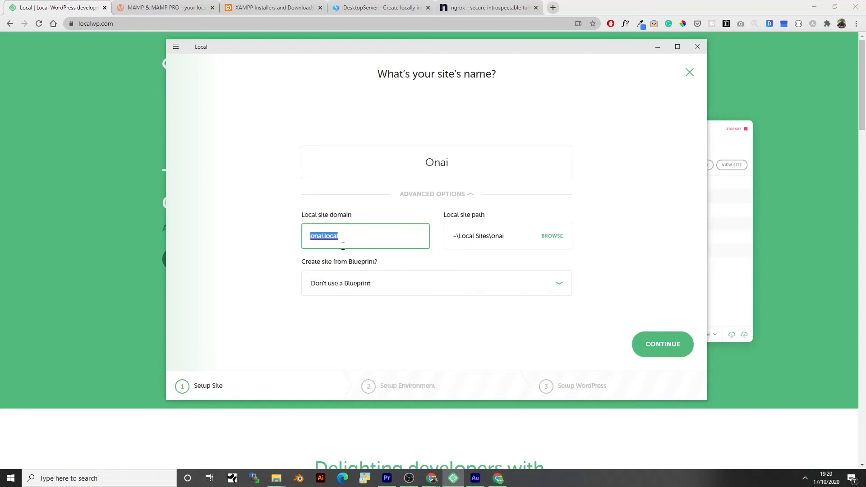
click(342, 235)
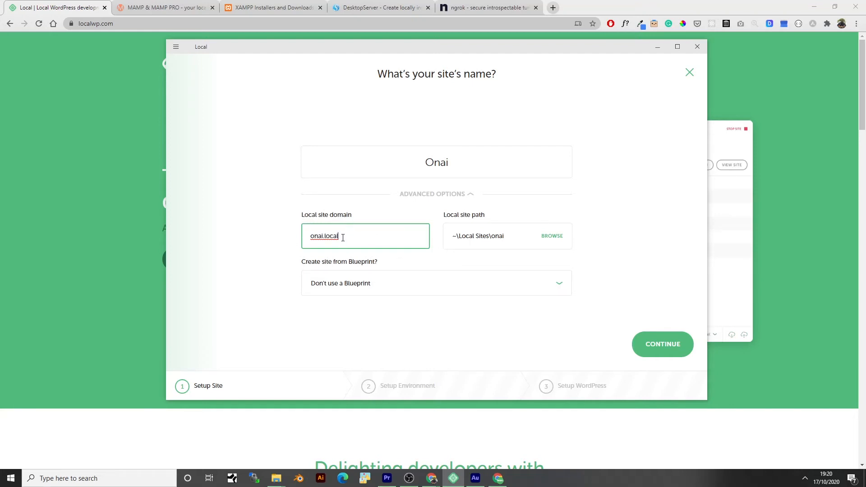
mouse_move(462, 223)
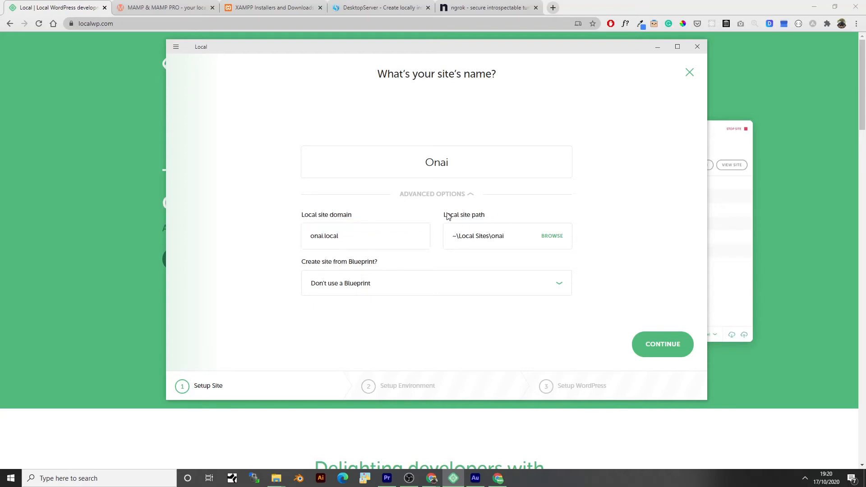
mouse_move(539, 242)
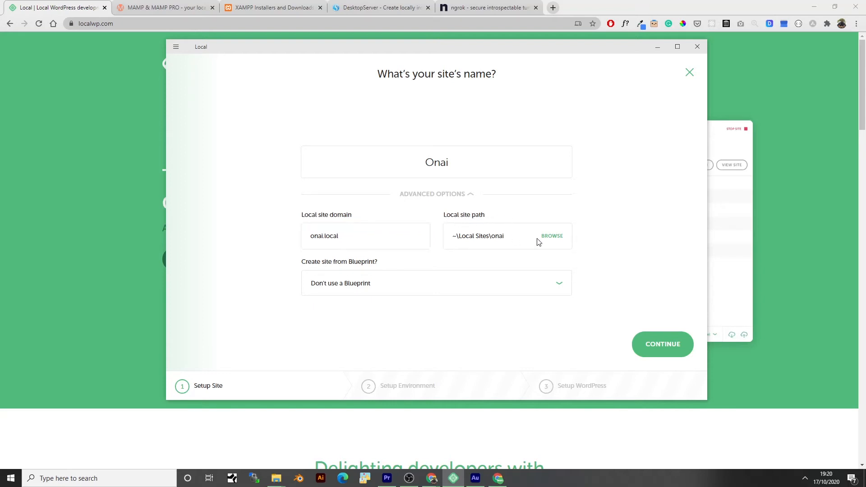
click(551, 235)
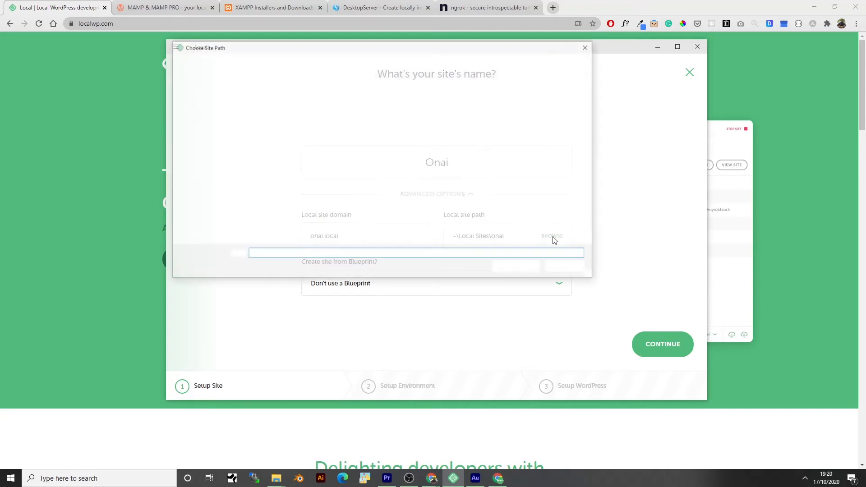
Choose the local sites folder under E:\Journeyless\development as the site path
click(551, 236)
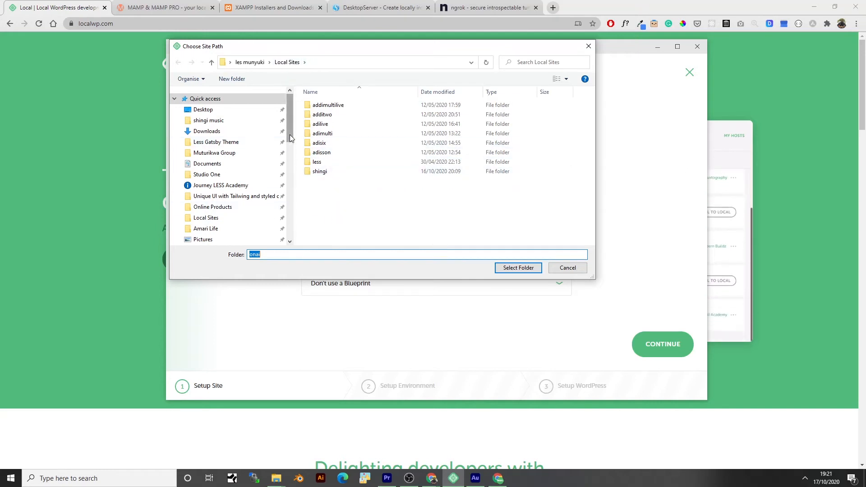
scroll(down, 3)
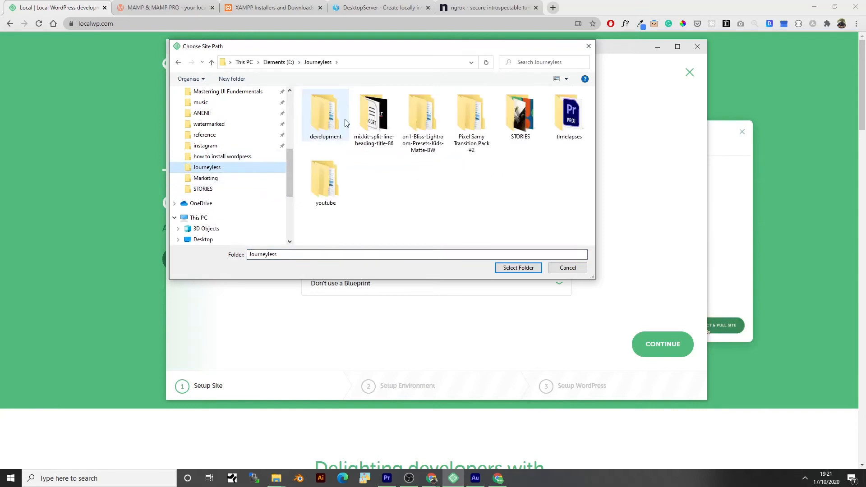
double_click(324, 113)
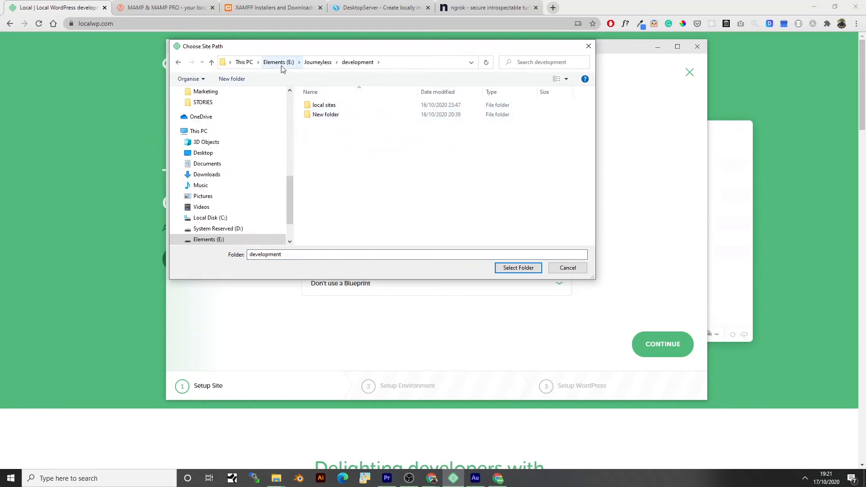
click(324, 105)
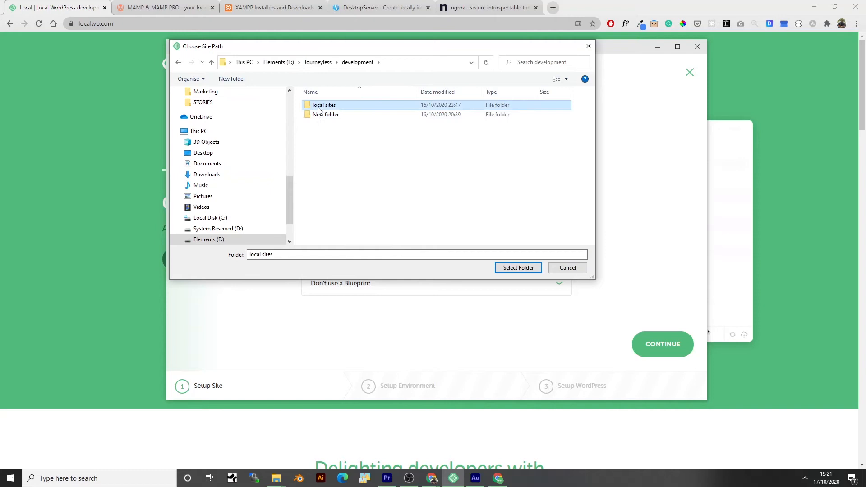
double_click(324, 105)
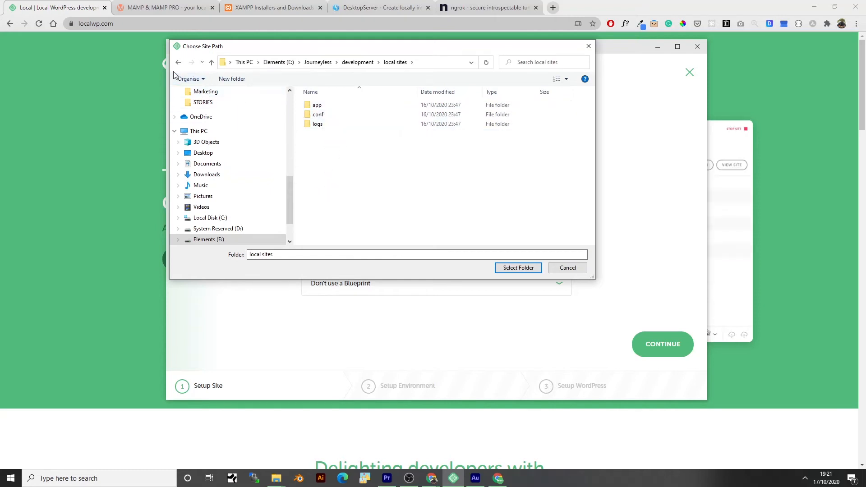
click(178, 62)
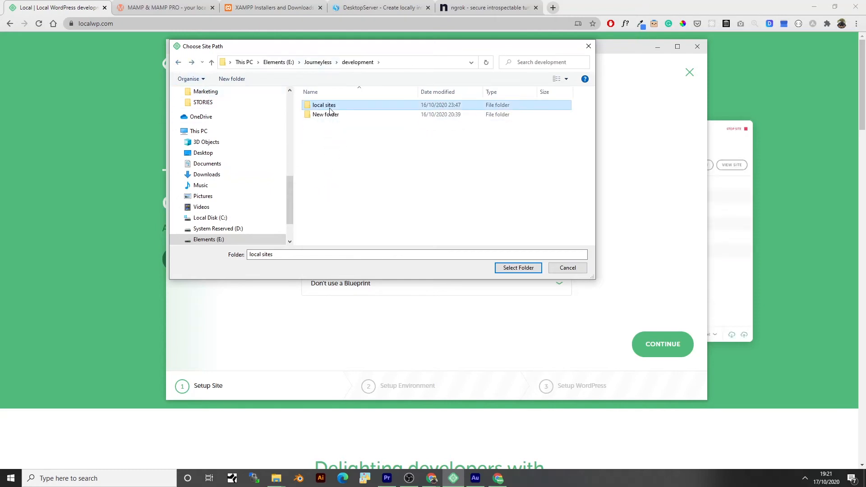
click(518, 268)
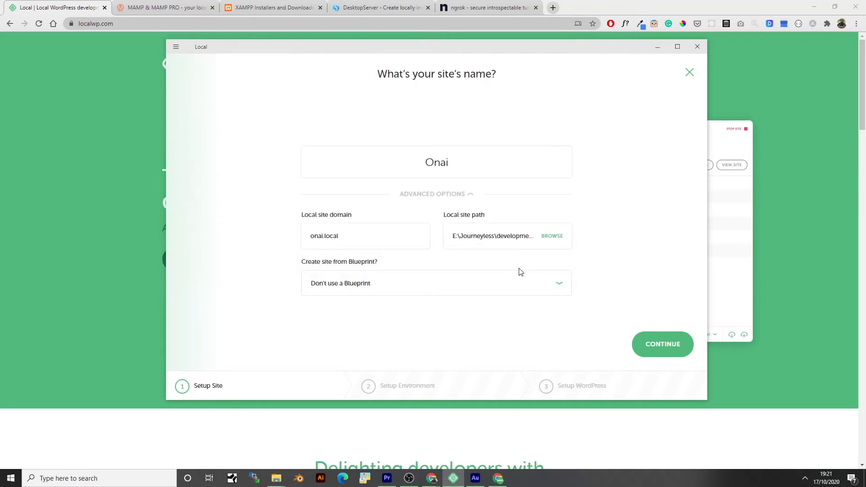
mouse_move(467, 300)
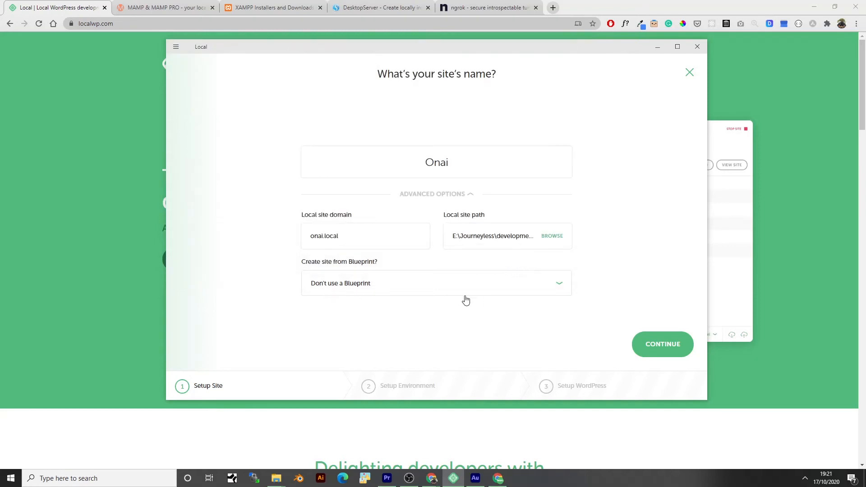
mouse_move(539, 294)
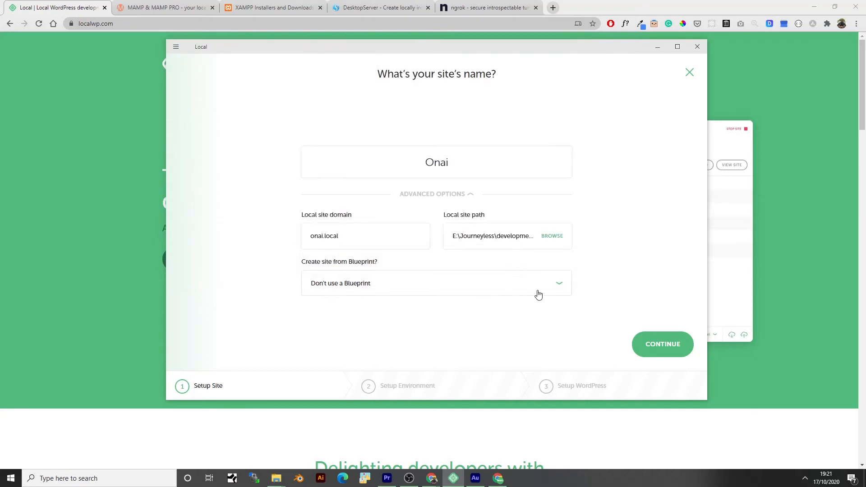
mouse_move(581, 291)
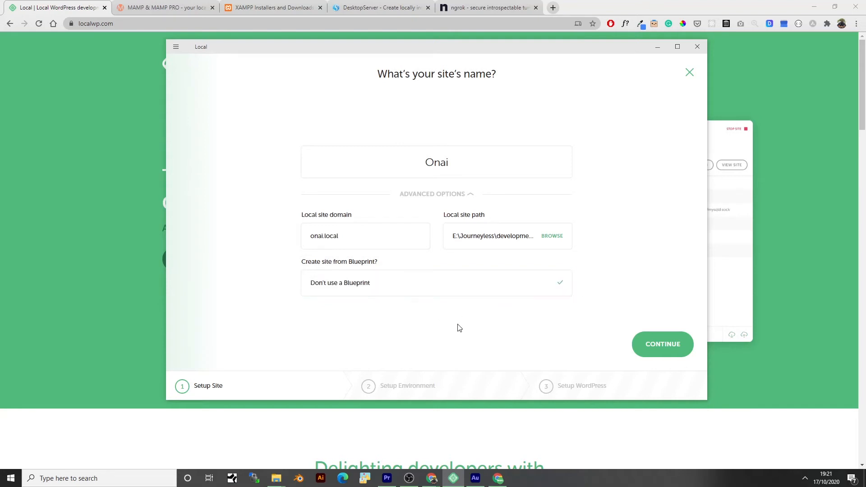
mouse_move(662, 343)
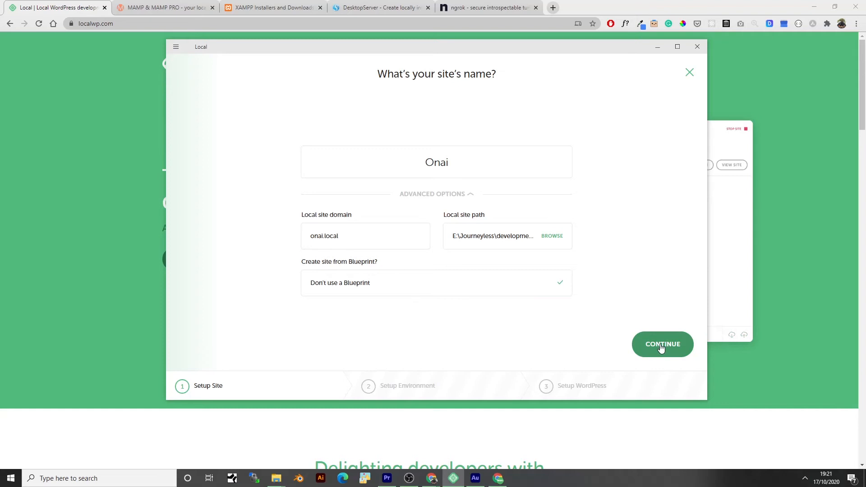
Attempt to continue, raising an Invalid Path error for the already-used folder
click(662, 343)
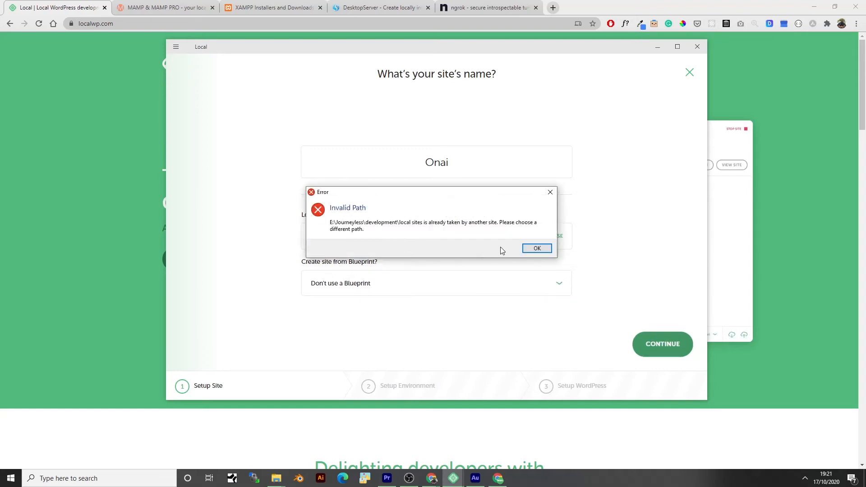
mouse_move(446, 230)
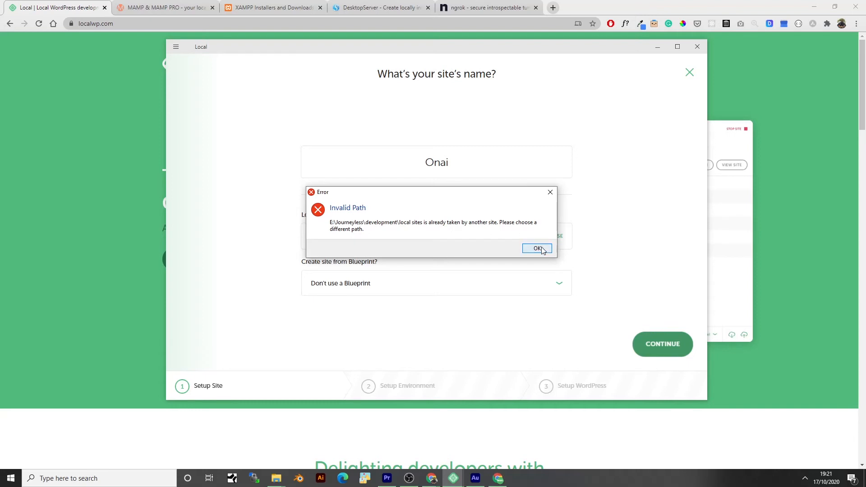
Dismiss the error, create a new 'onai' folder inside development and select it as the site path
click(536, 248)
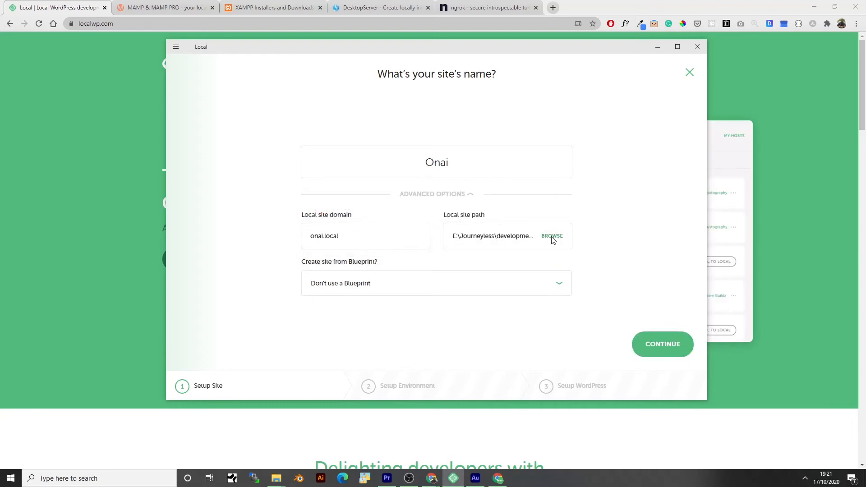
click(551, 235)
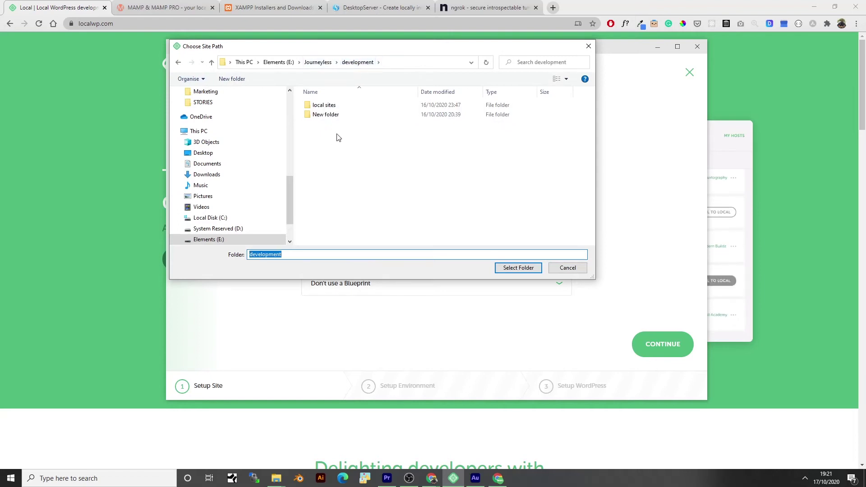
right_click(340, 136)
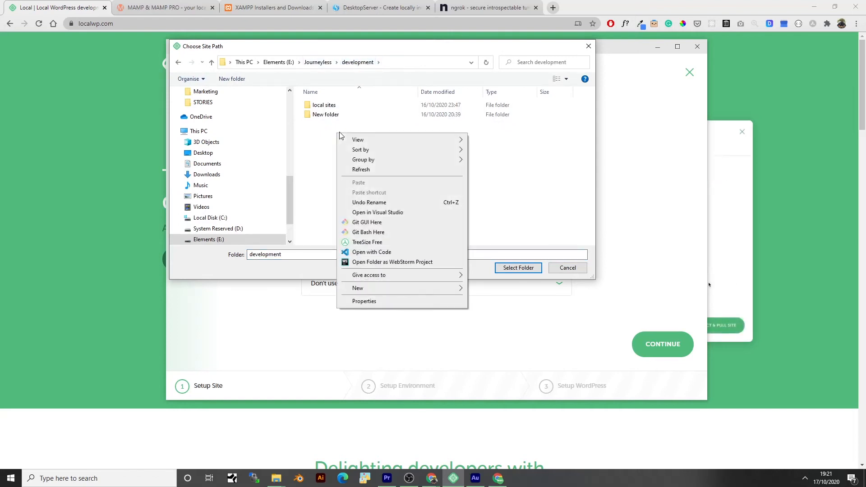
mouse_move(364, 292)
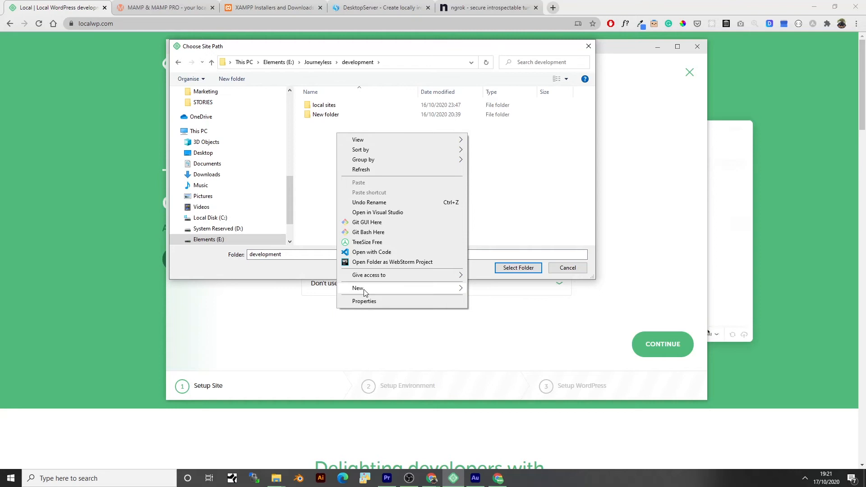
click(358, 288)
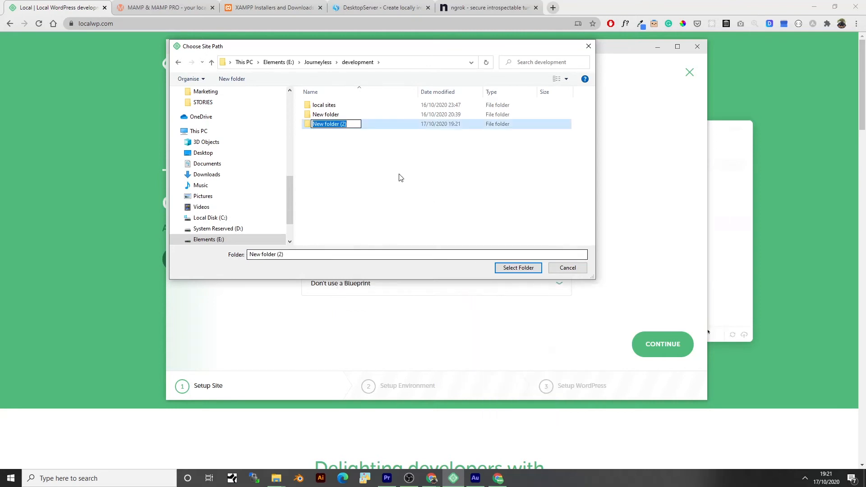
text(onal)
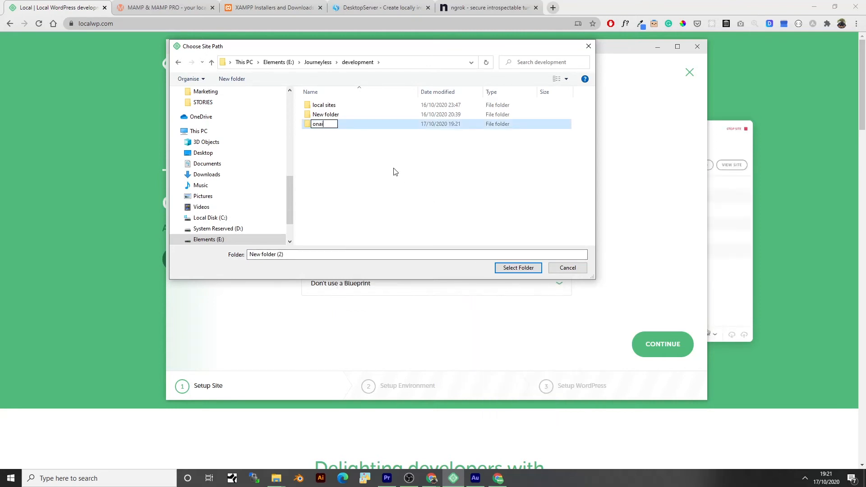
key(Return)
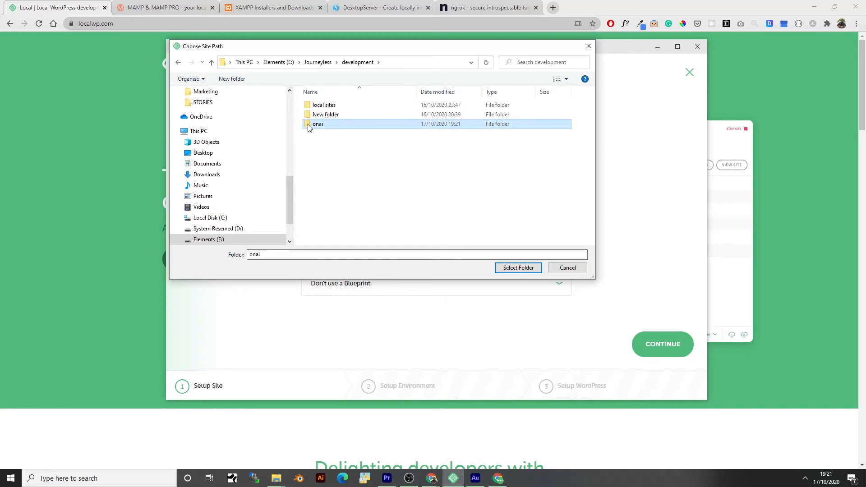
click(517, 268)
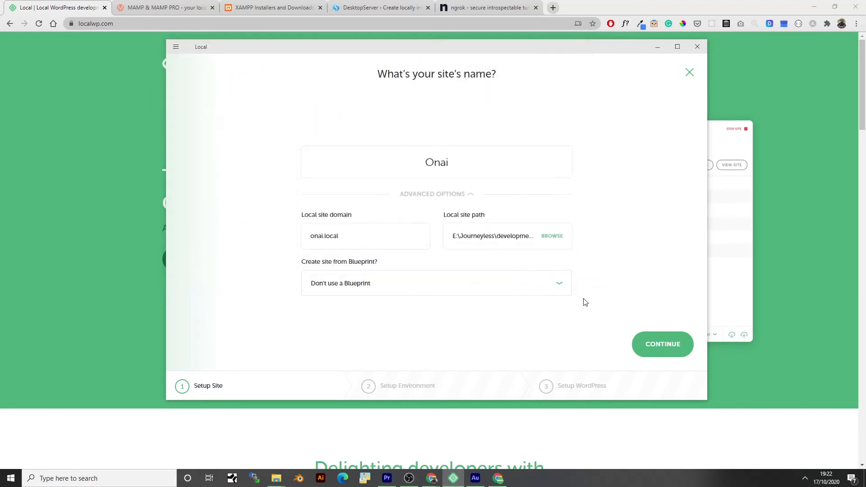
Continue to the environment step and browse Custom PHP, web server and database choices
click(662, 344)
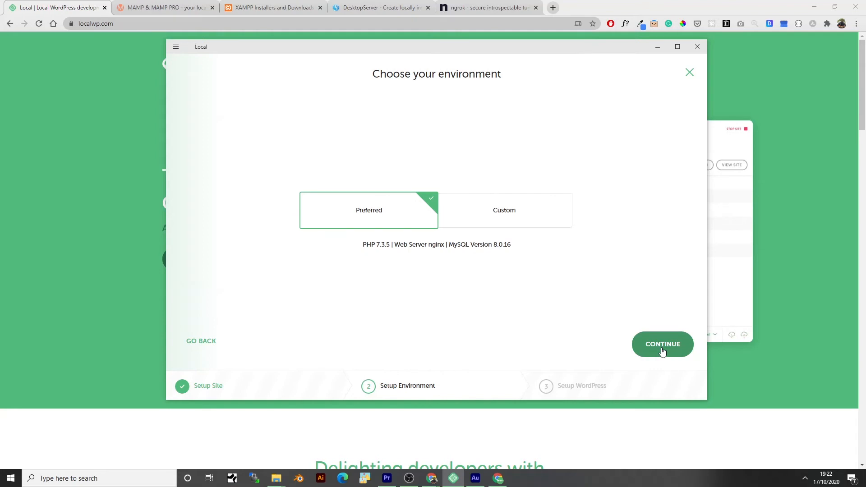
mouse_move(425, 210)
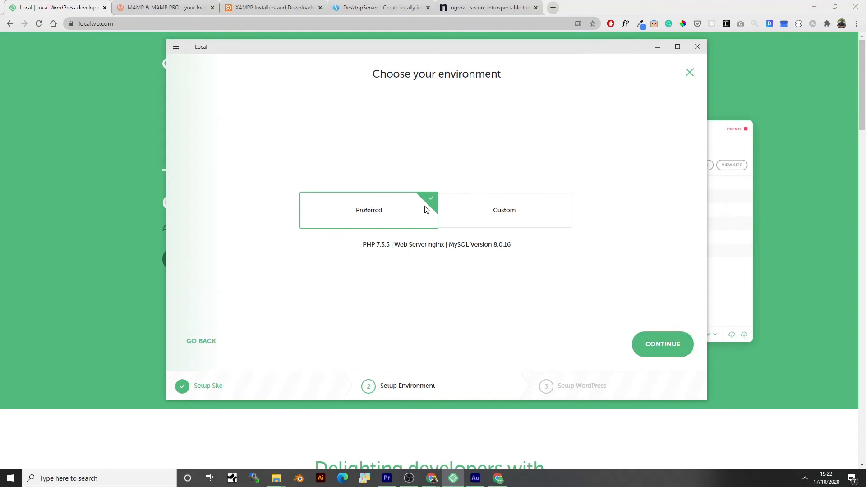
mouse_move(389, 215)
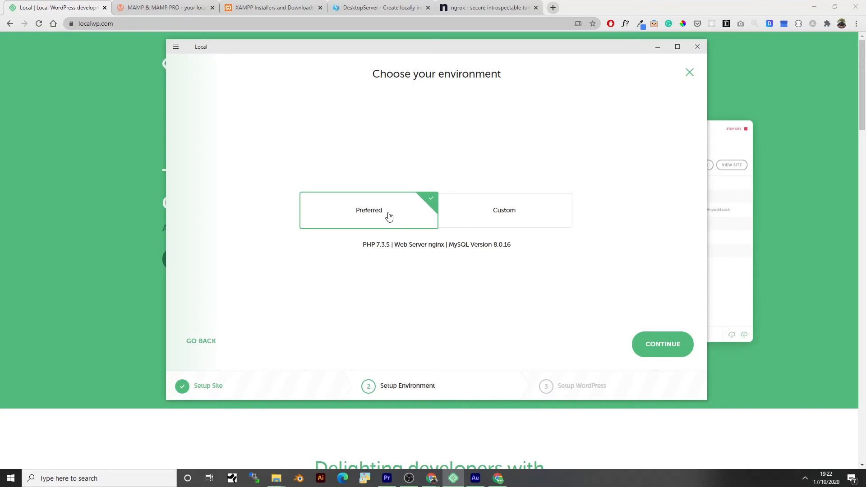
mouse_move(406, 252)
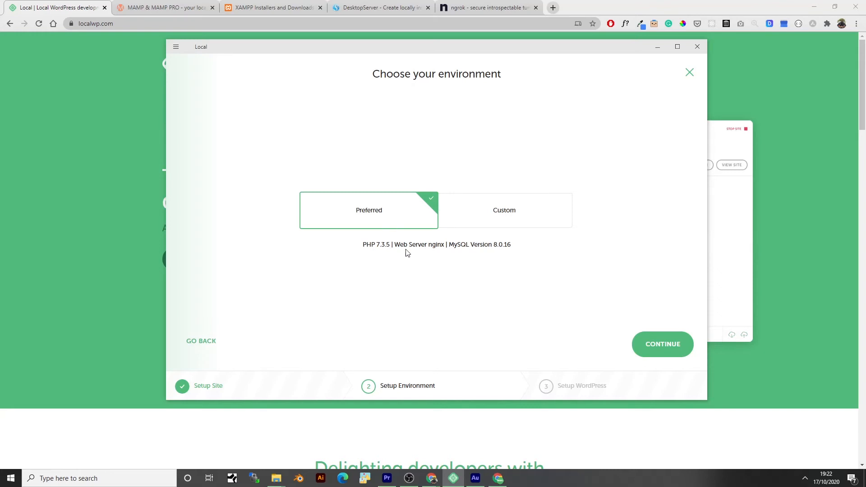
mouse_move(444, 250)
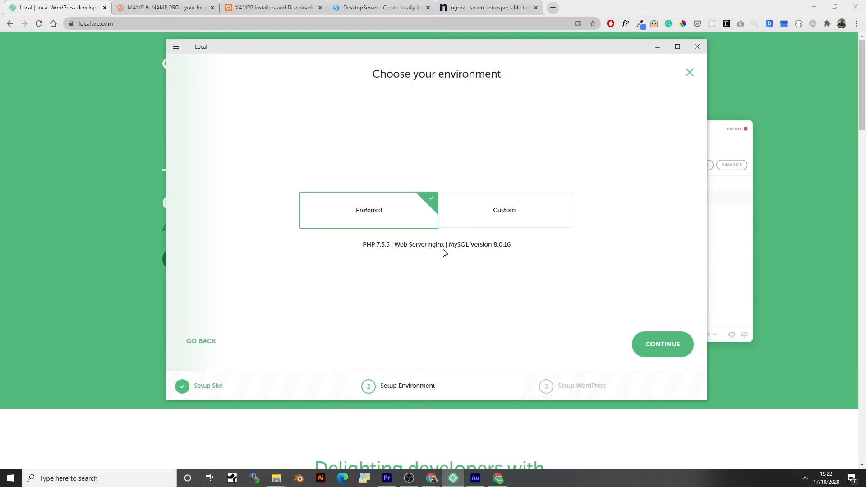
mouse_move(441, 250)
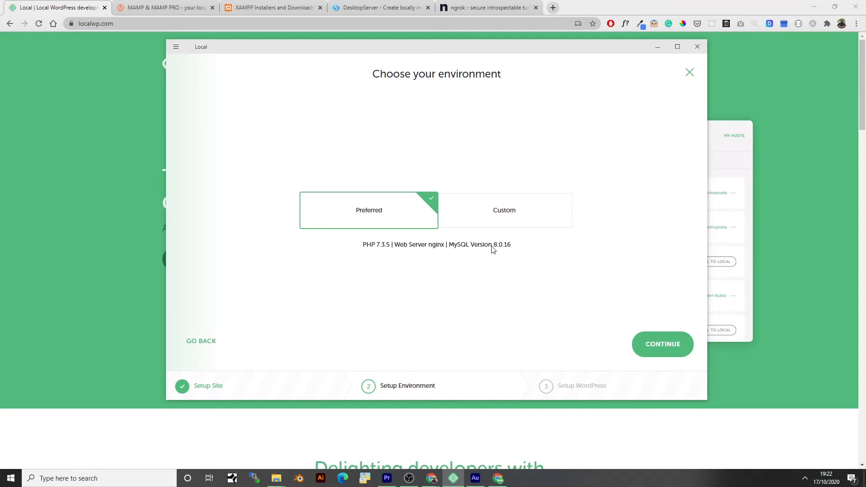
click(504, 210)
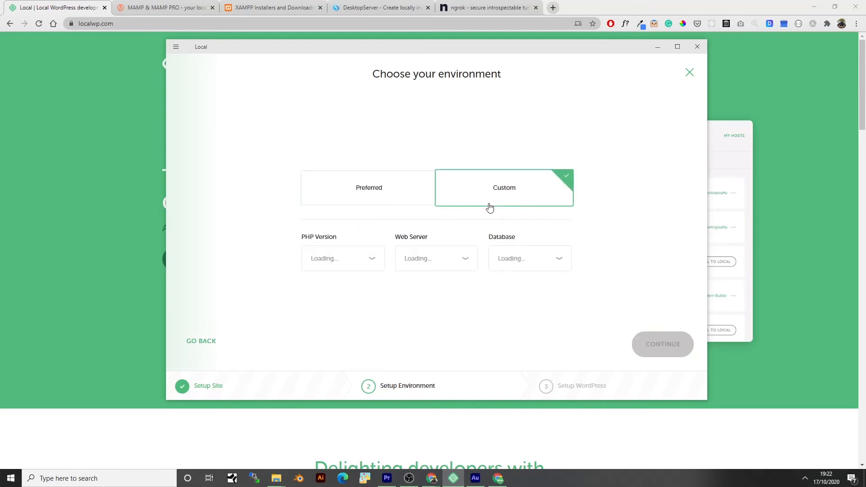
click(342, 258)
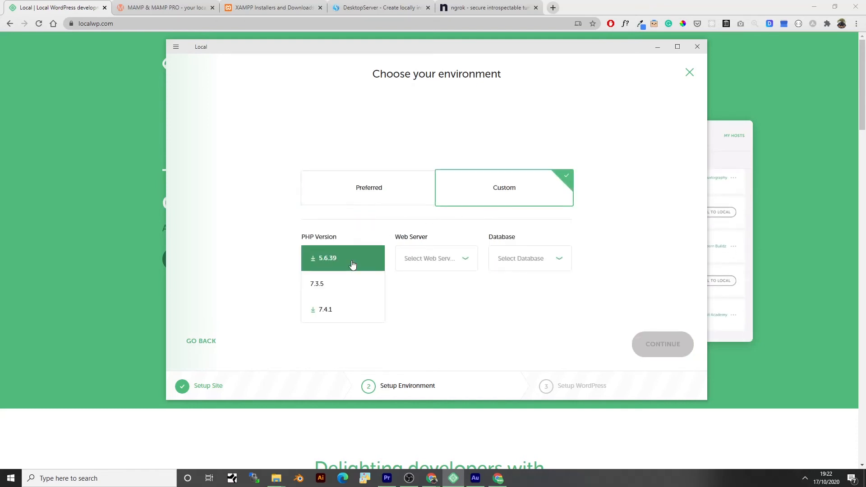
click(436, 258)
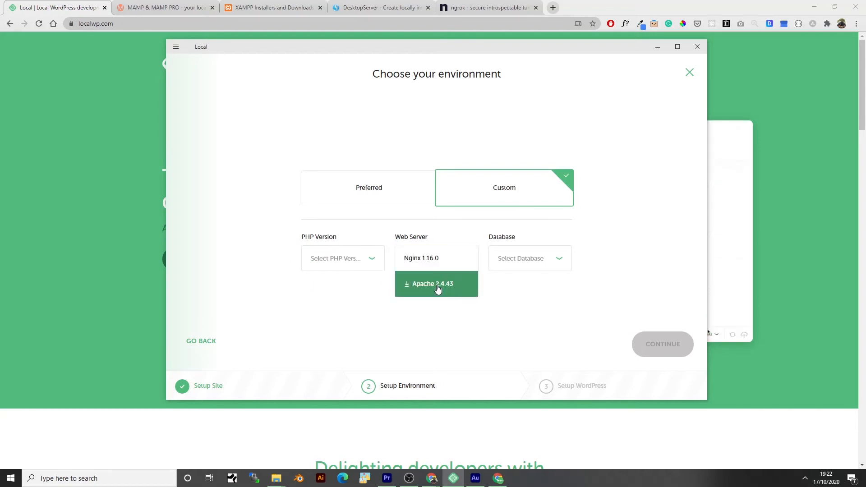
click(530, 258)
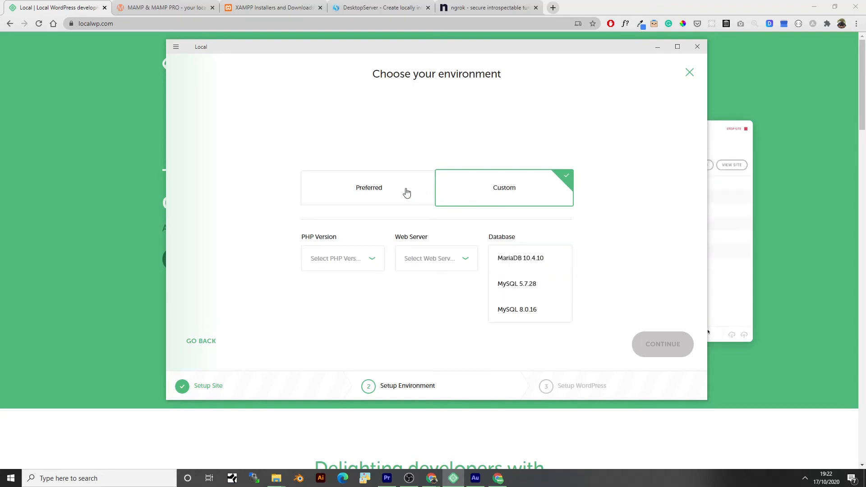
Revert to the Preferred environment (PHP 7.3.5, nginx, MySQL 8.0.16) and continue
click(368, 188)
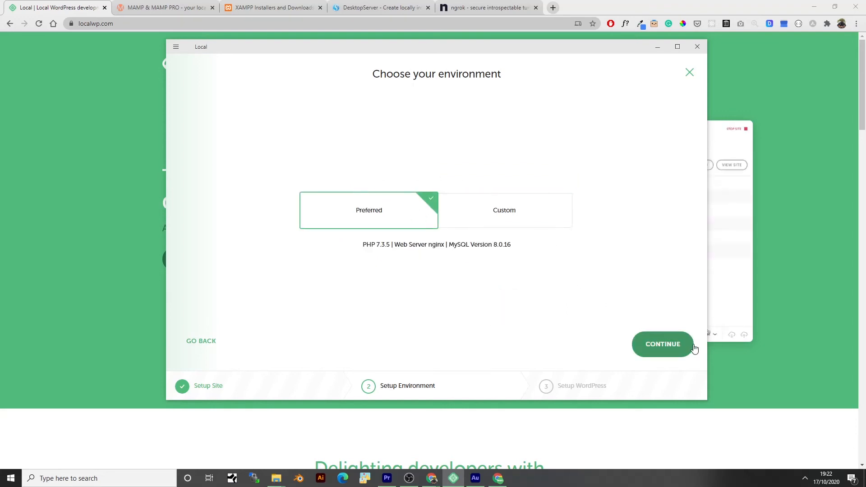
click(663, 344)
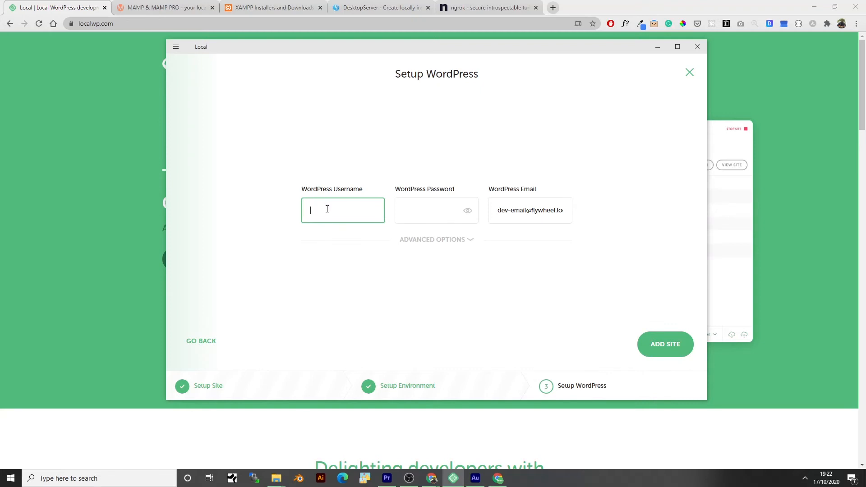
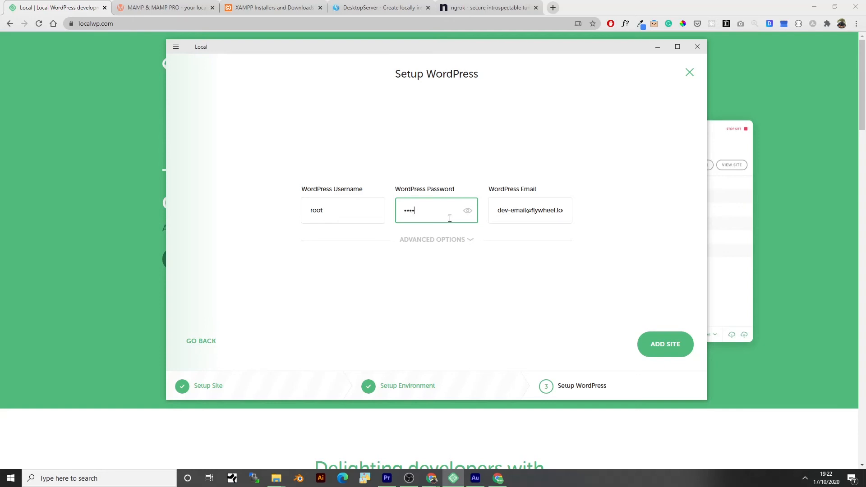
Enter 'root' as the WordPress admin username and select the password field
triple_click(530, 210)
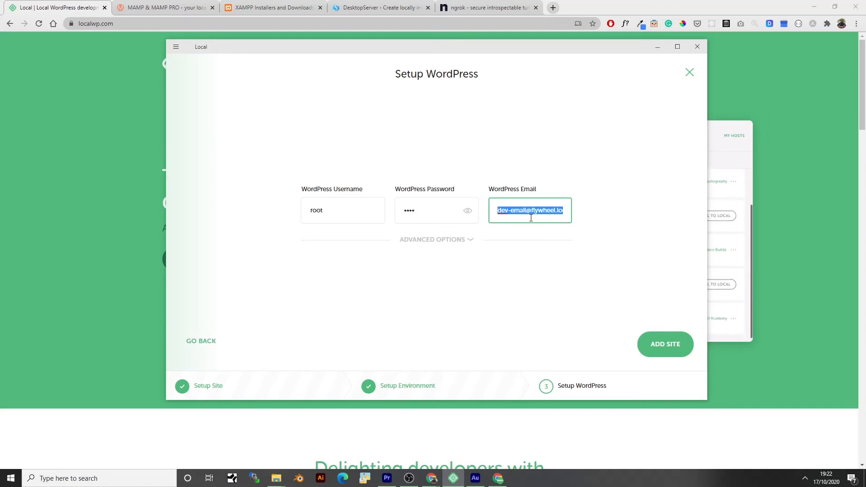
click(529, 210)
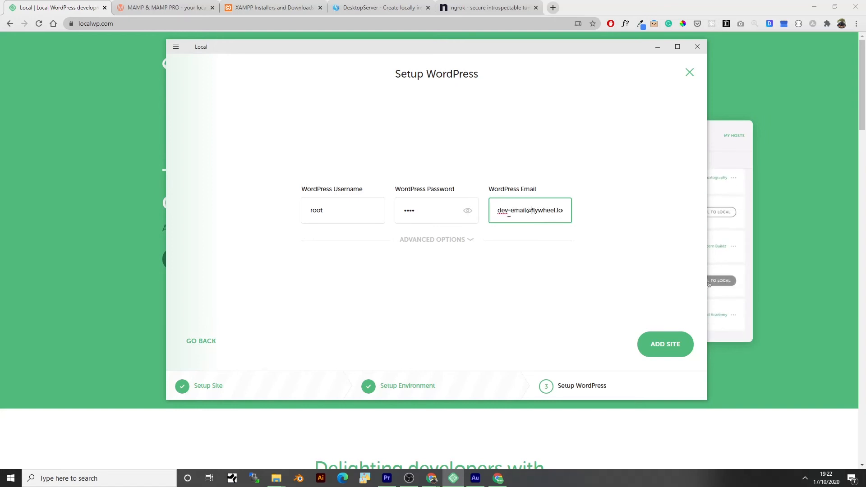
triple_click(530, 211)
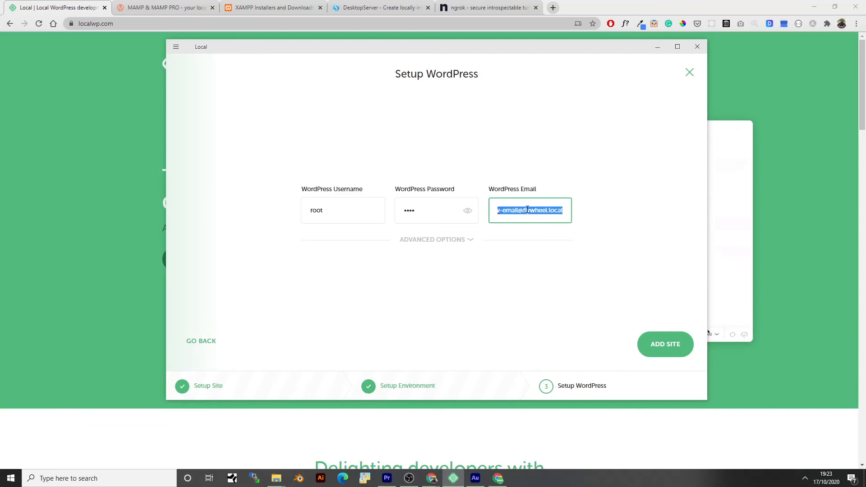
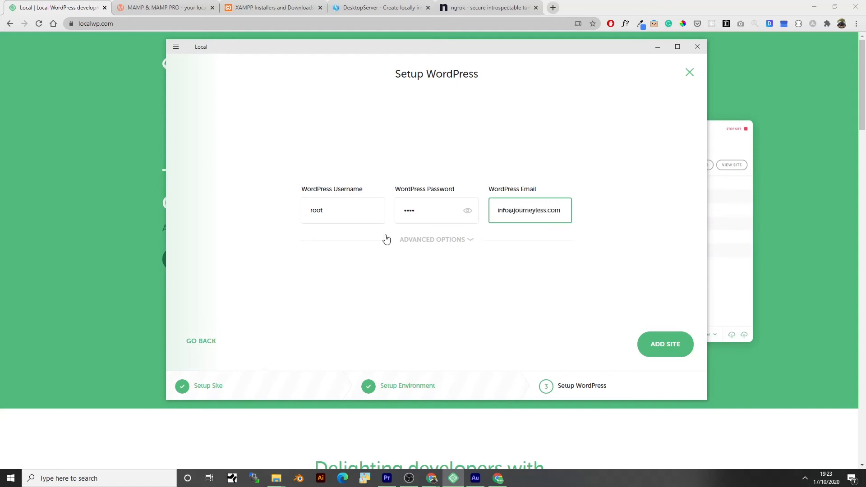
Leave multisite set to No in Advanced Options and add the site
click(436, 239)
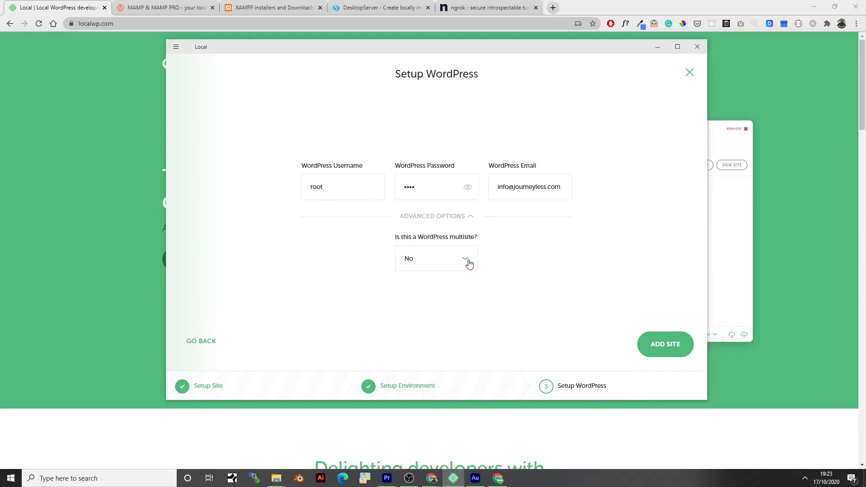
mouse_move(496, 267)
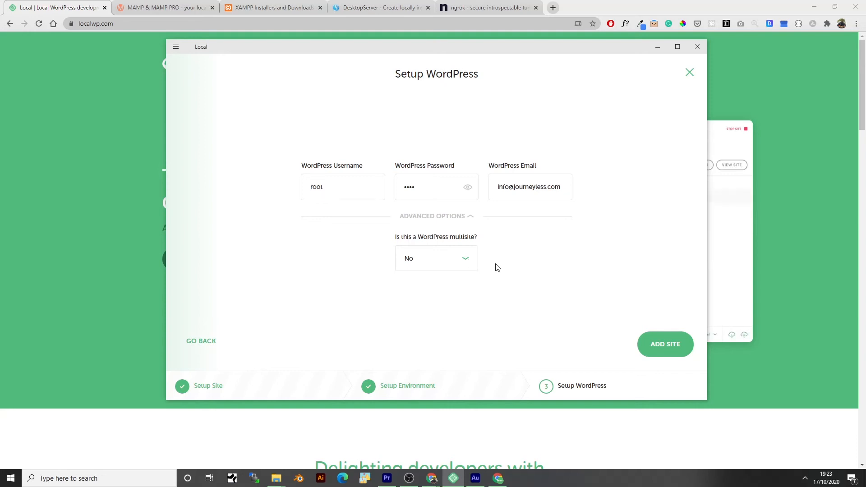
mouse_move(665, 344)
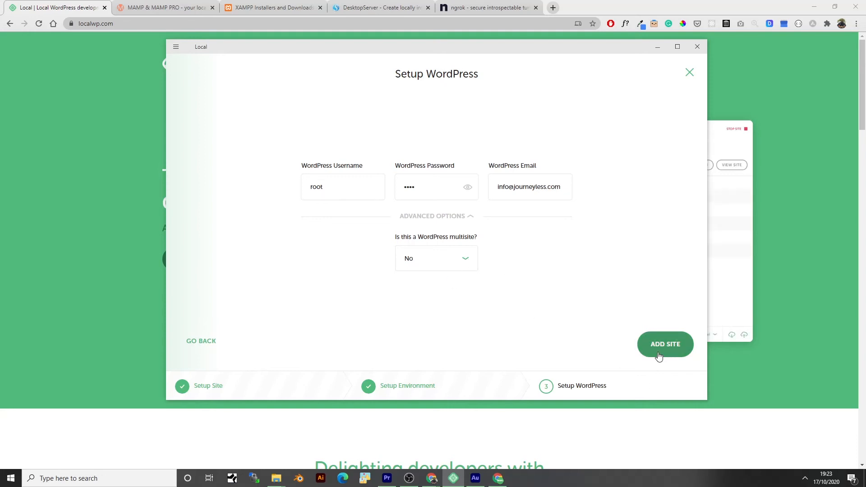
click(664, 344)
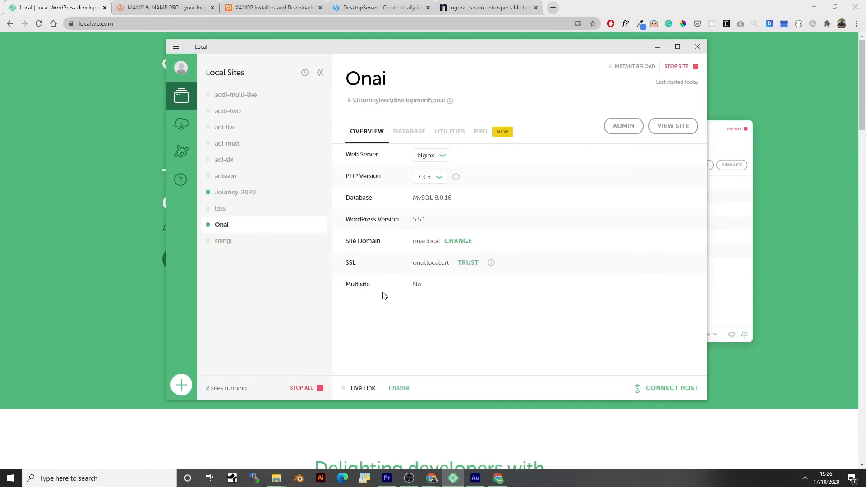
mouse_move(373, 296)
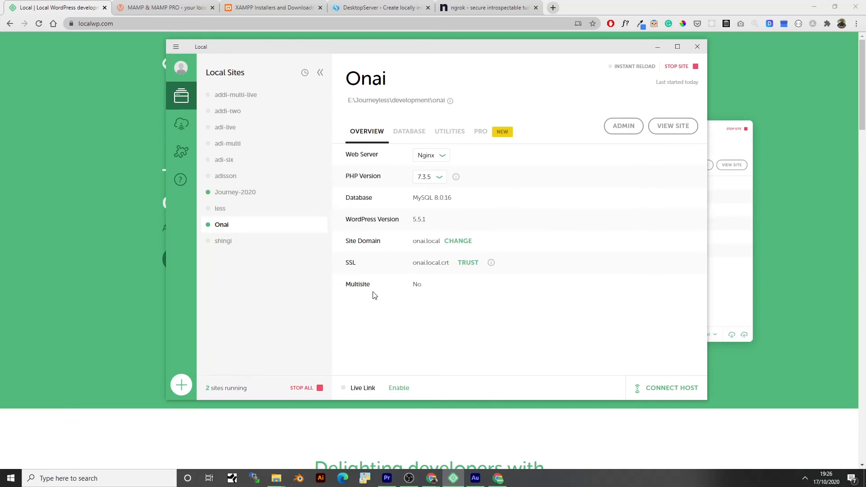
mouse_move(453, 206)
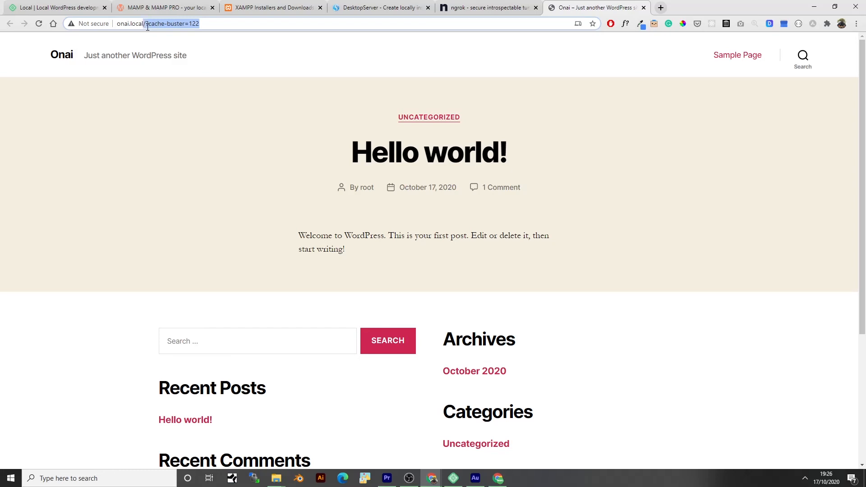
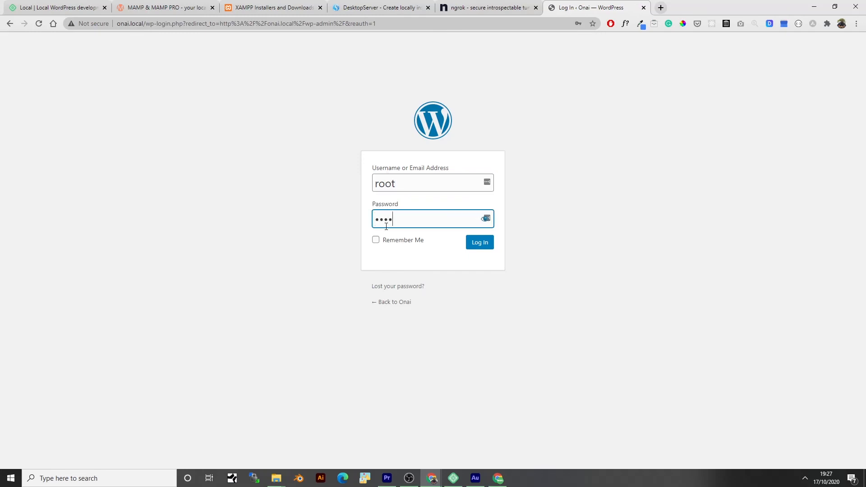
Log in at onai.local/wp-admin as root and dismiss Chrome's password warning to reach the Dashboard
click(479, 242)
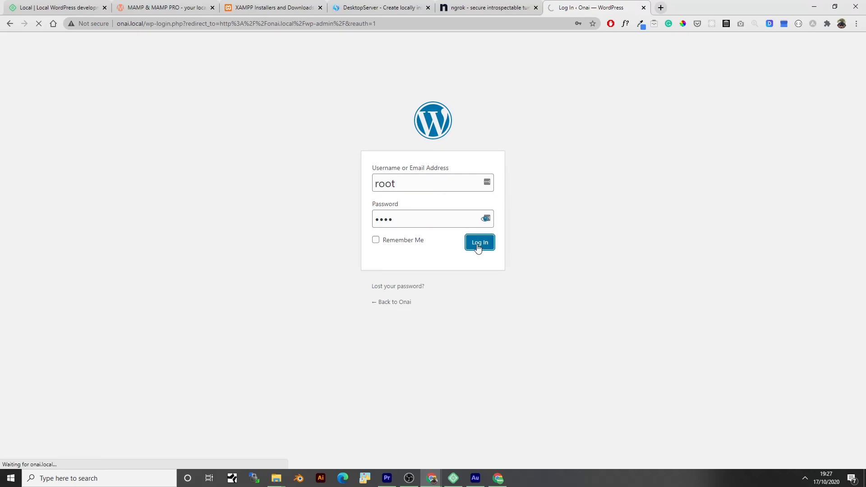
click(480, 242)
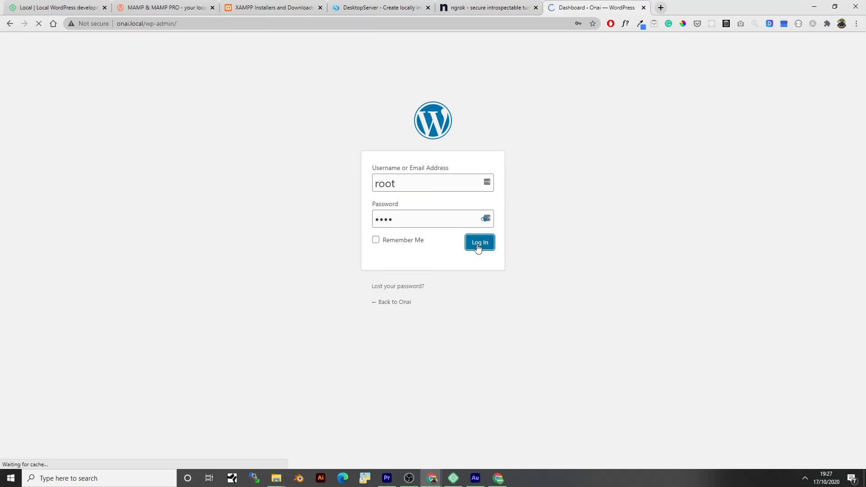
click(478, 243)
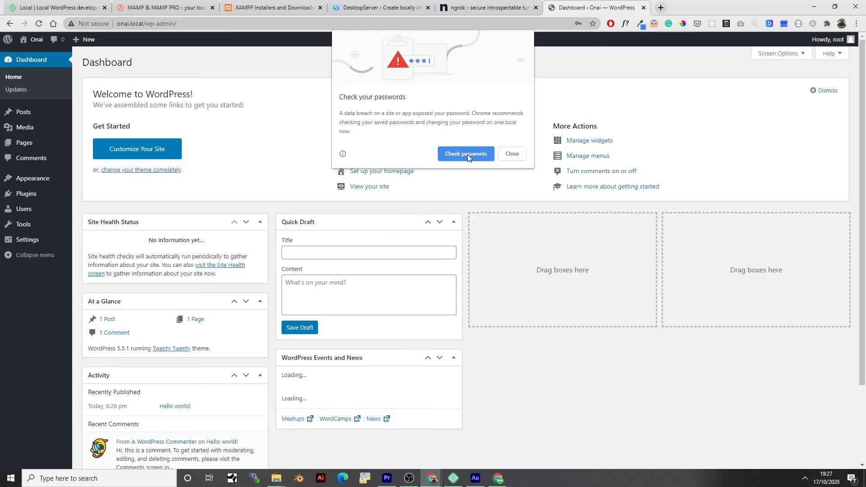
click(511, 153)
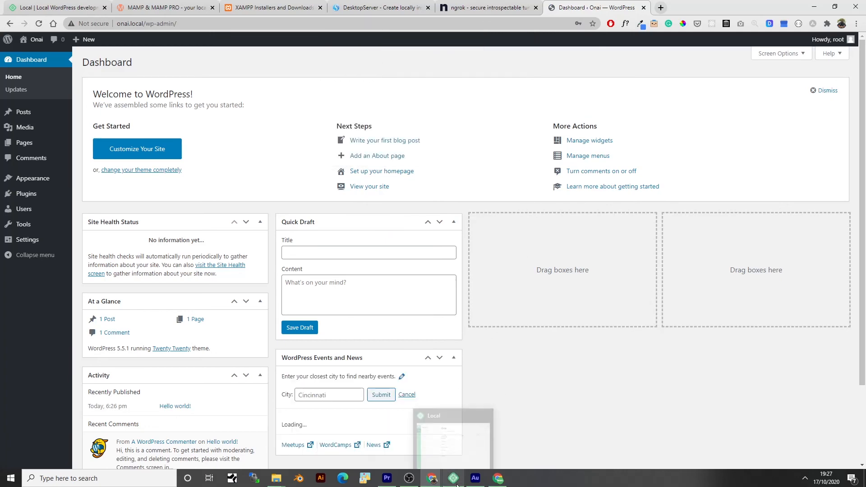
Enable Live Link for Onai in Local and copy its ngrok.io public URL
click(452, 478)
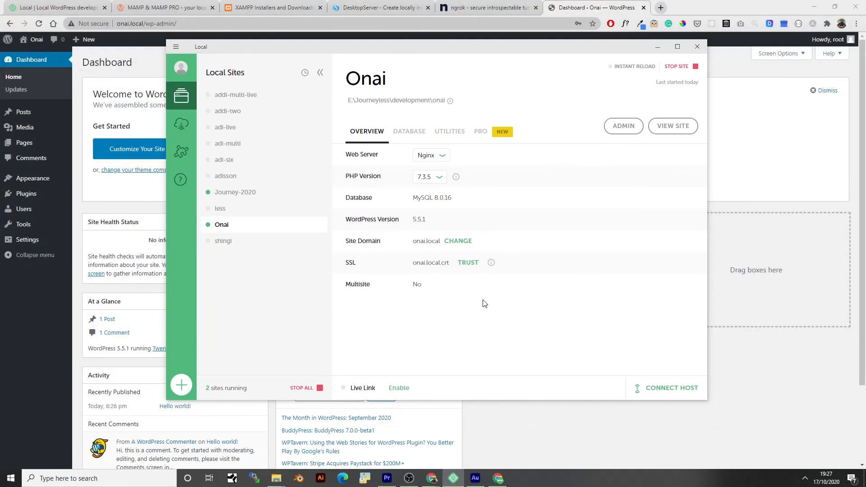
mouse_move(357, 297)
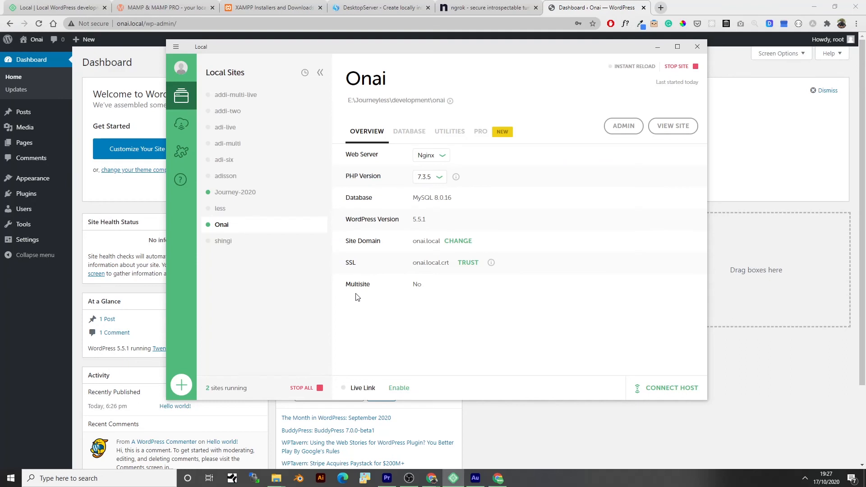
mouse_move(398, 388)
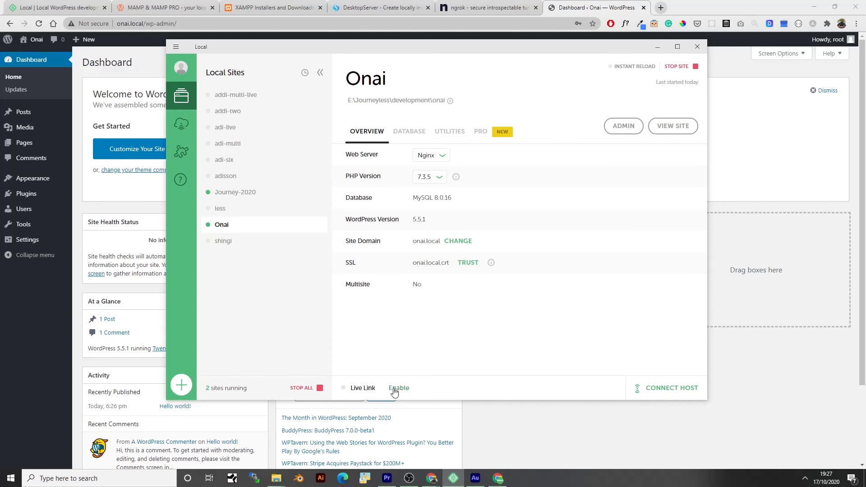
click(398, 387)
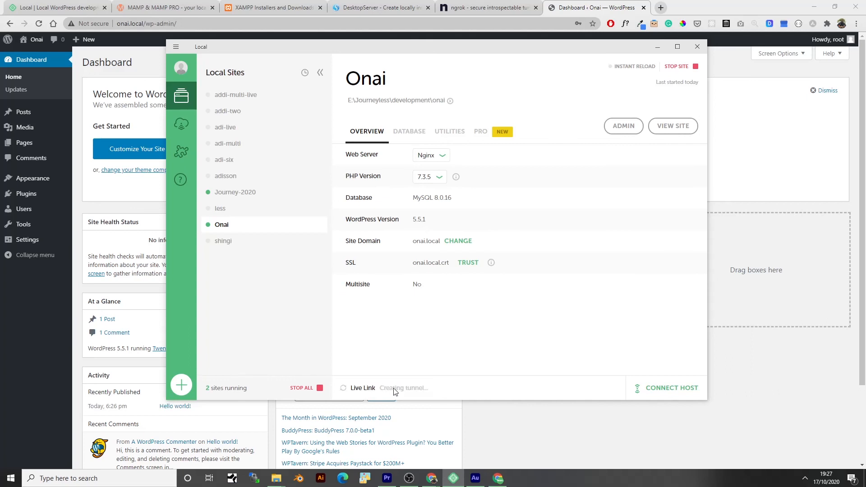
click(408, 388)
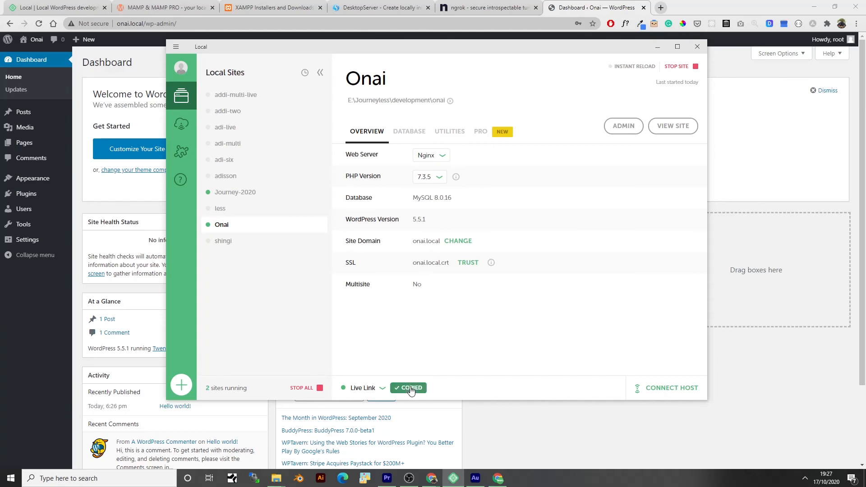
click(661, 7)
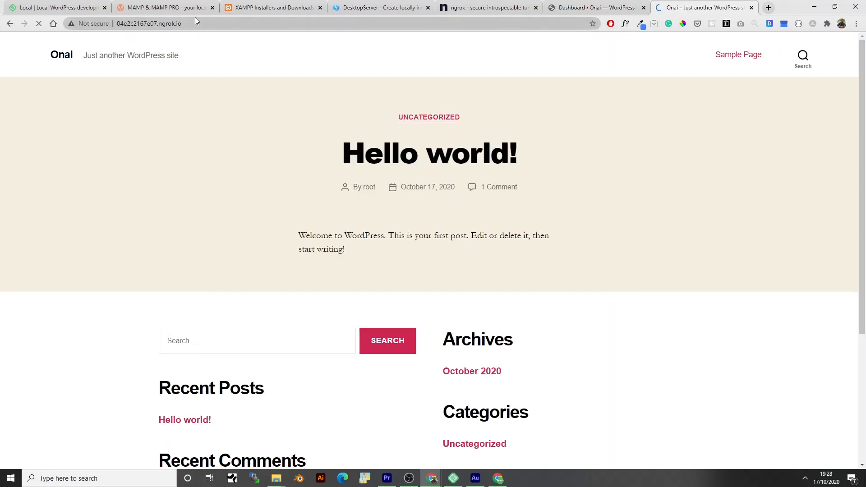
Browse the Onai site at 04e2c2167e07.ngrok.io, then switch back to the Dashboard tab
click(147, 23)
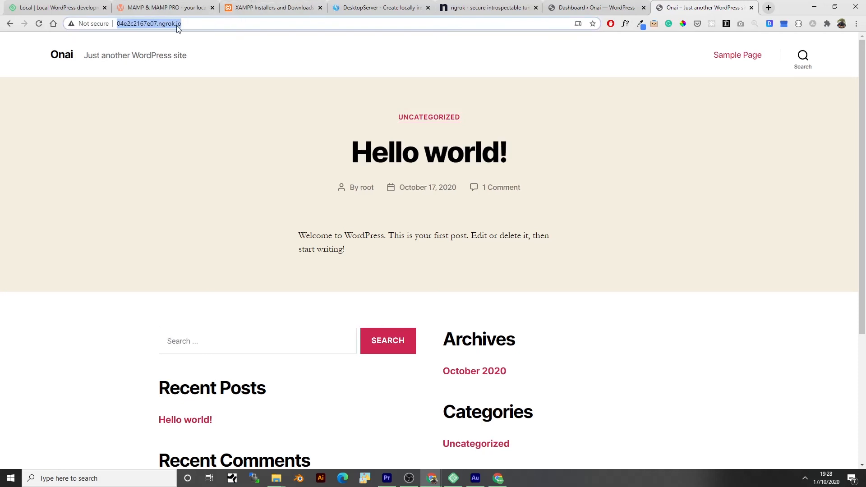
scroll(down, 3)
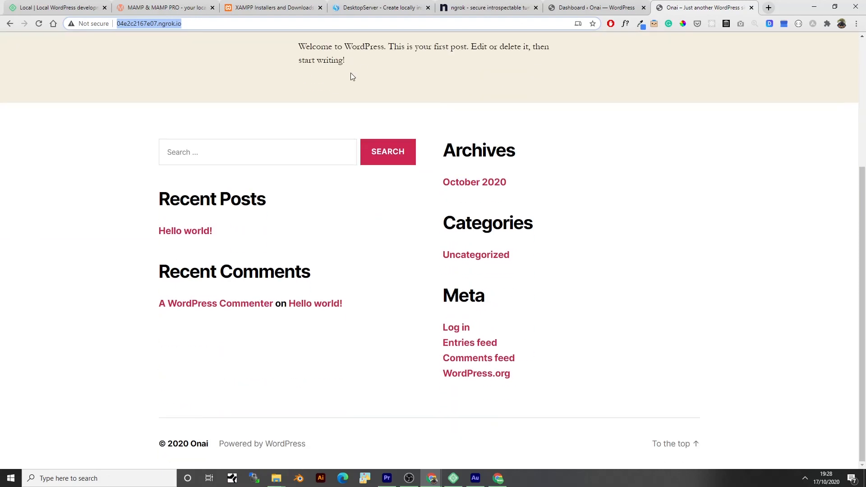
scroll(up, 3)
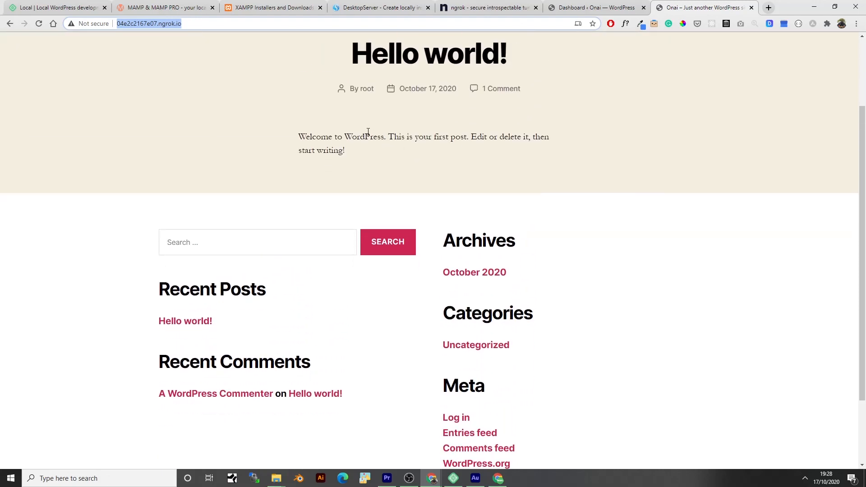
scroll(up, 3)
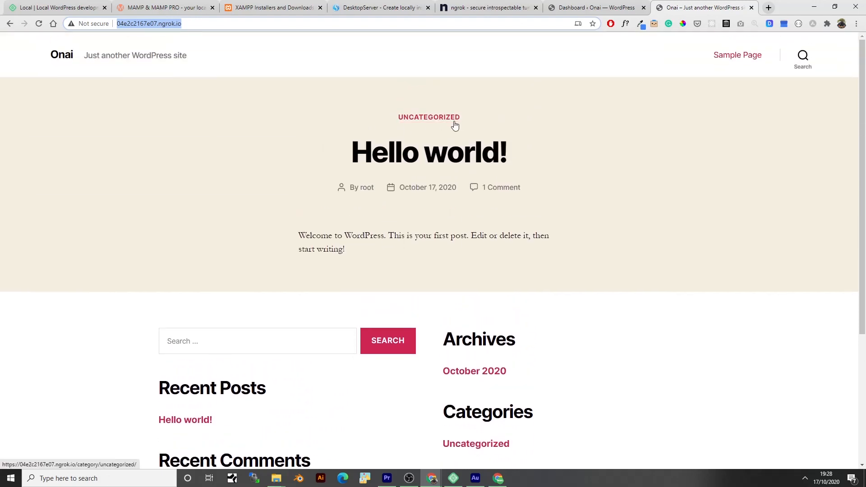
mouse_move(225, 85)
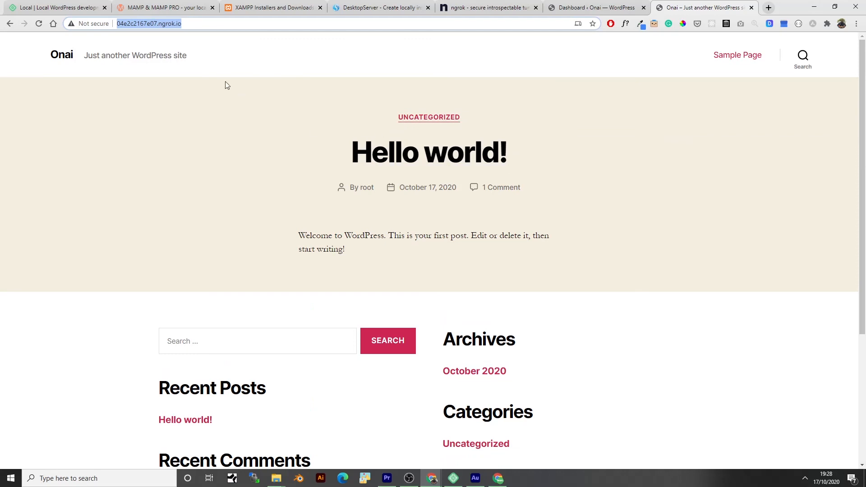
mouse_move(223, 80)
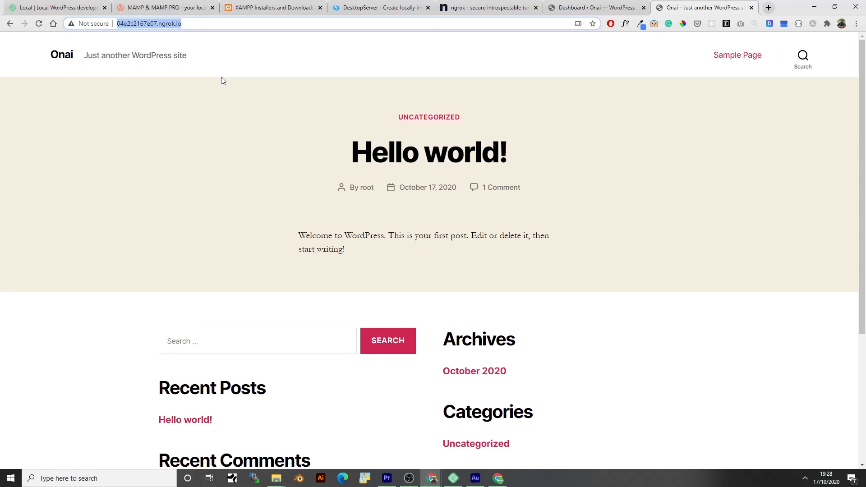
mouse_move(263, 68)
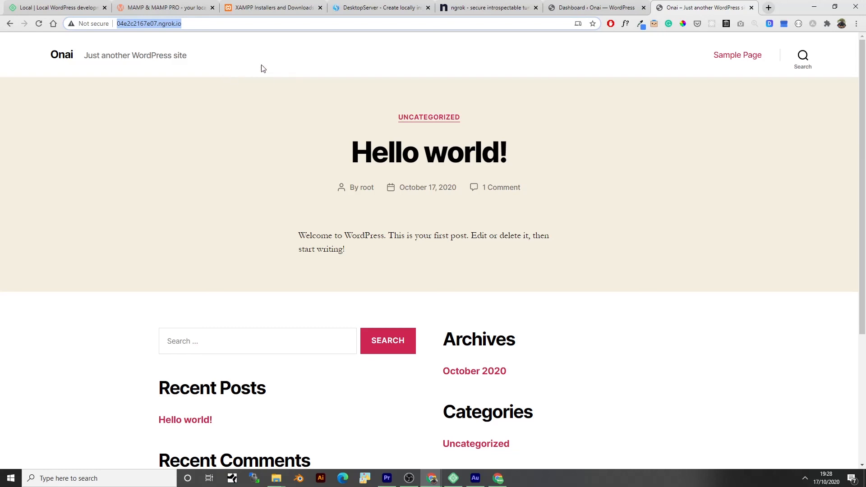
click(595, 7)
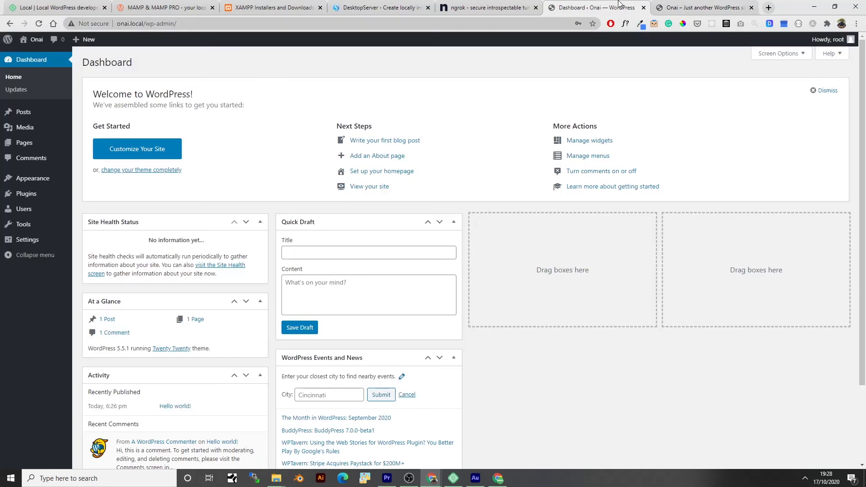
mouse_move(503, 89)
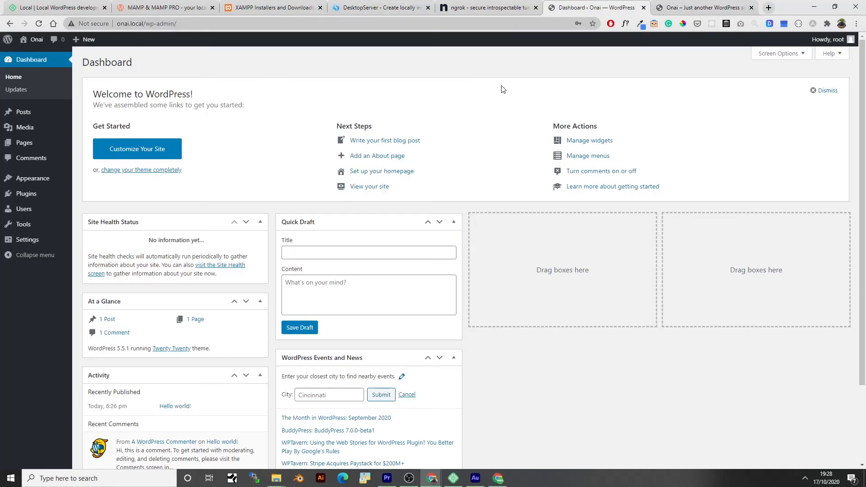
Switch back to the tab showing the Onai site on its ngrok live link
click(702, 7)
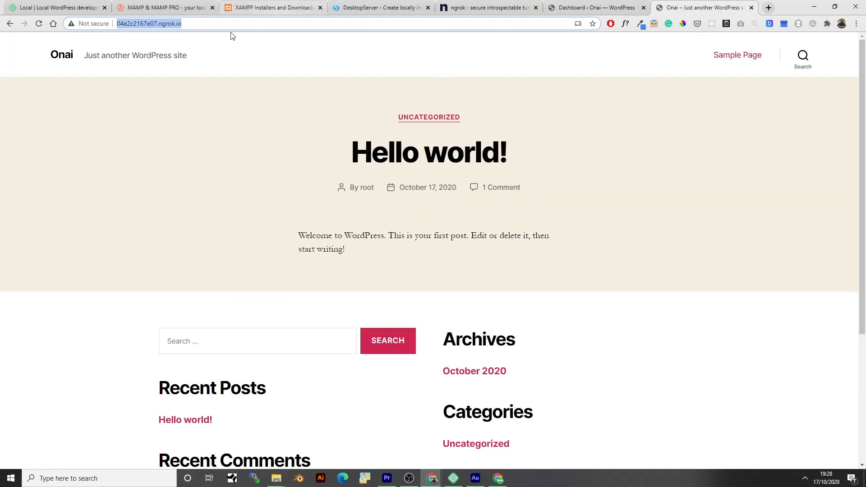
mouse_move(173, 168)
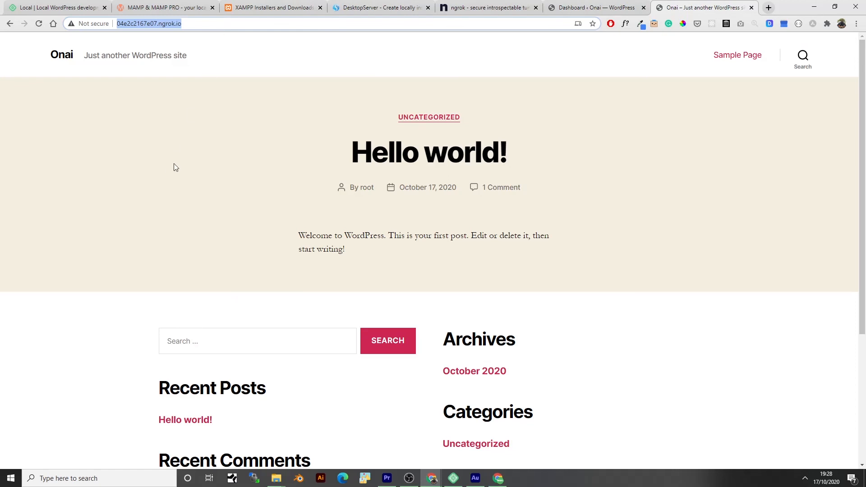
mouse_move(180, 165)
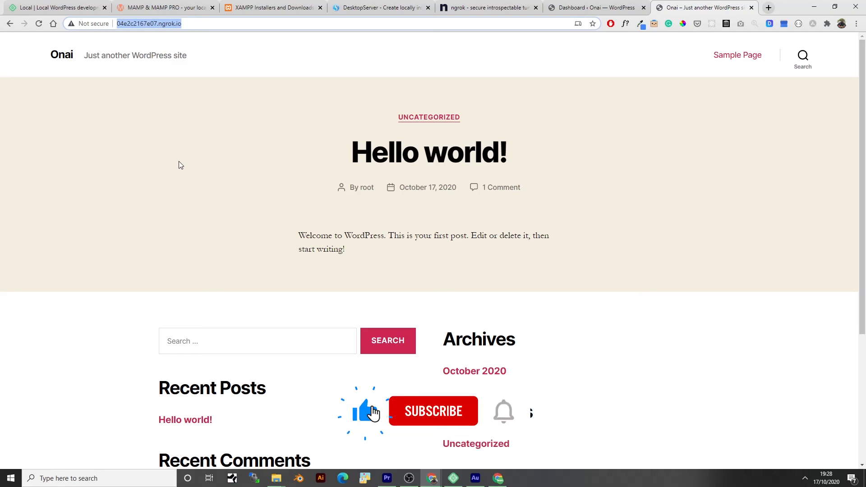
click(433, 411)
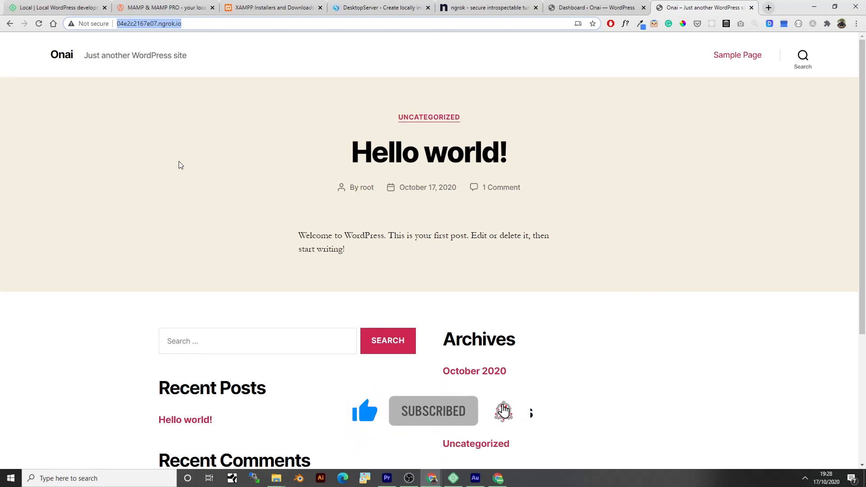